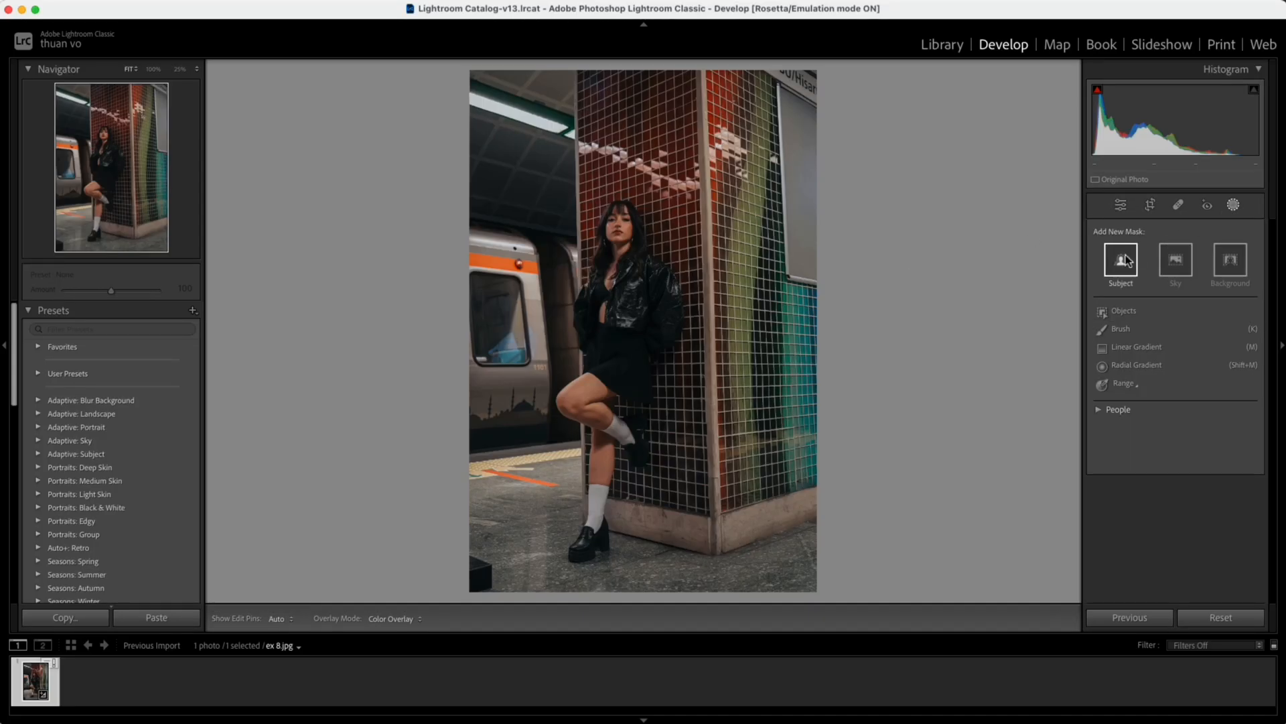
mouse_move(1136, 344)
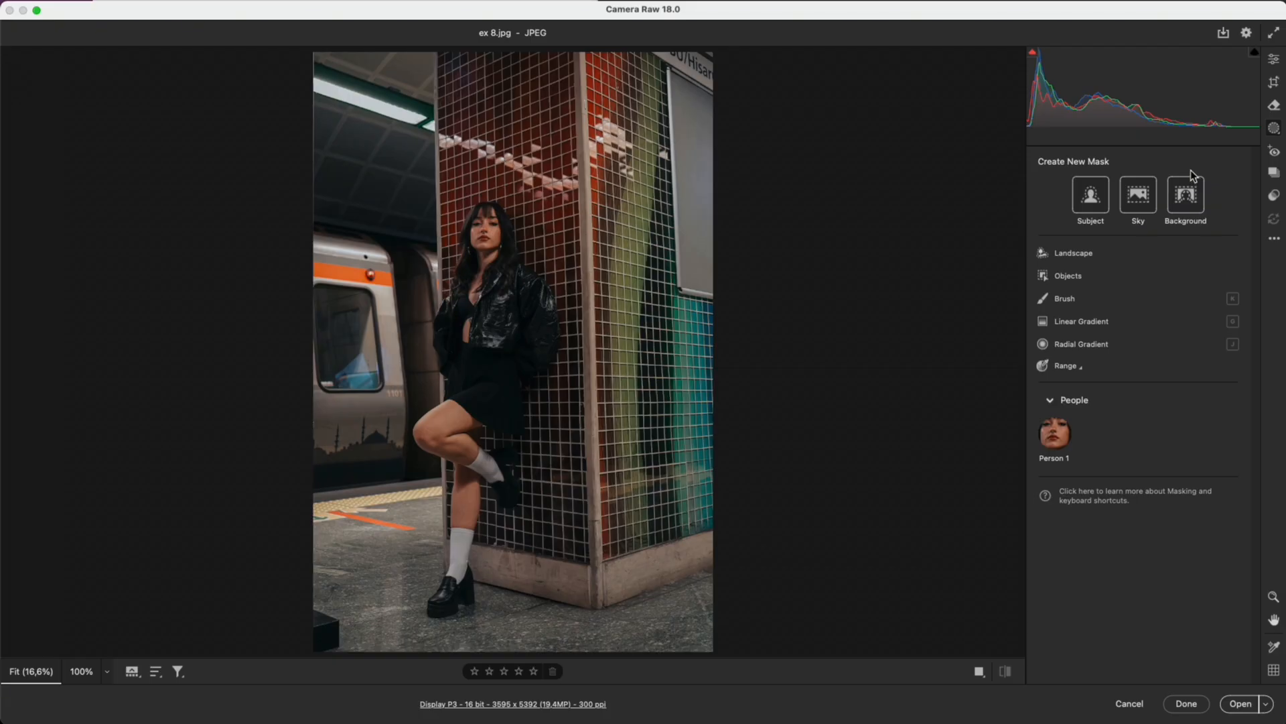
Review the Subject, Sky, Background and Brush mask options, then bring up ex 2 subject.jpg
left_click(1274, 134)
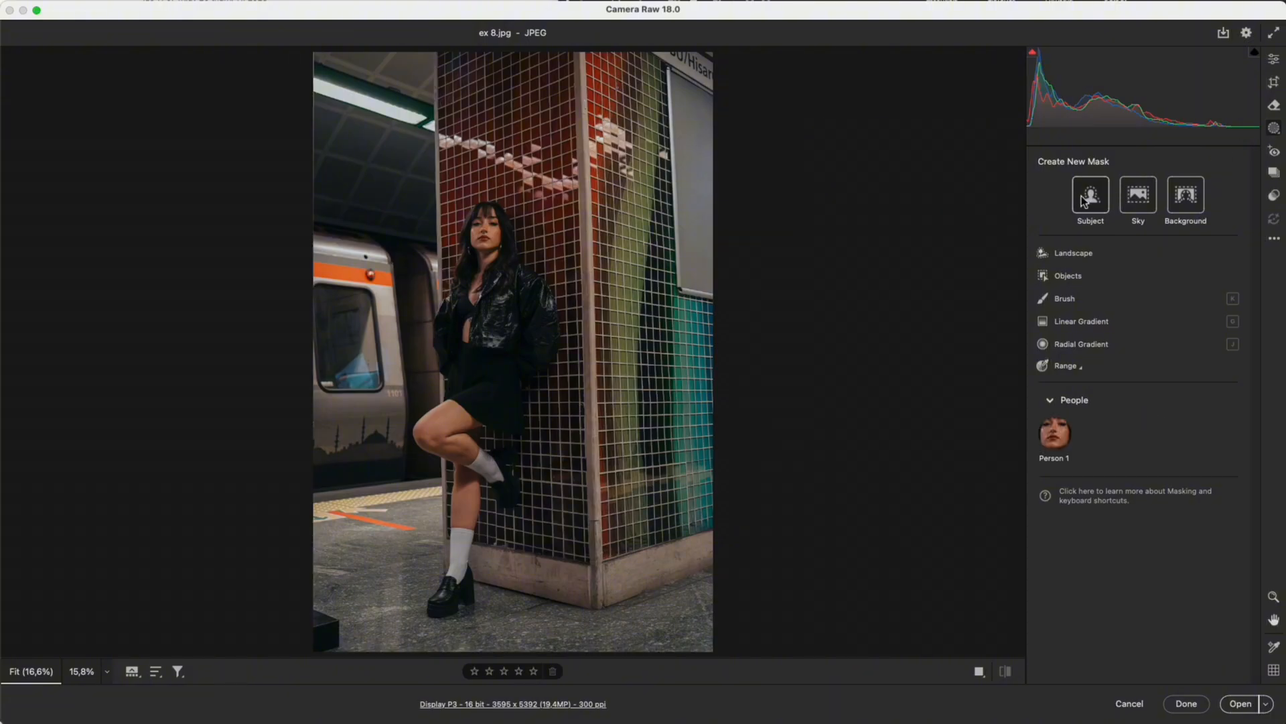
mouse_move(1201, 200)
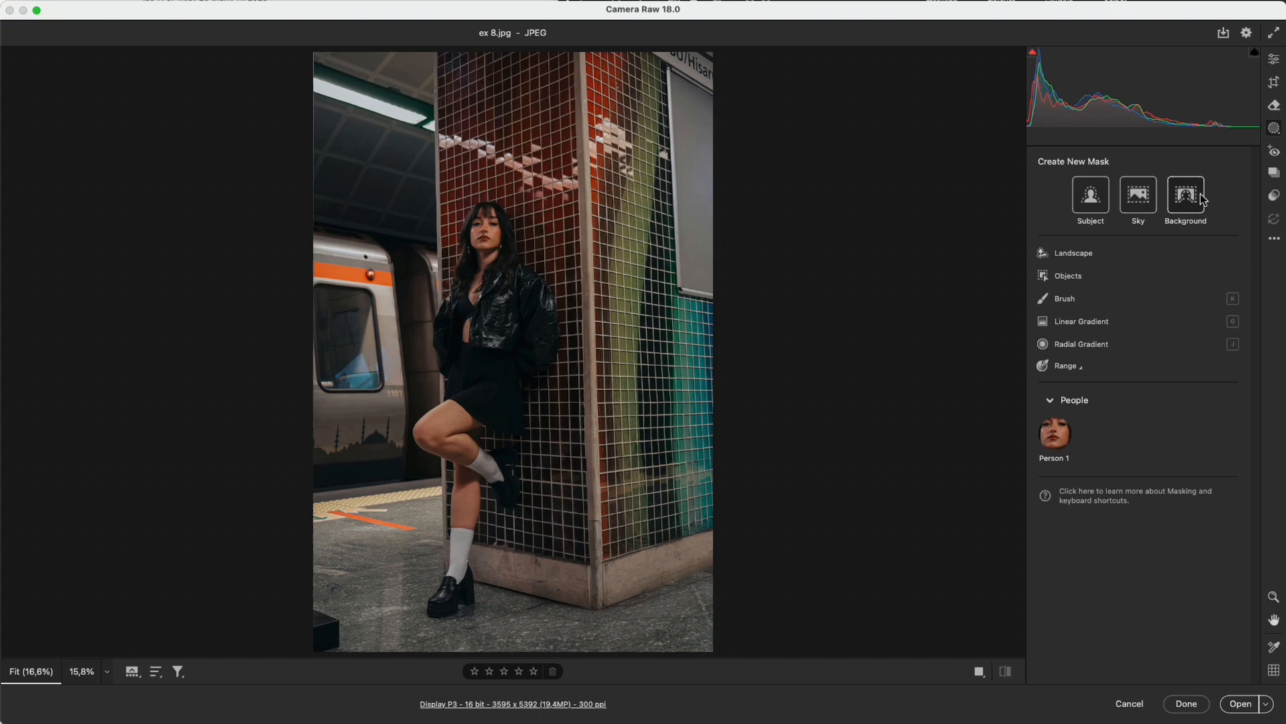
mouse_move(1159, 229)
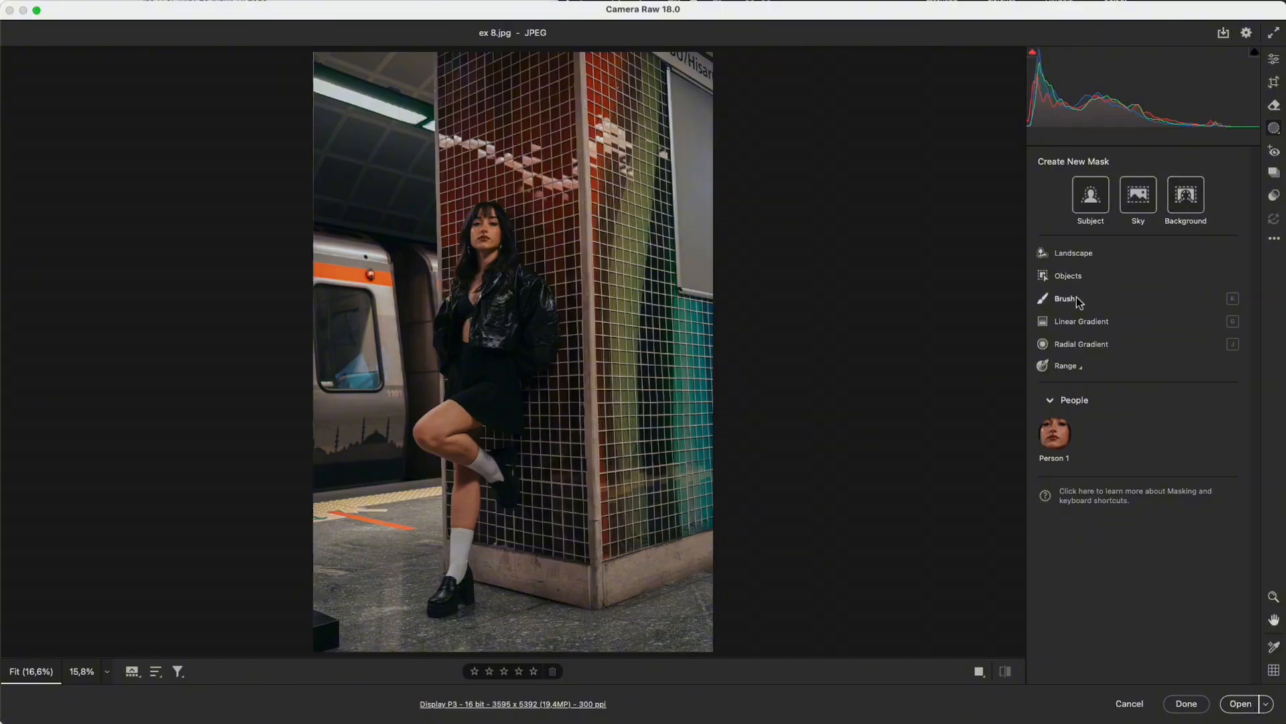
left_click(1067, 364)
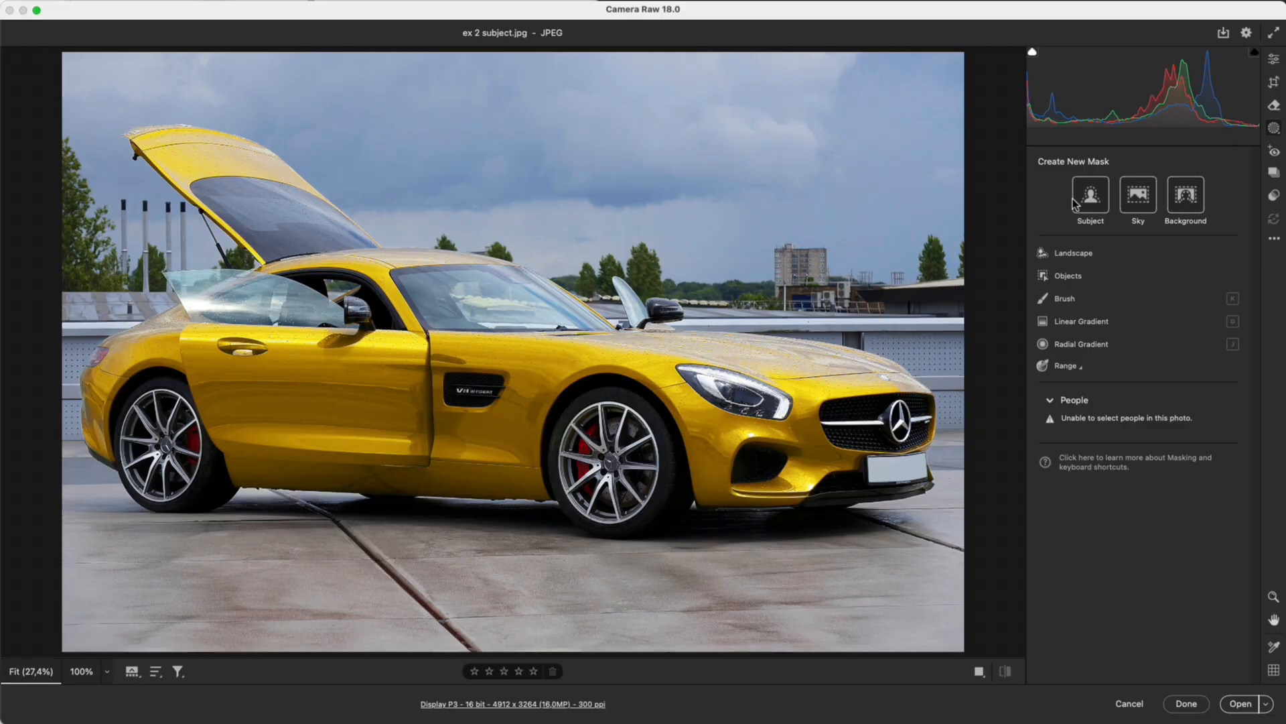
Mask the yellow car as the subject and set the mask overlay colour to red
left_click(1089, 193)
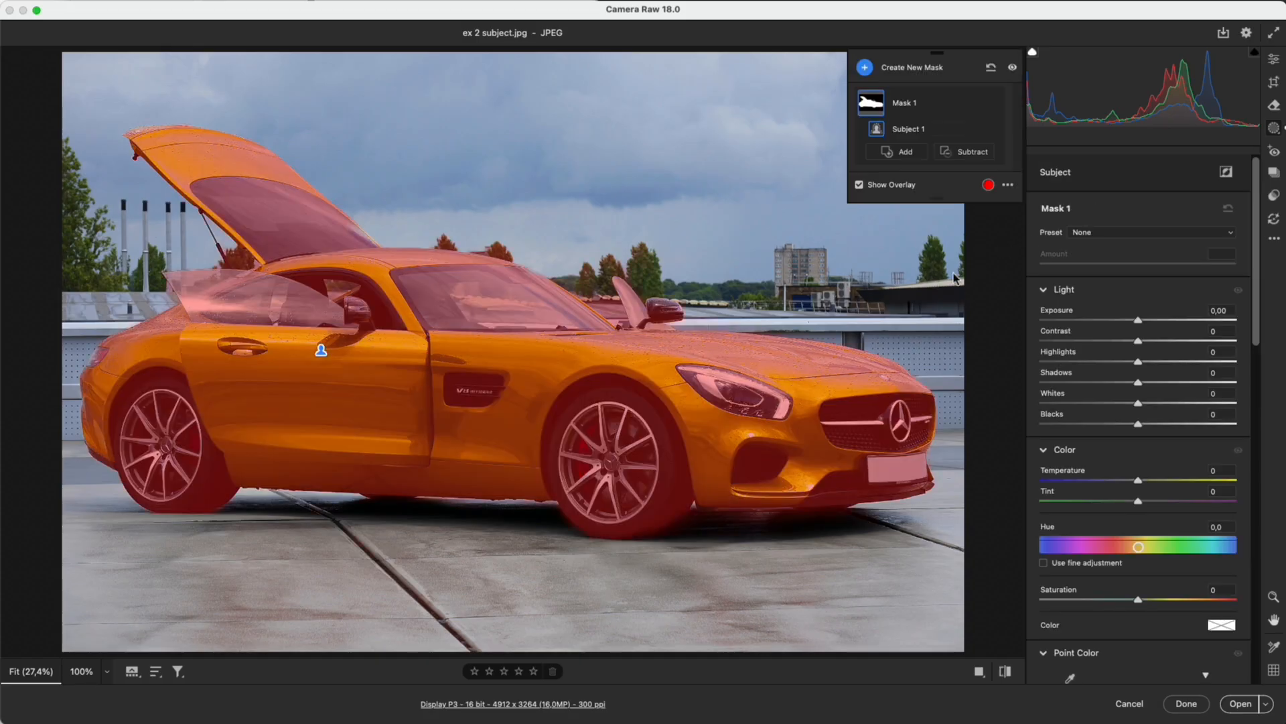
mouse_move(721, 259)
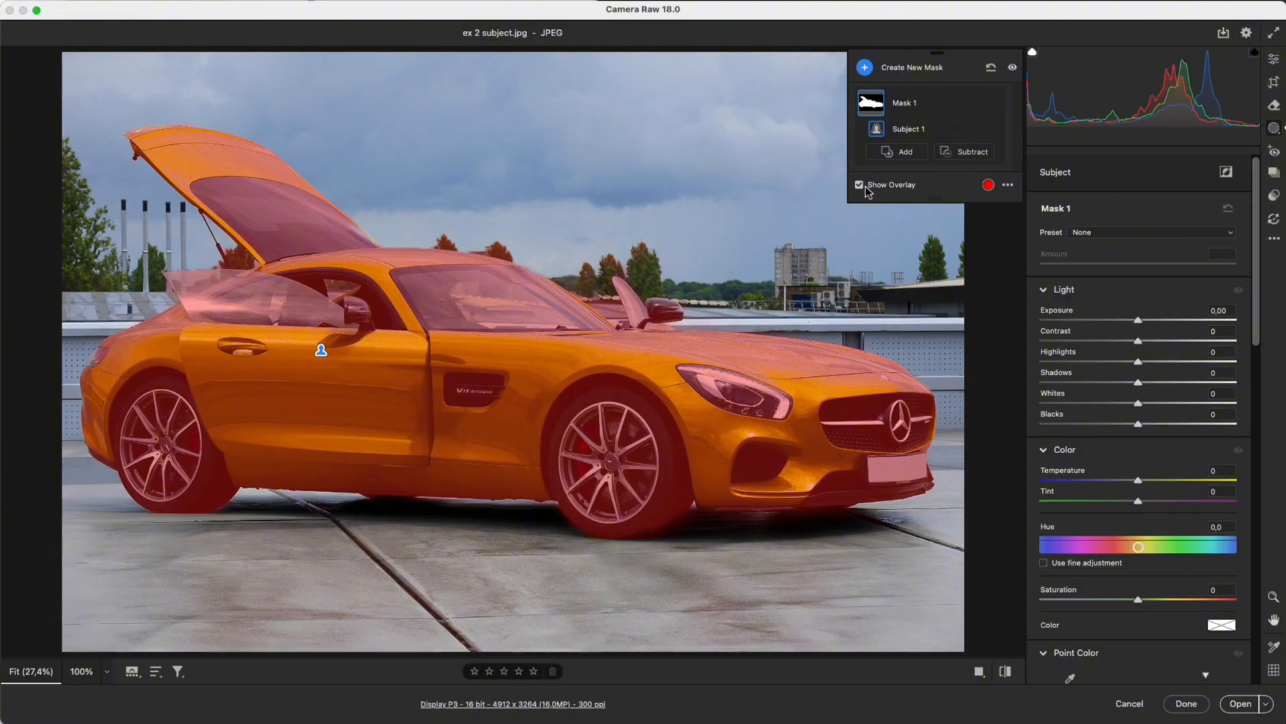
left_click(989, 185)
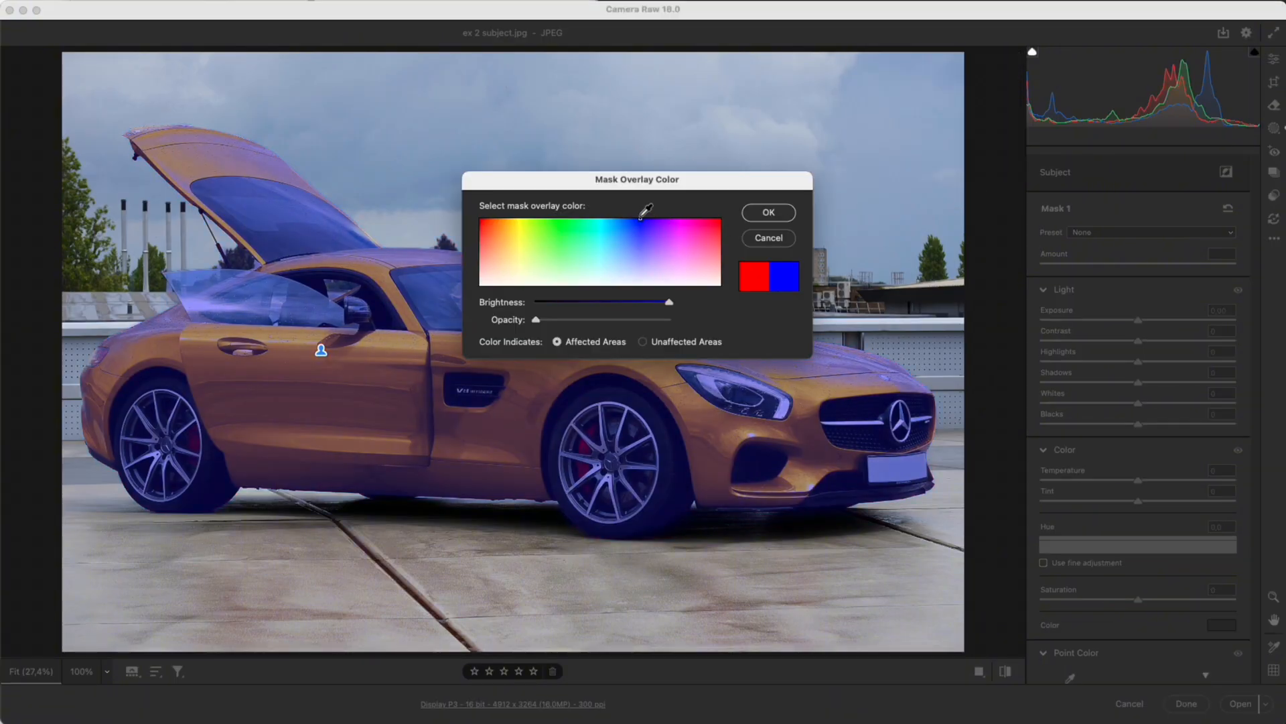
left_click(753, 276)
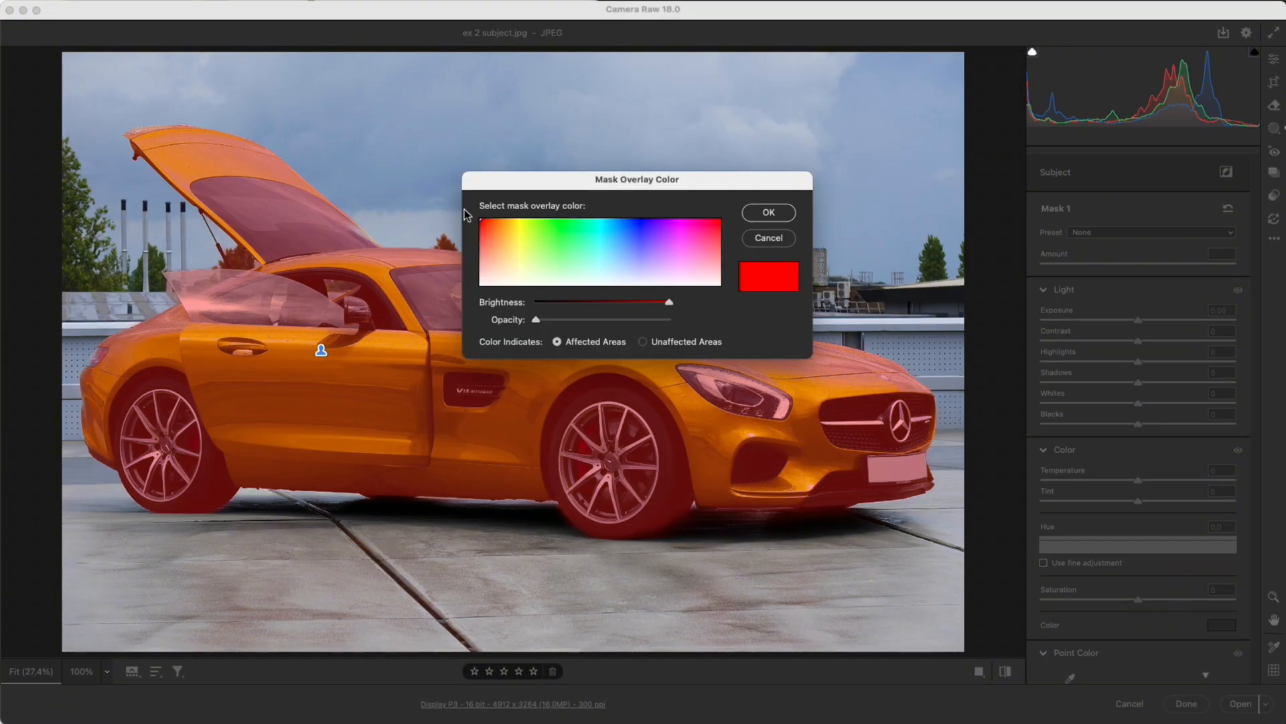
left_click(767, 213)
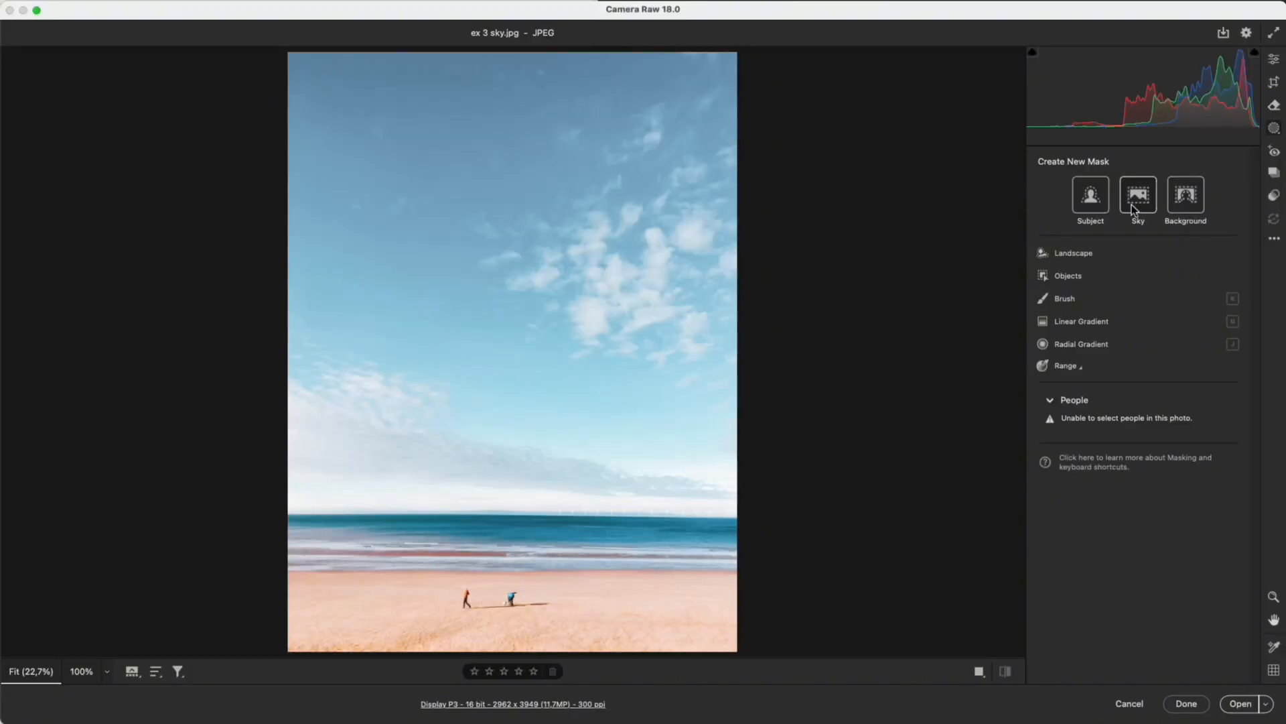
Mask the sky in the beach photo, then bring up ex 9 background.jpg
left_click(1138, 200)
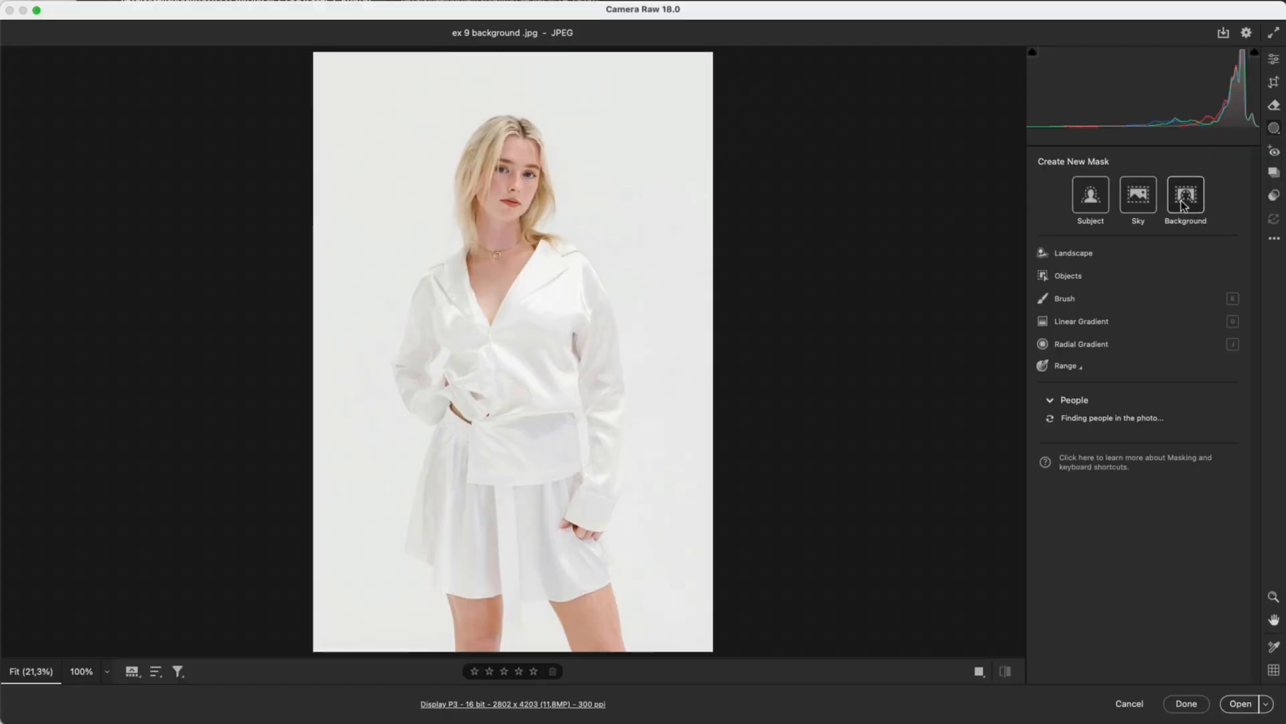
Mask the white backdrop, check the overlay, and compare before/after with highlights lowered
left_click(1184, 196)
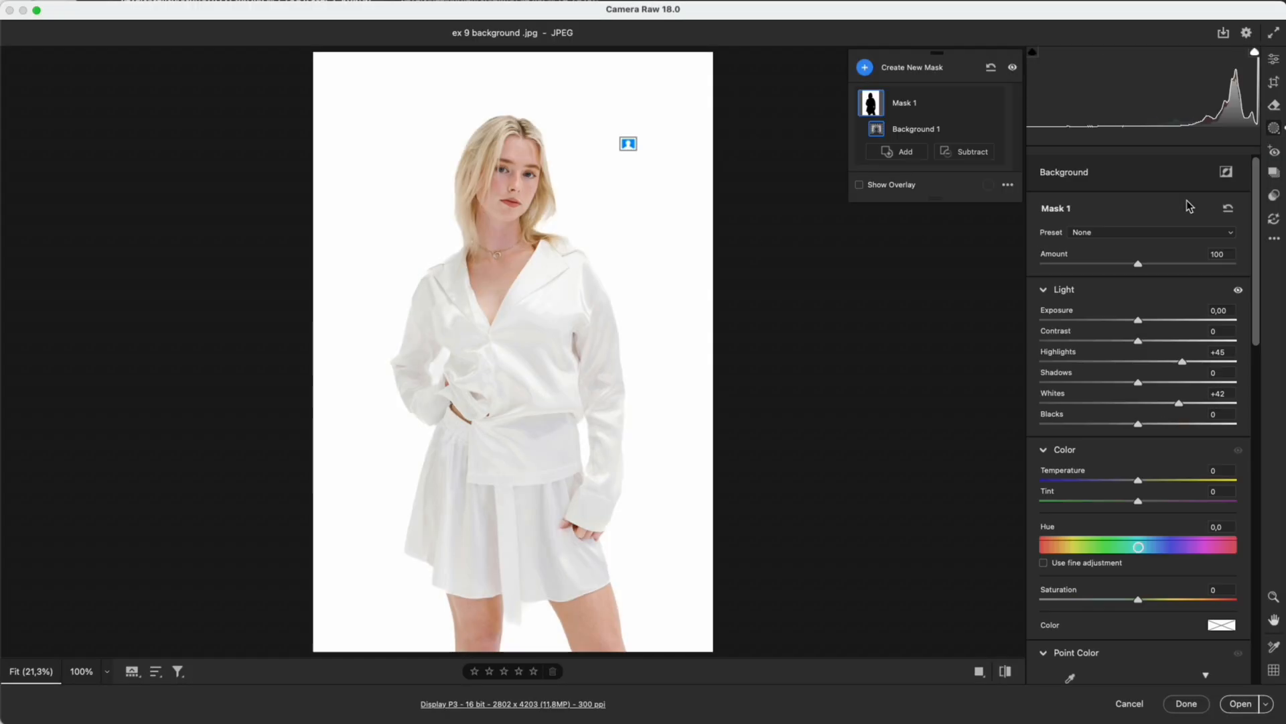
left_click(859, 184)
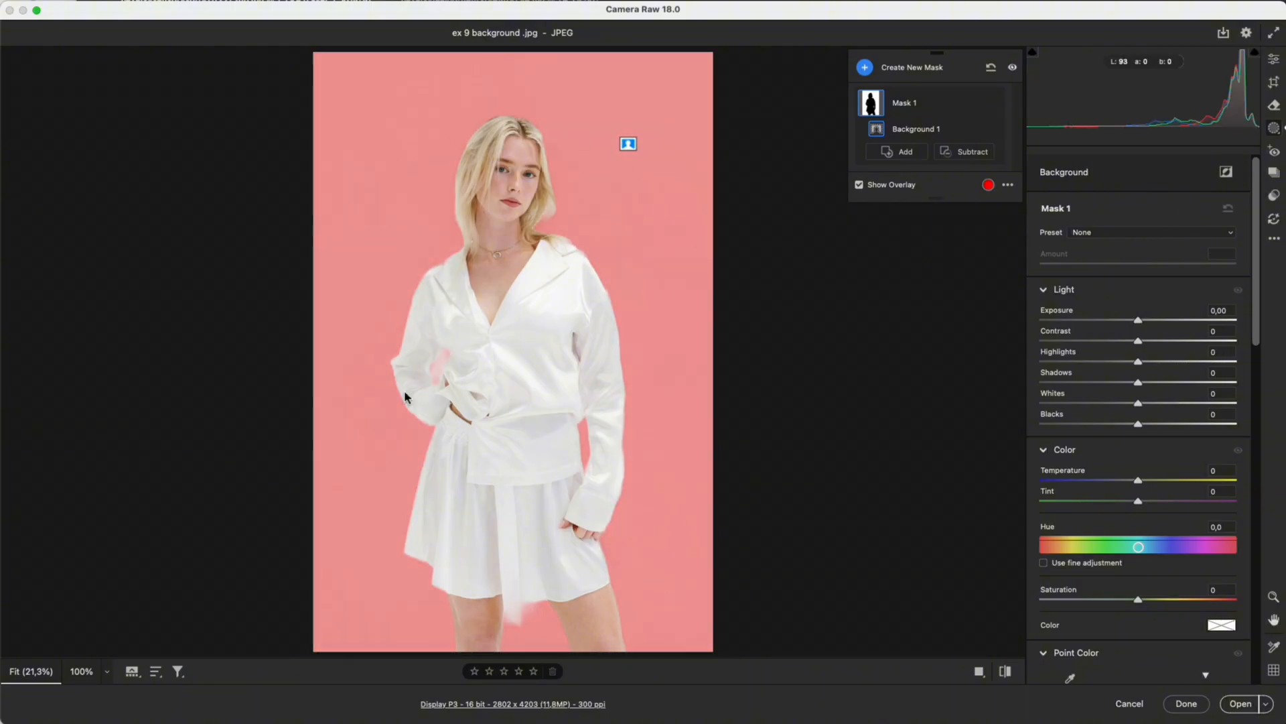
left_click(859, 183)
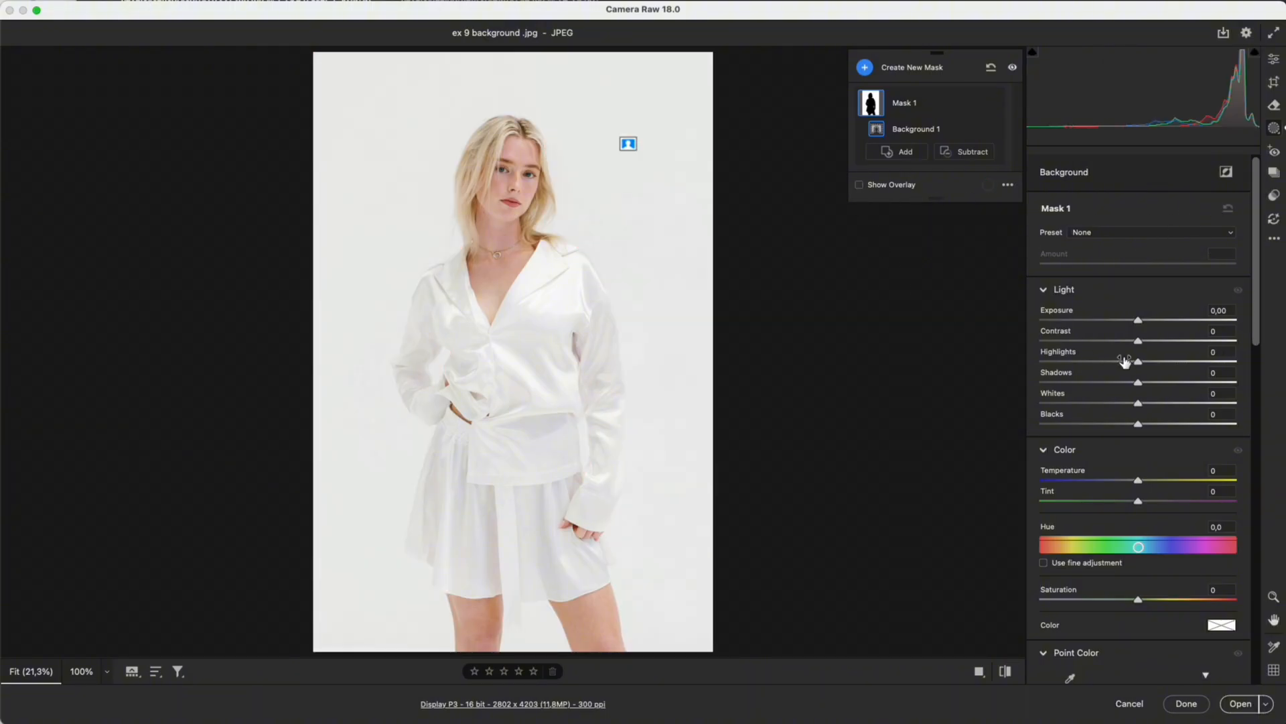
left_click(981, 671)
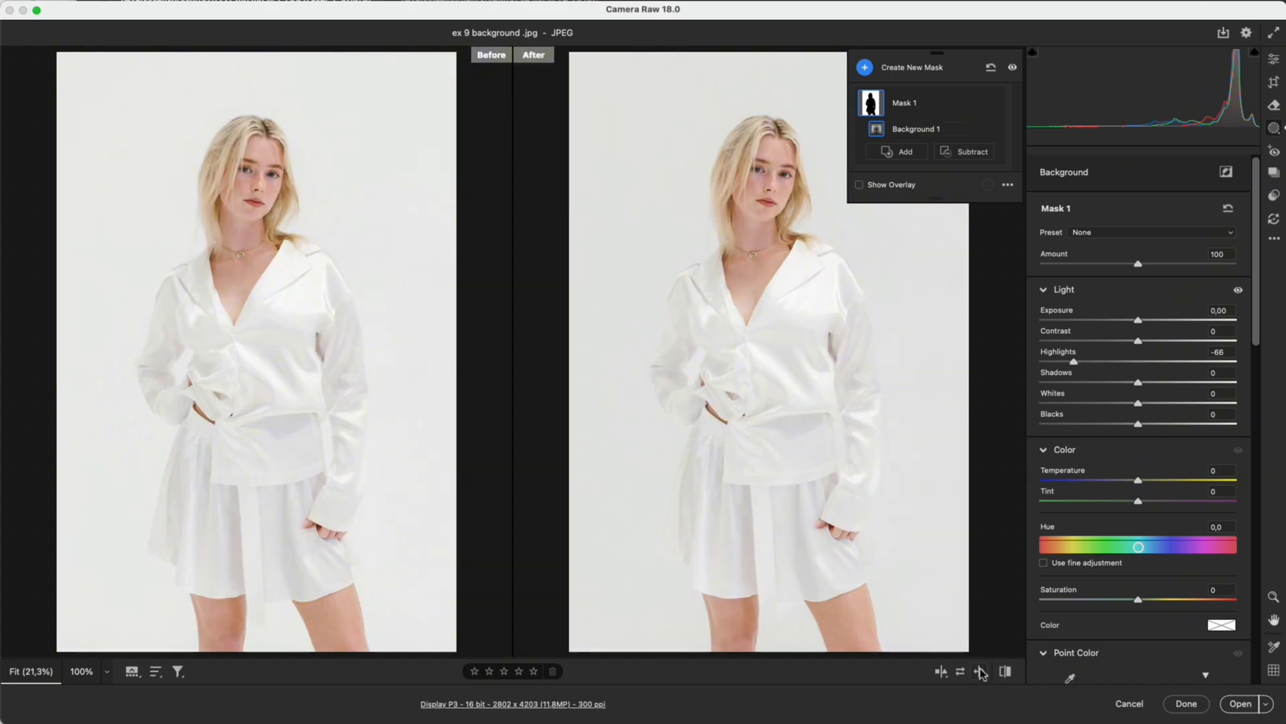
mouse_move(792, 304)
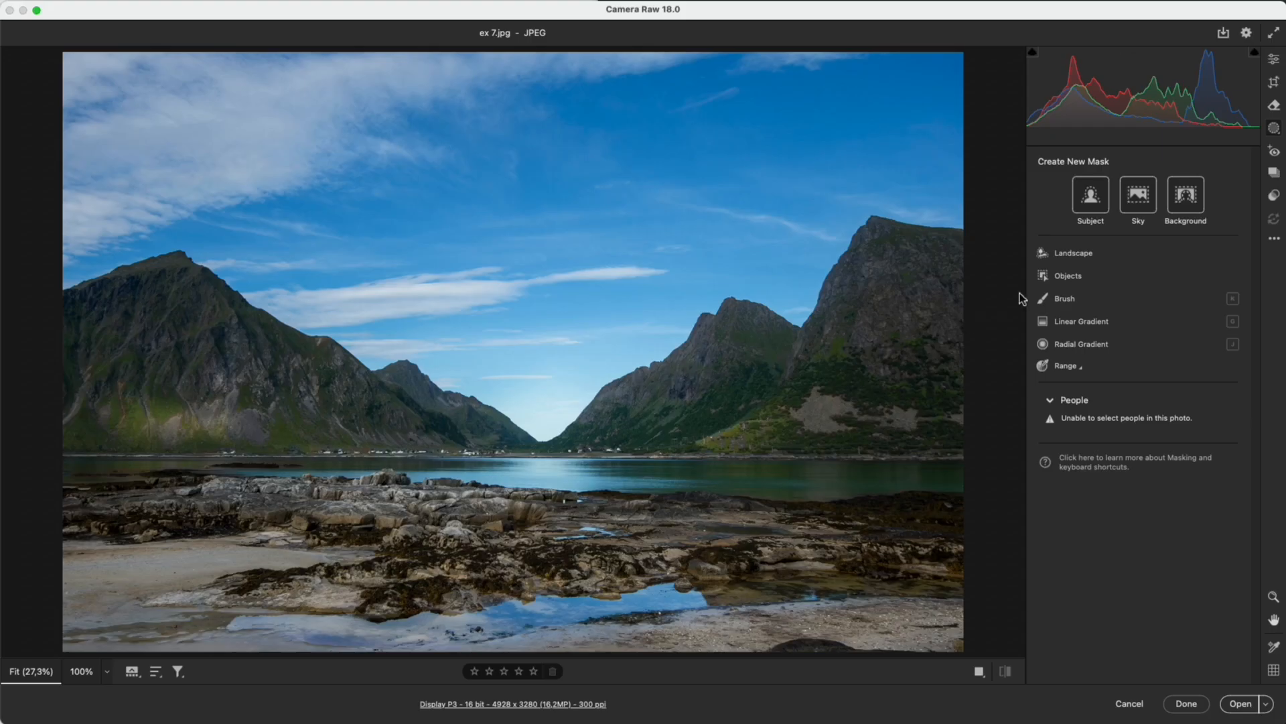
Create a Landscape mask that includes only the Mountains in the lake photo
left_click(1072, 253)
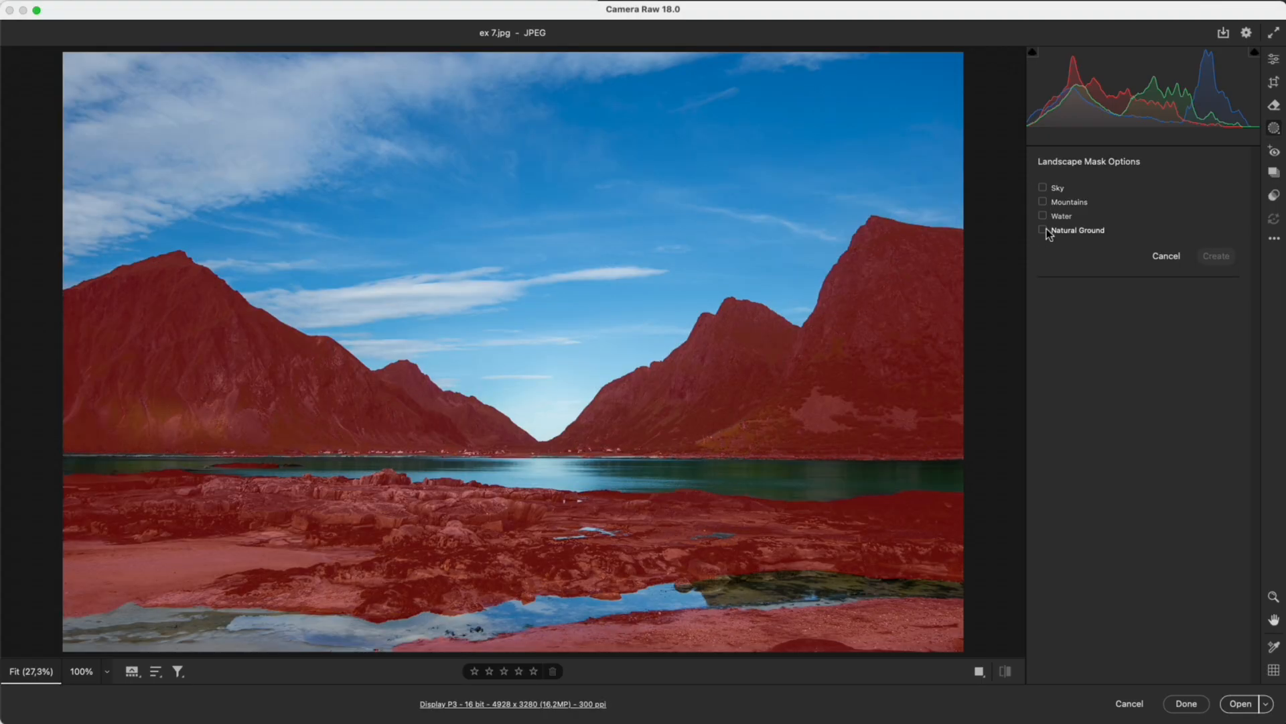
left_click(1043, 202)
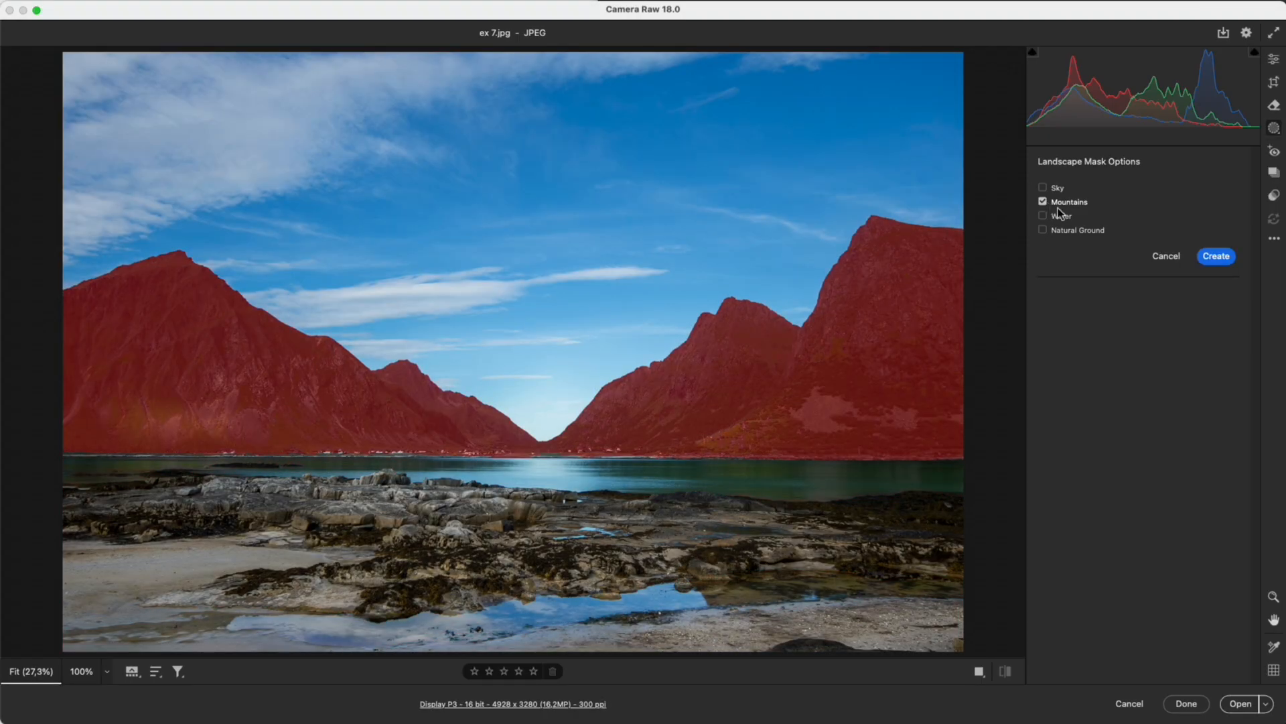
left_click(1215, 256)
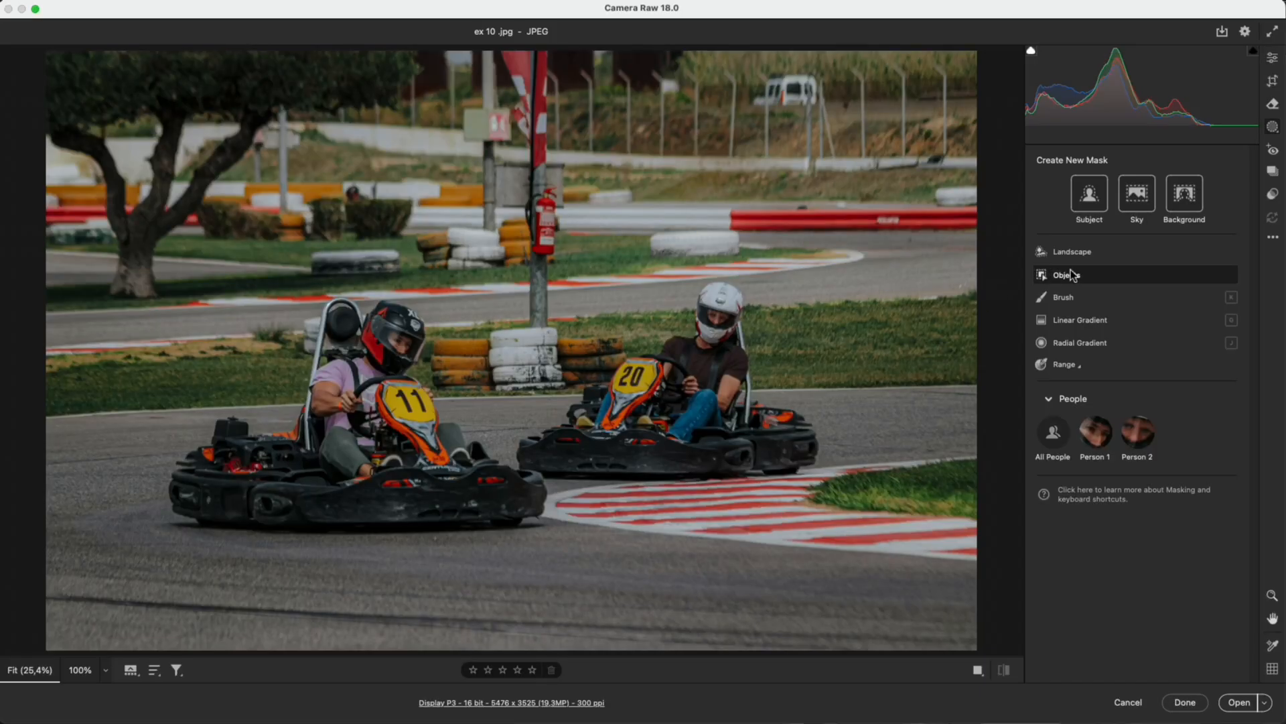
Object-mask the driver of kart 20 and raise its exposure
left_click(1064, 274)
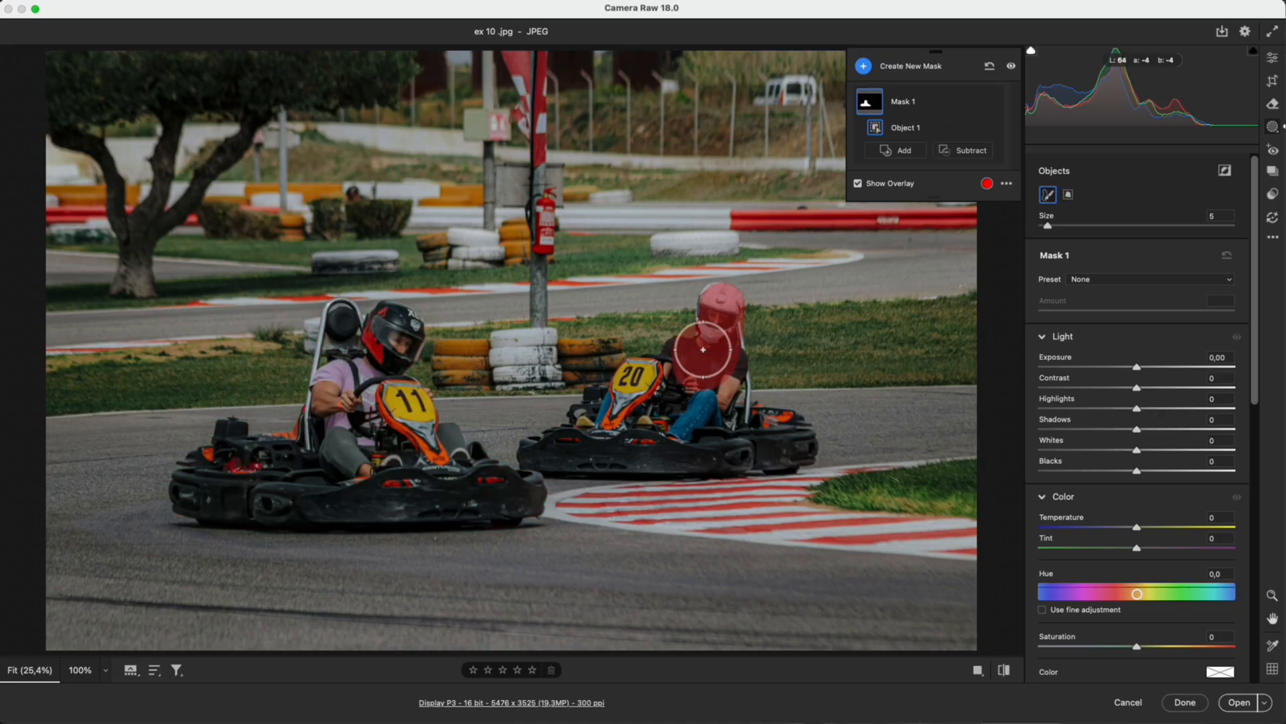
left_click(743, 435)
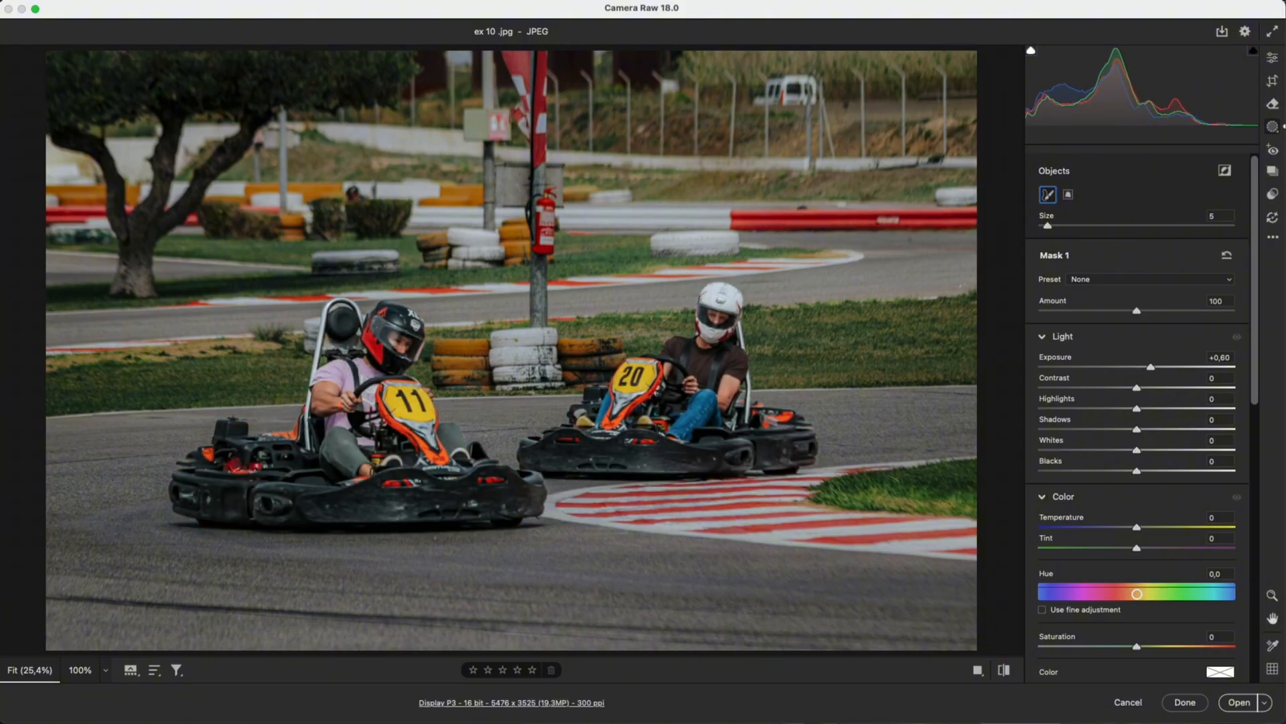
left_click(978, 670)
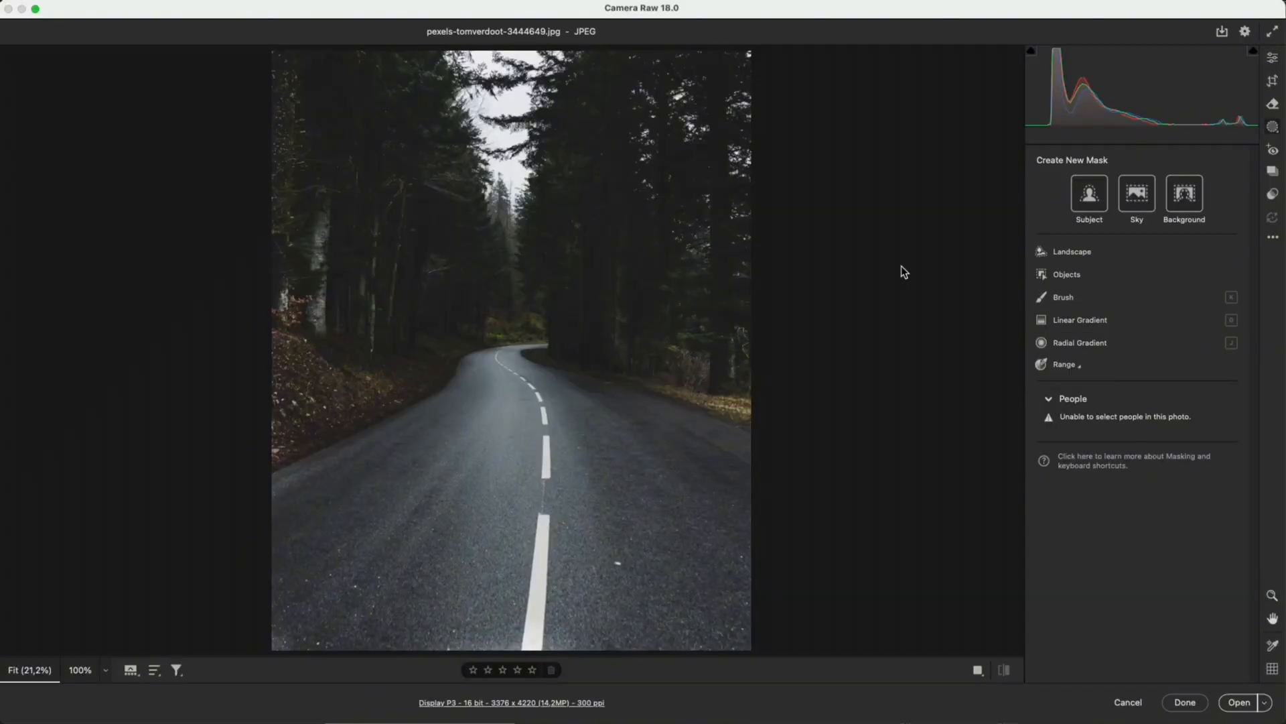
Leave the forest road image and bring up ex 4.jpg in the Masking panel
left_click(1063, 297)
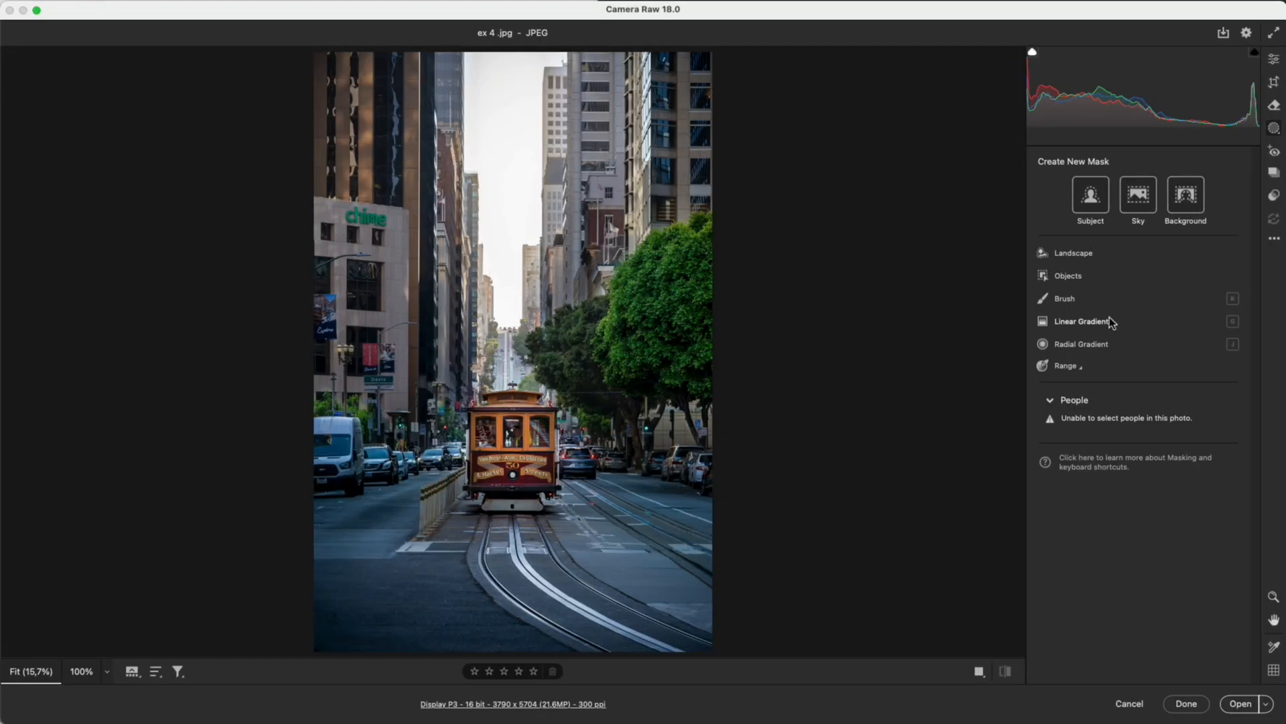
Try a Linear Gradient on the cable car scene, then bring up the woman's portrait
left_click(1084, 320)
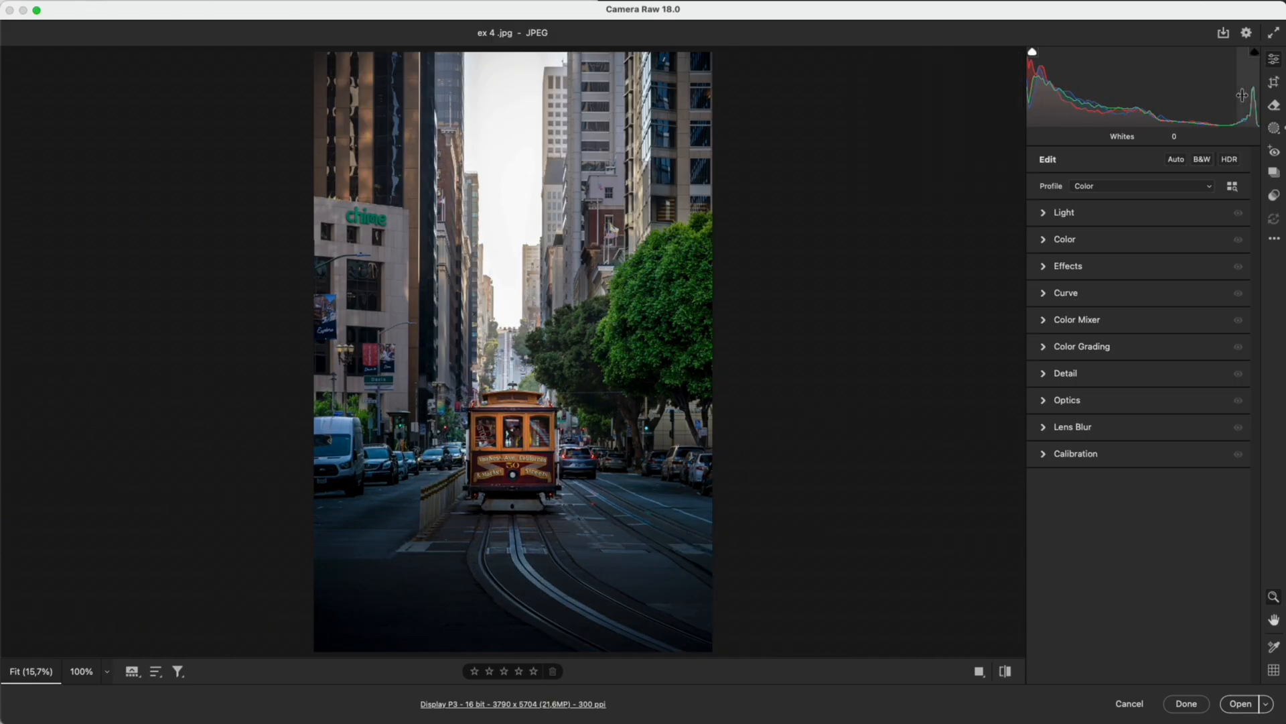
left_click(1003, 671)
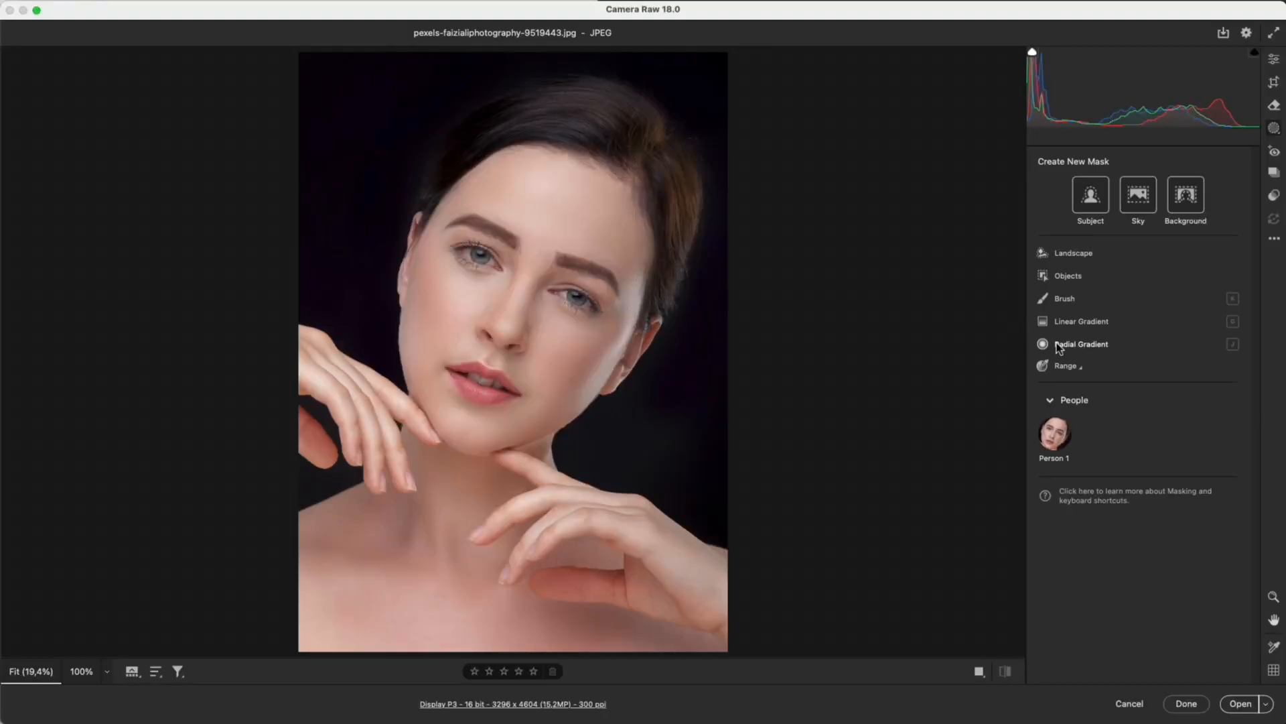
Add radial gradients with tint +43 on both cheeks for a pink blush
left_click(1082, 344)
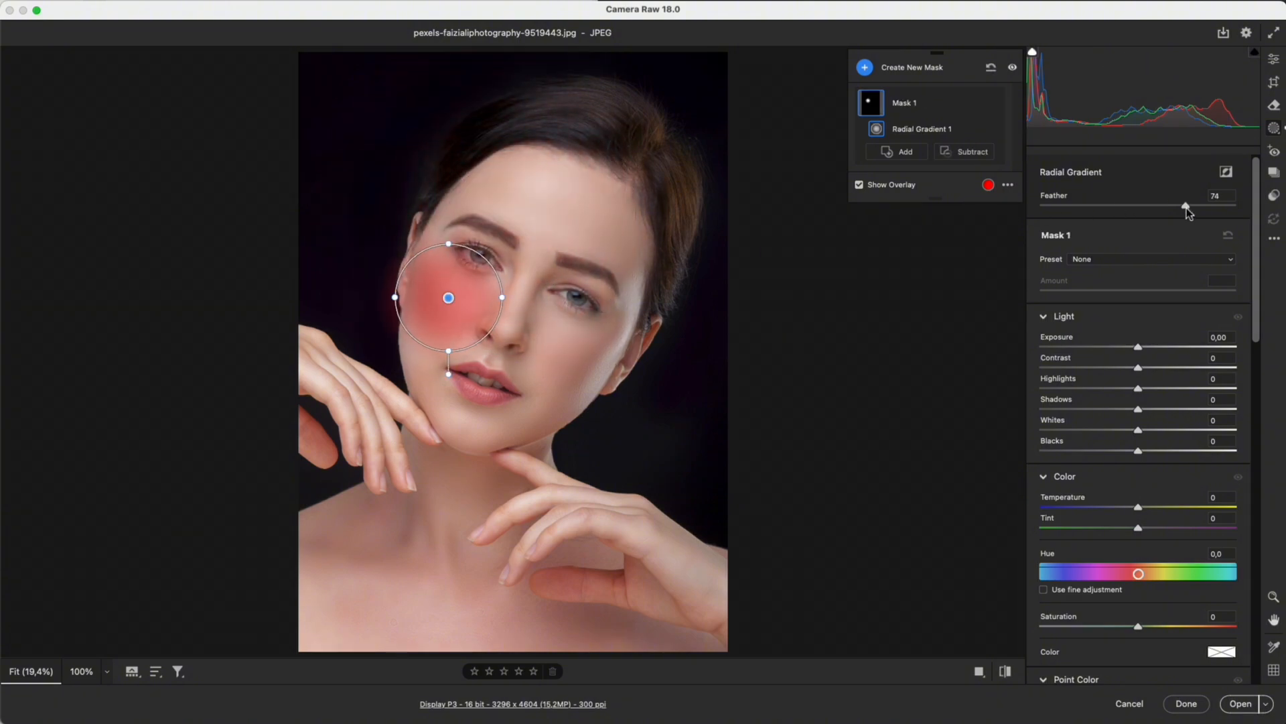
left_click(859, 184)
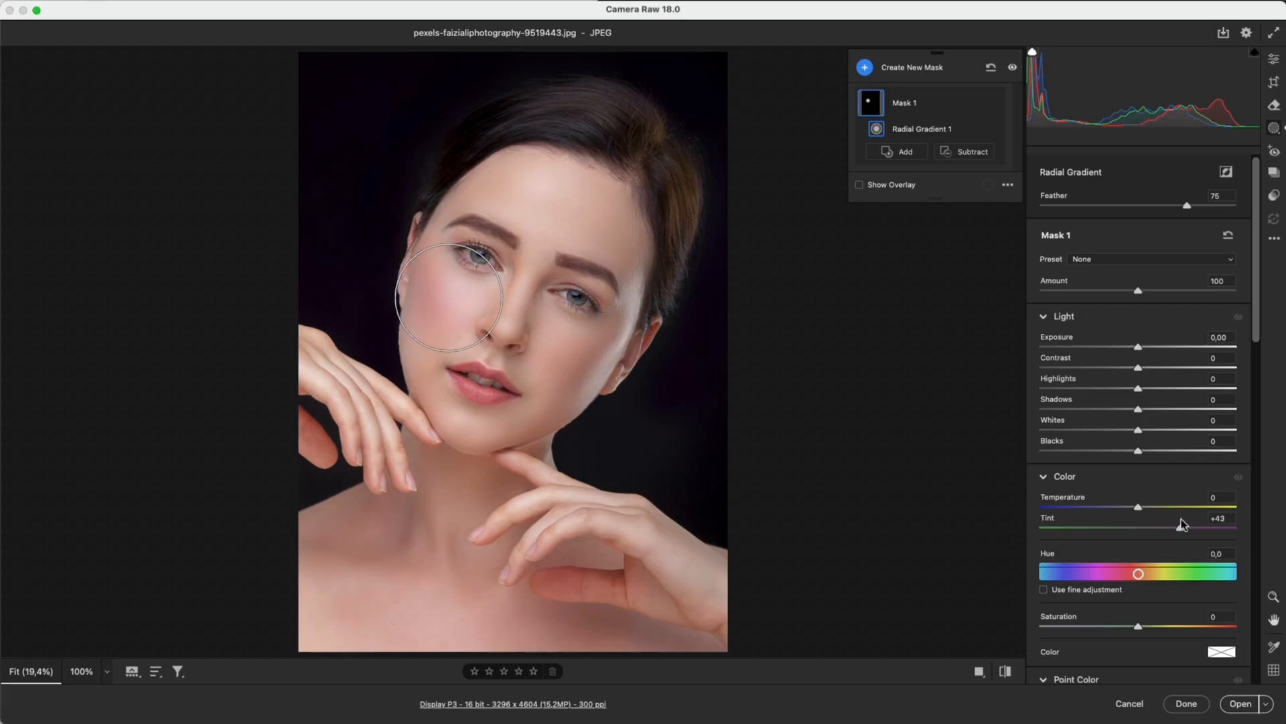
left_click(897, 152)
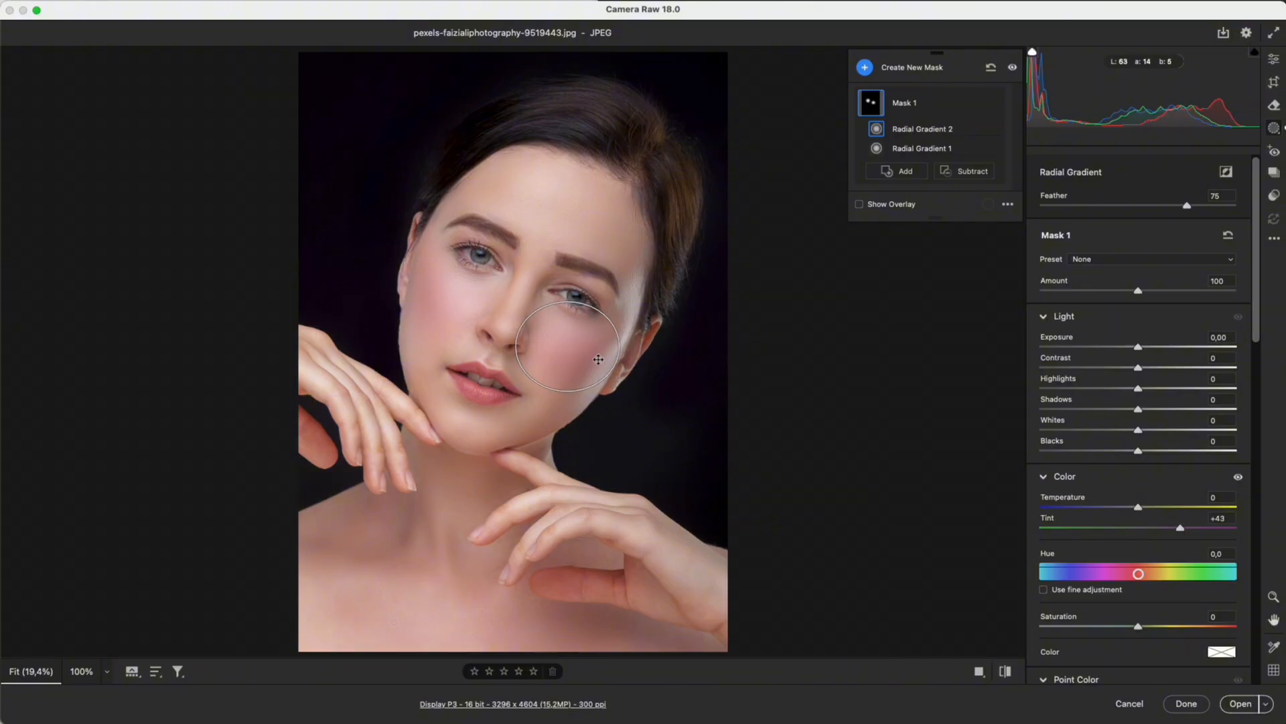
left_click(1005, 672)
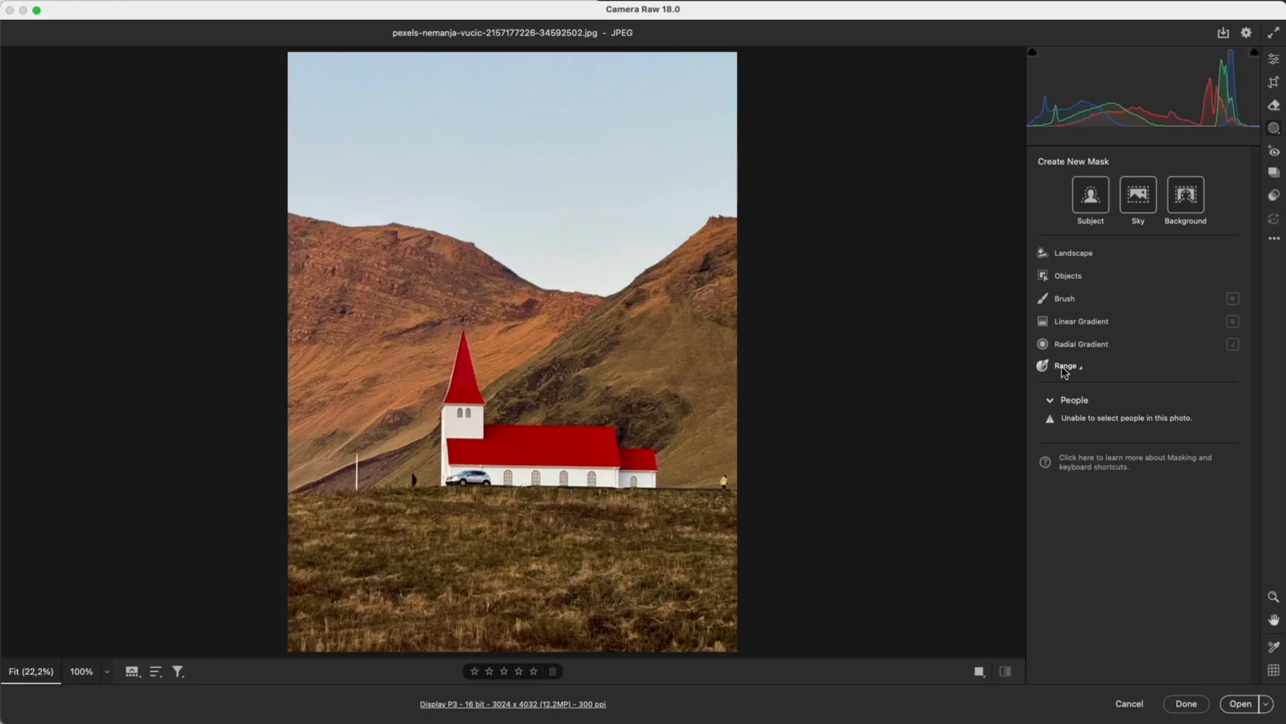
Color Range mask sampled from the church's red roof, hue shifted to green
left_click(1065, 366)
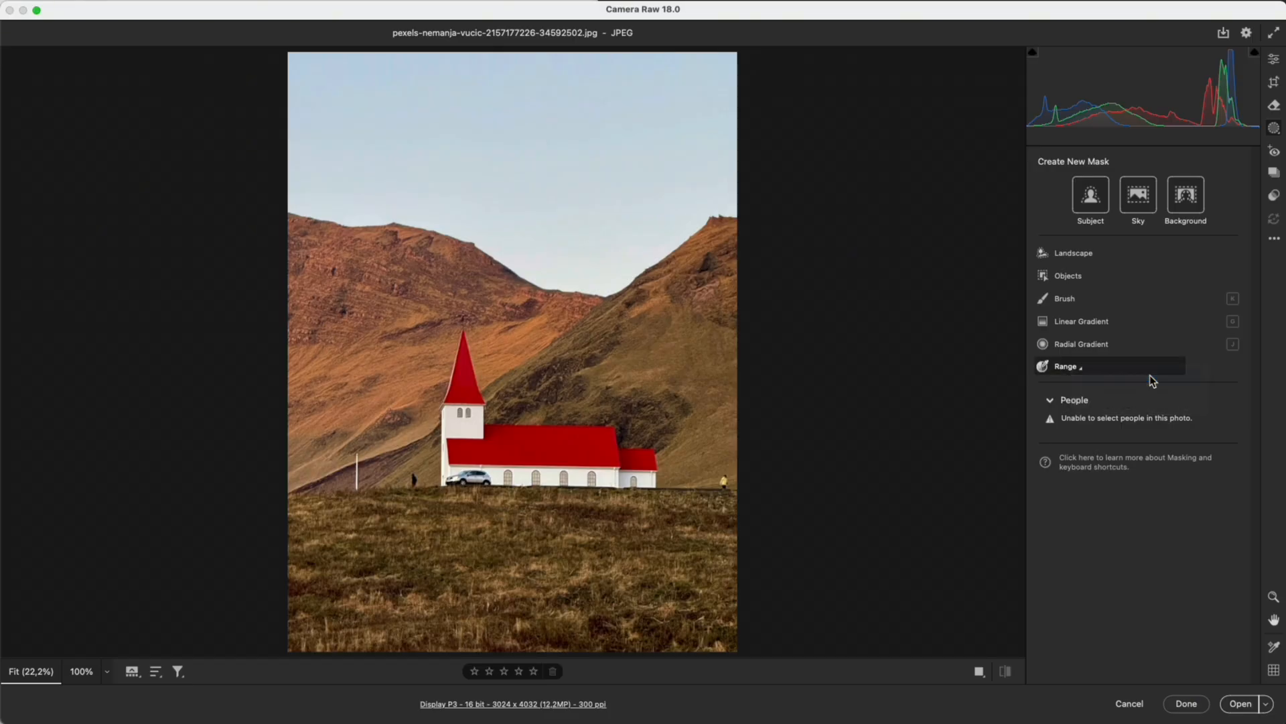
left_click(1067, 366)
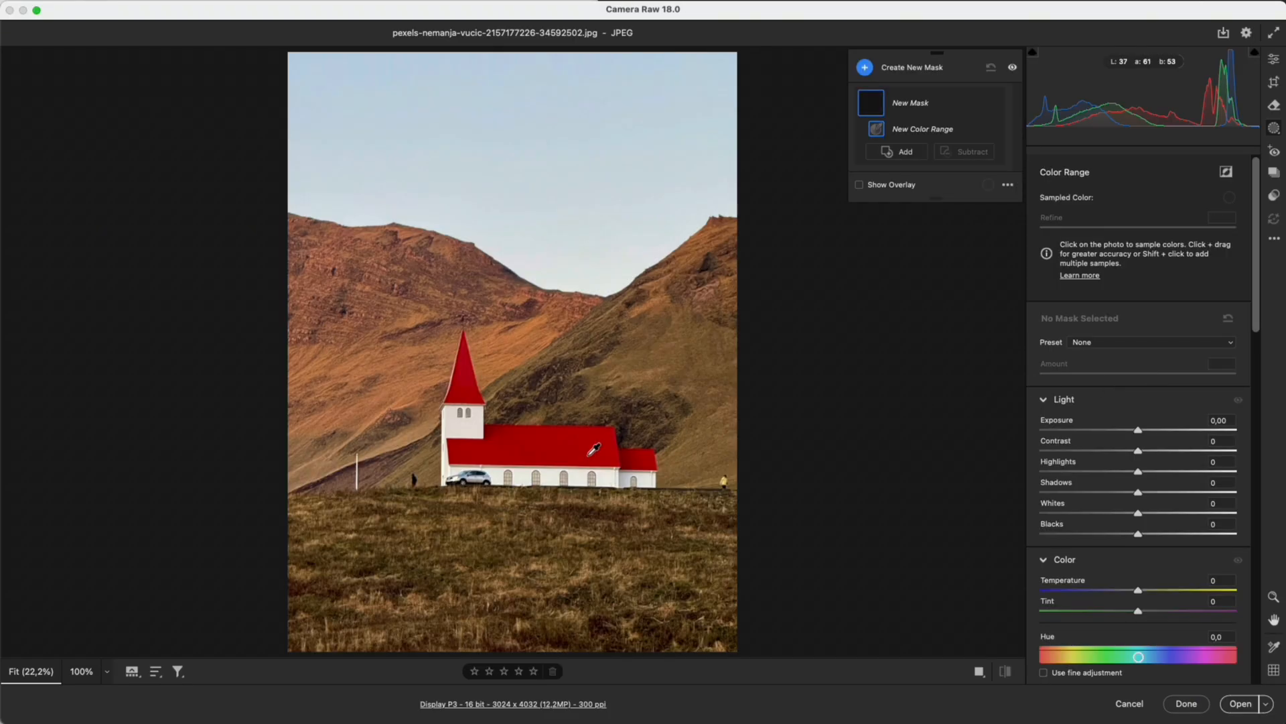
left_click(587, 452)
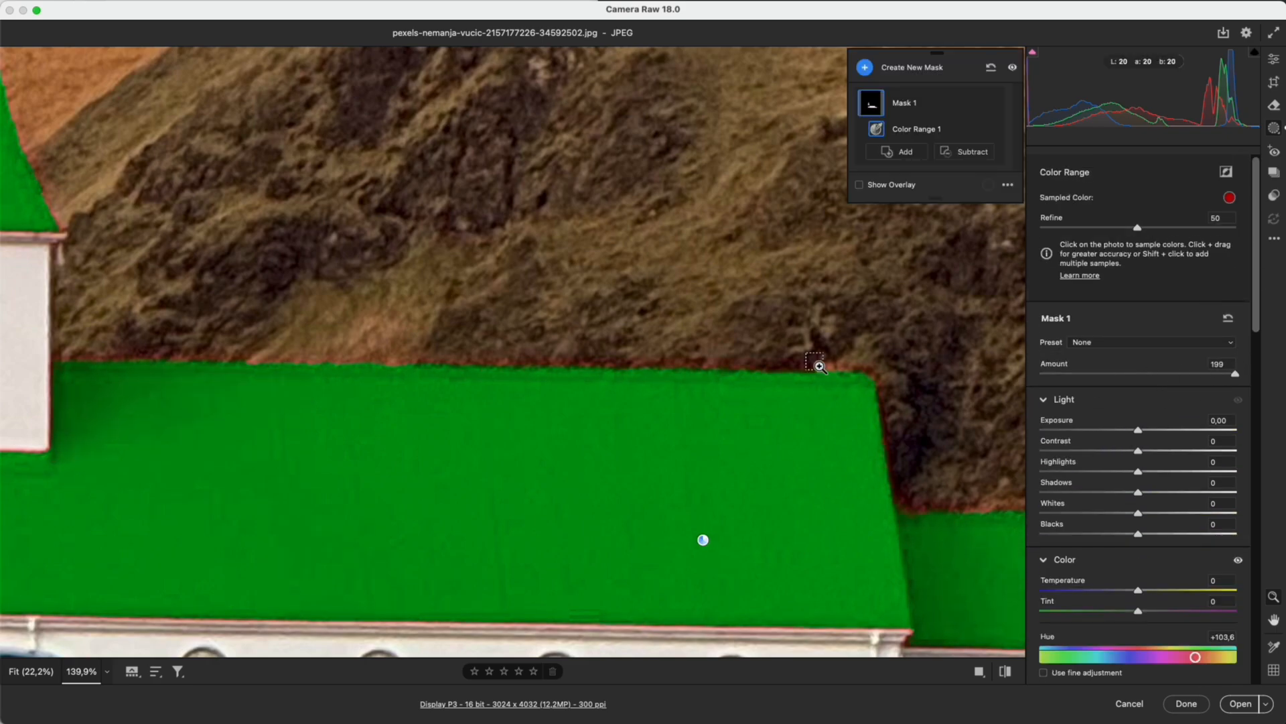
left_click(1003, 671)
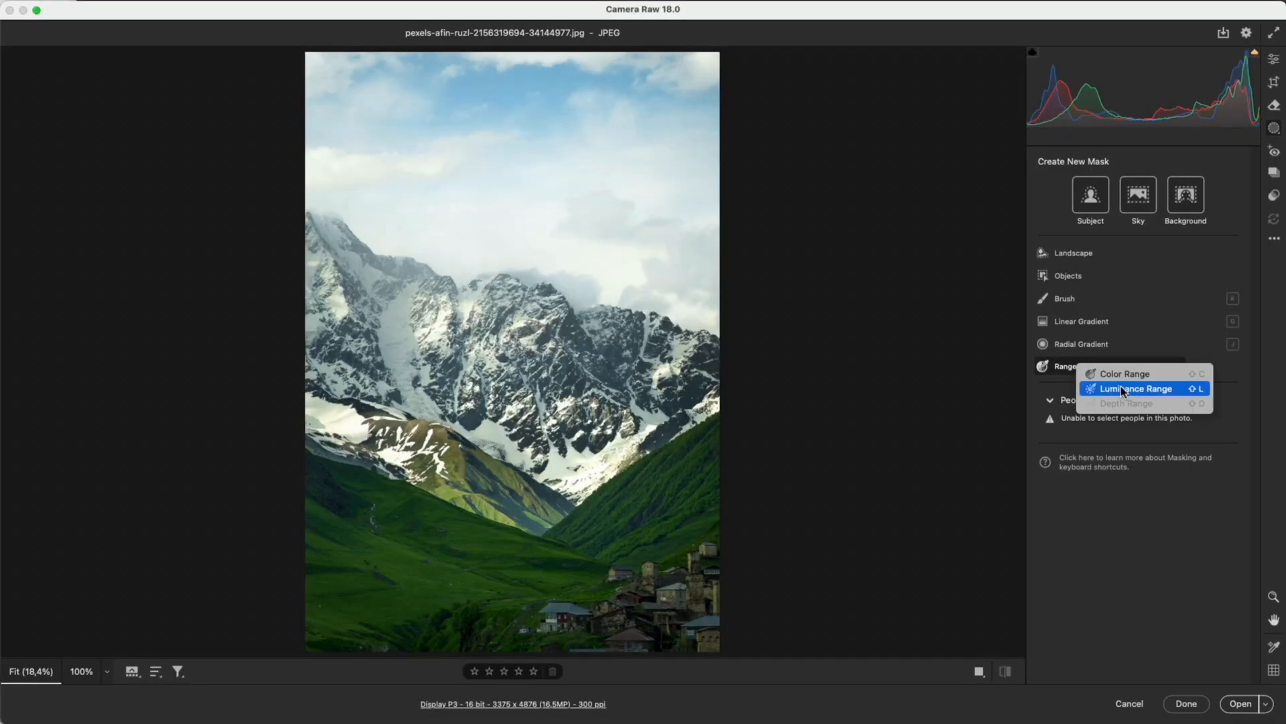
Luminance Range mask on the mountain photo's bright sky and snow with highlights -64
left_click(1137, 389)
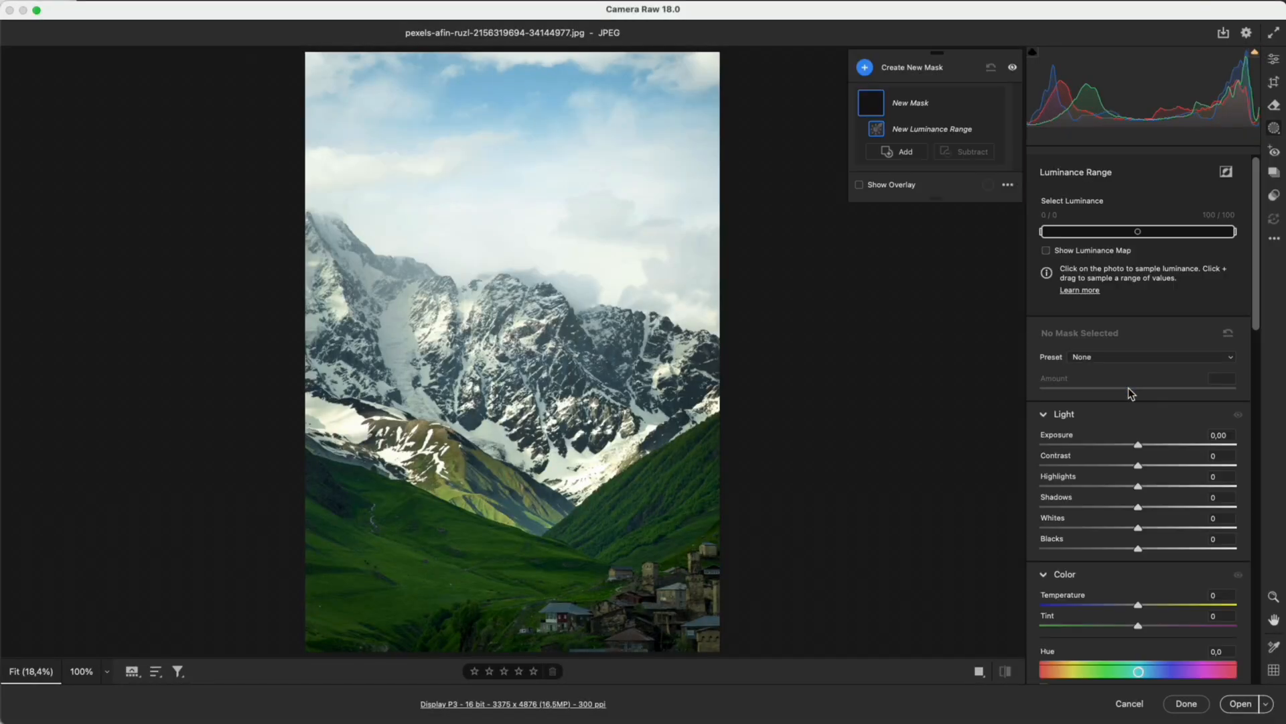
mouse_move(584, 471)
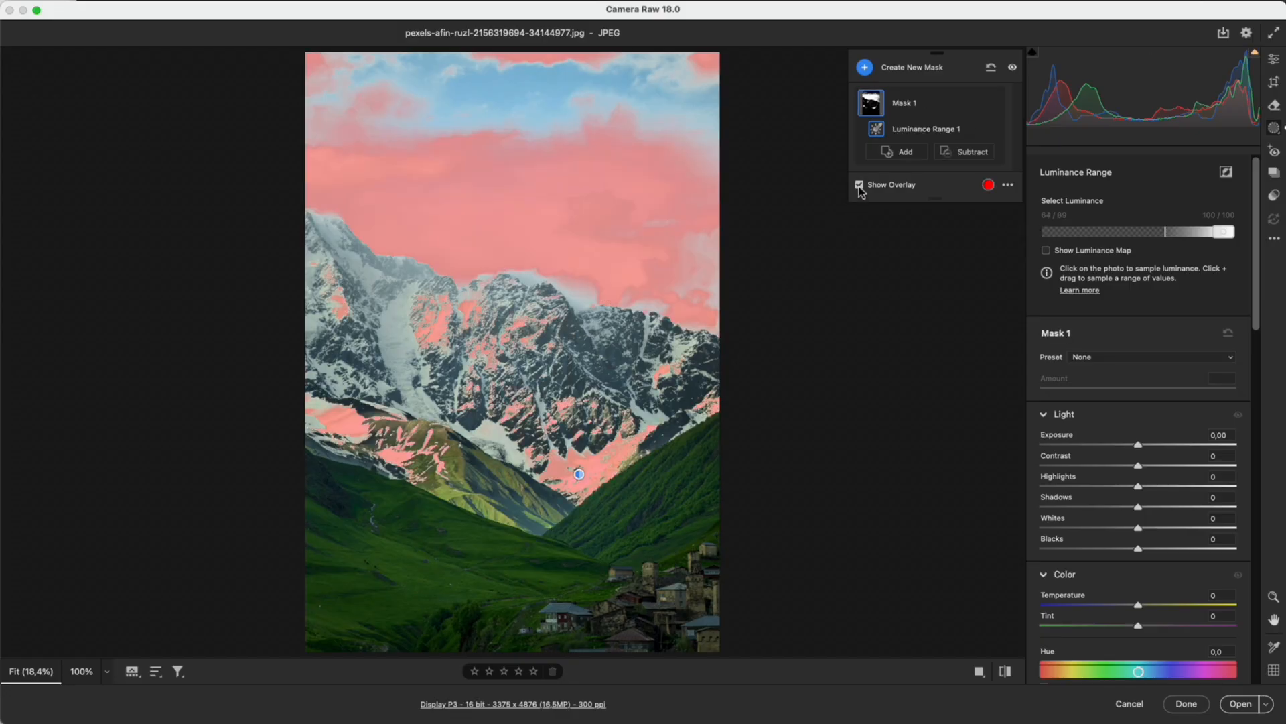
left_click(861, 183)
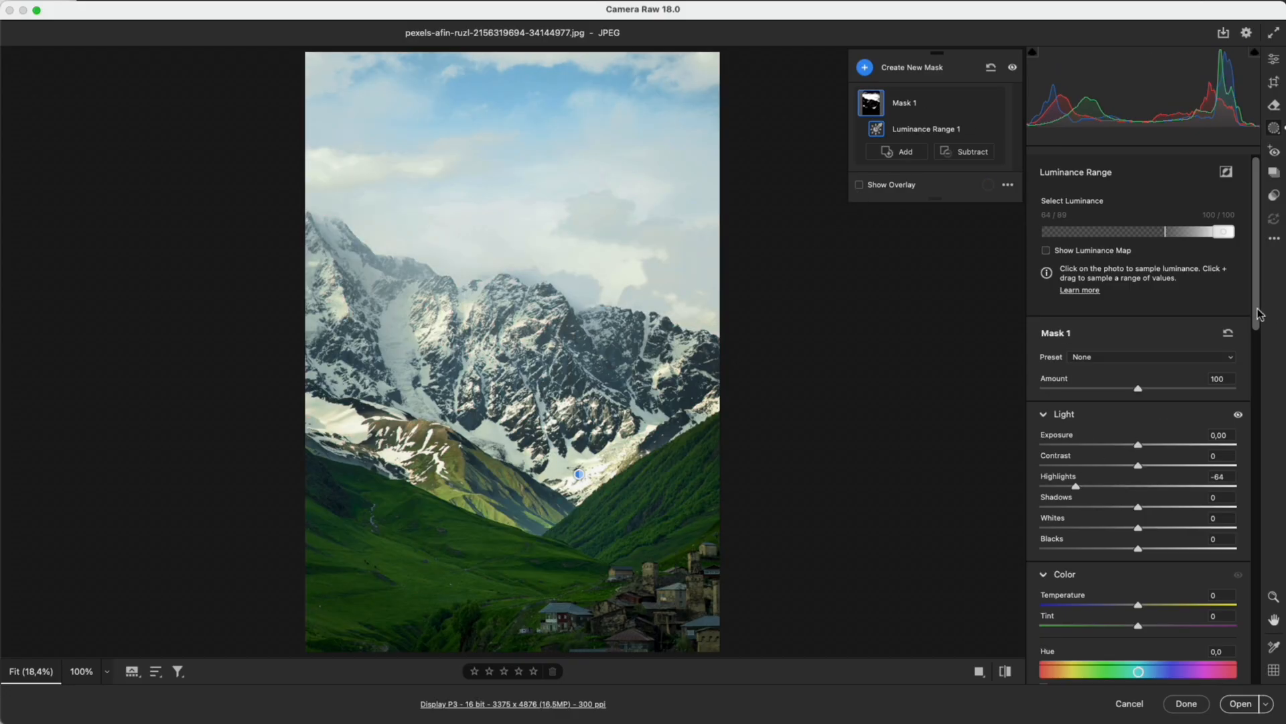
scroll("down", 3)
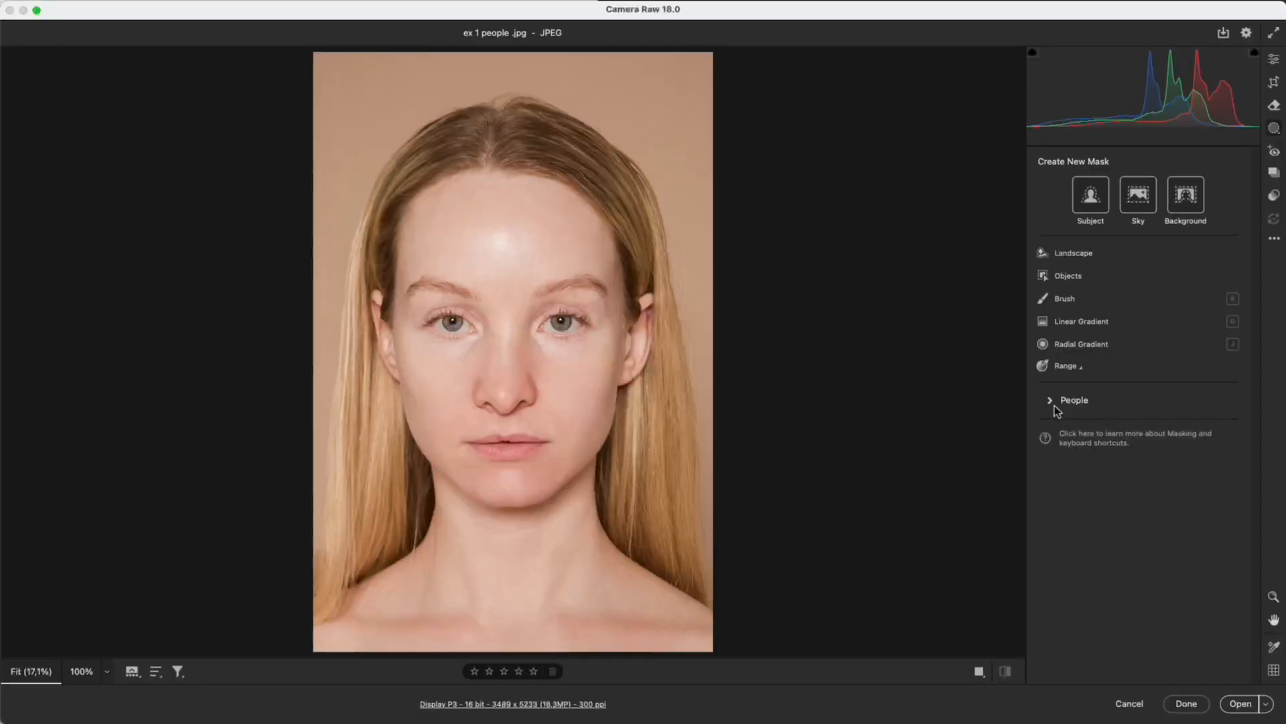
Create a Lips person mask and raise its Saturation to +46
left_click(1073, 399)
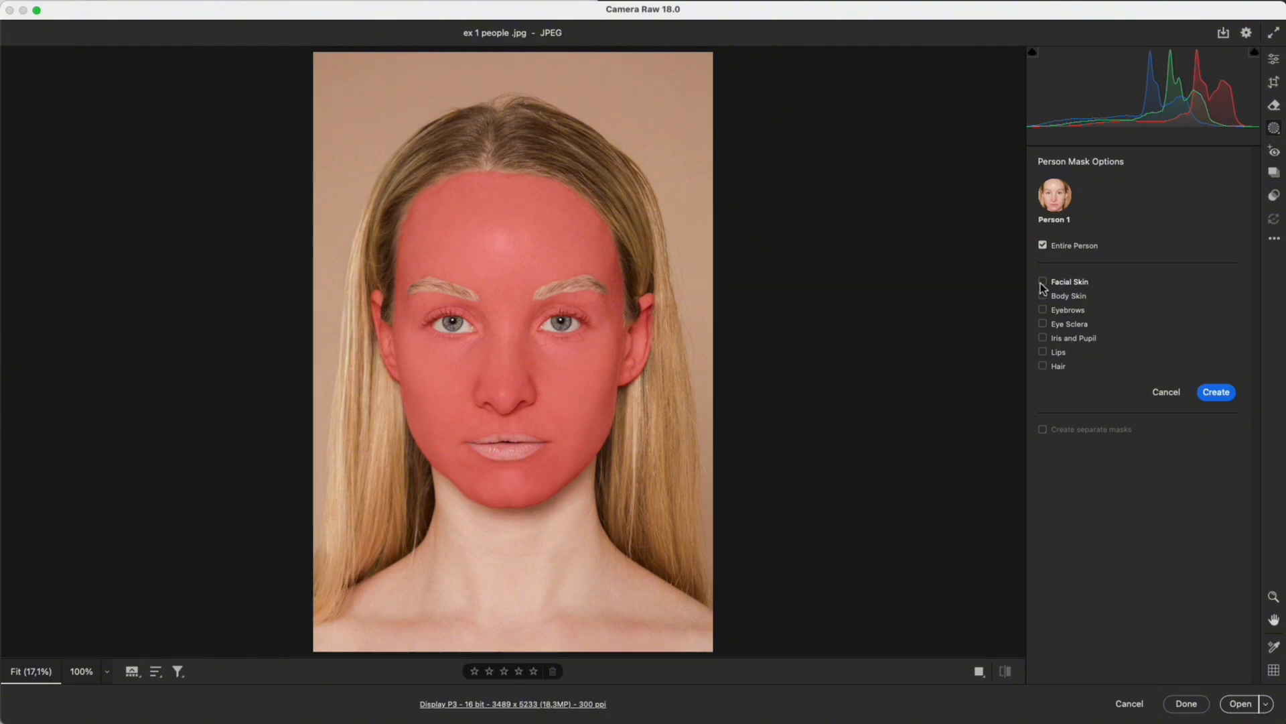
left_click(1043, 281)
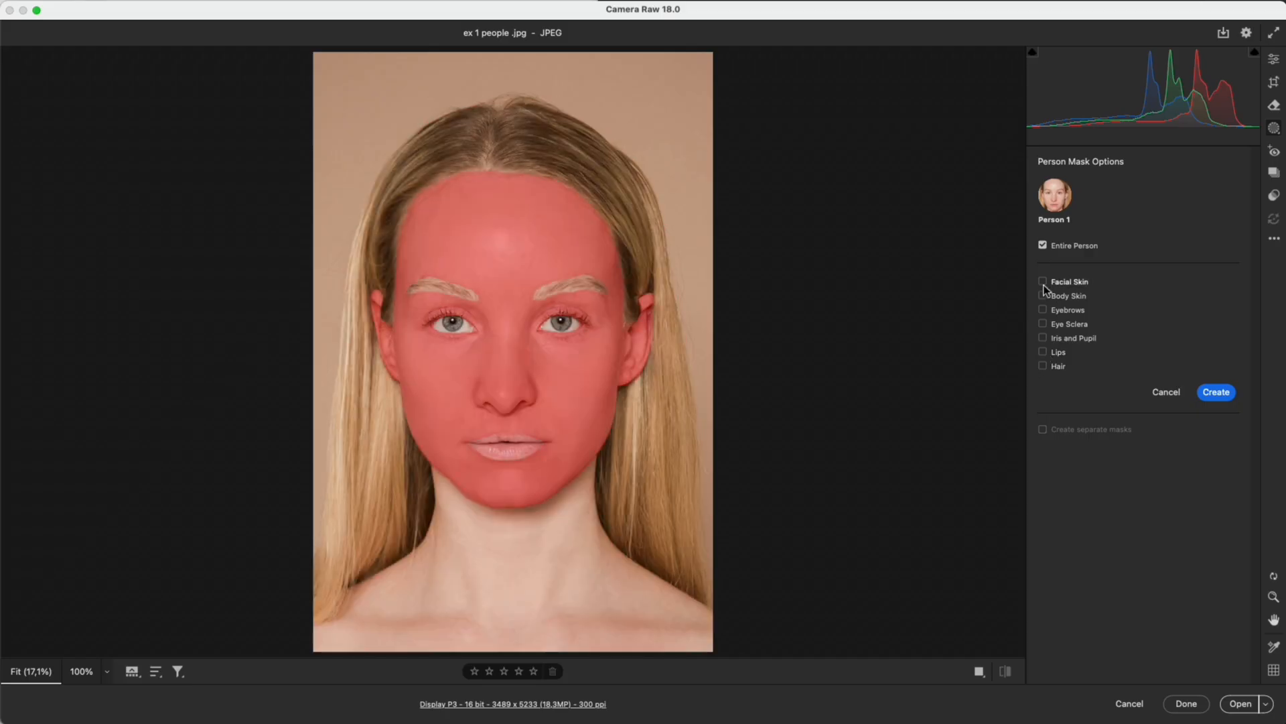
left_click(1216, 392)
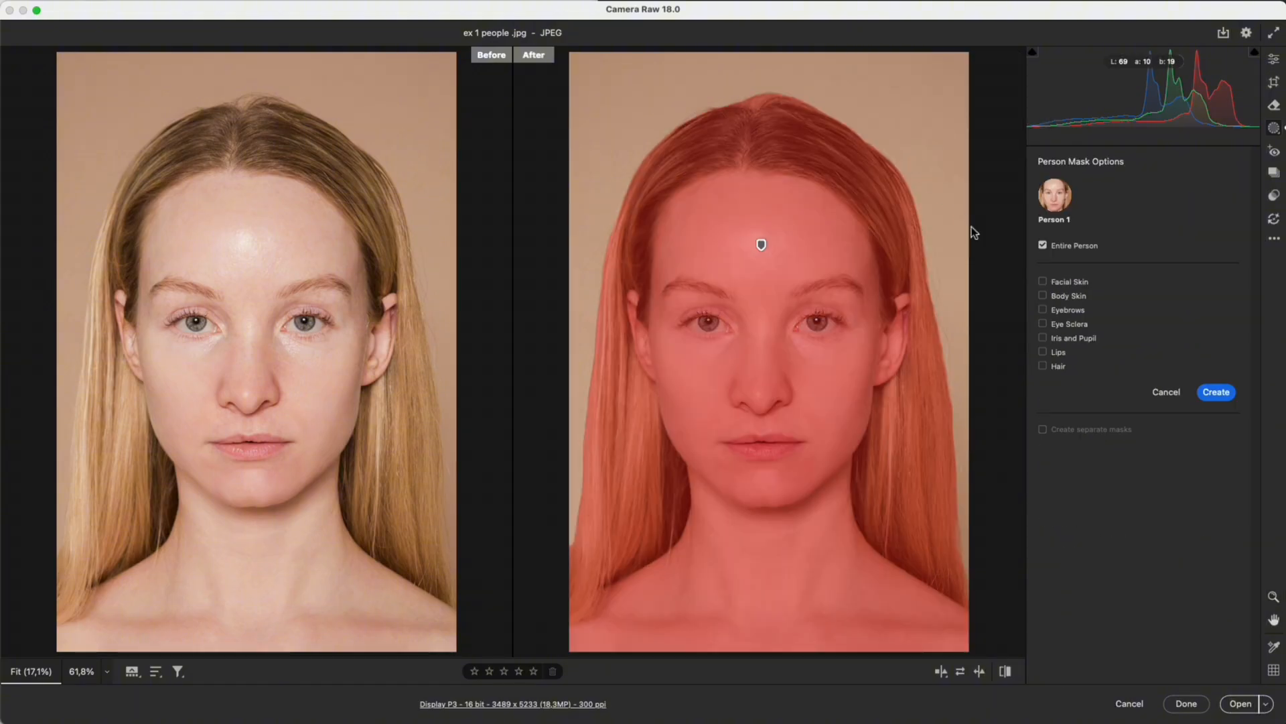
left_click(1216, 391)
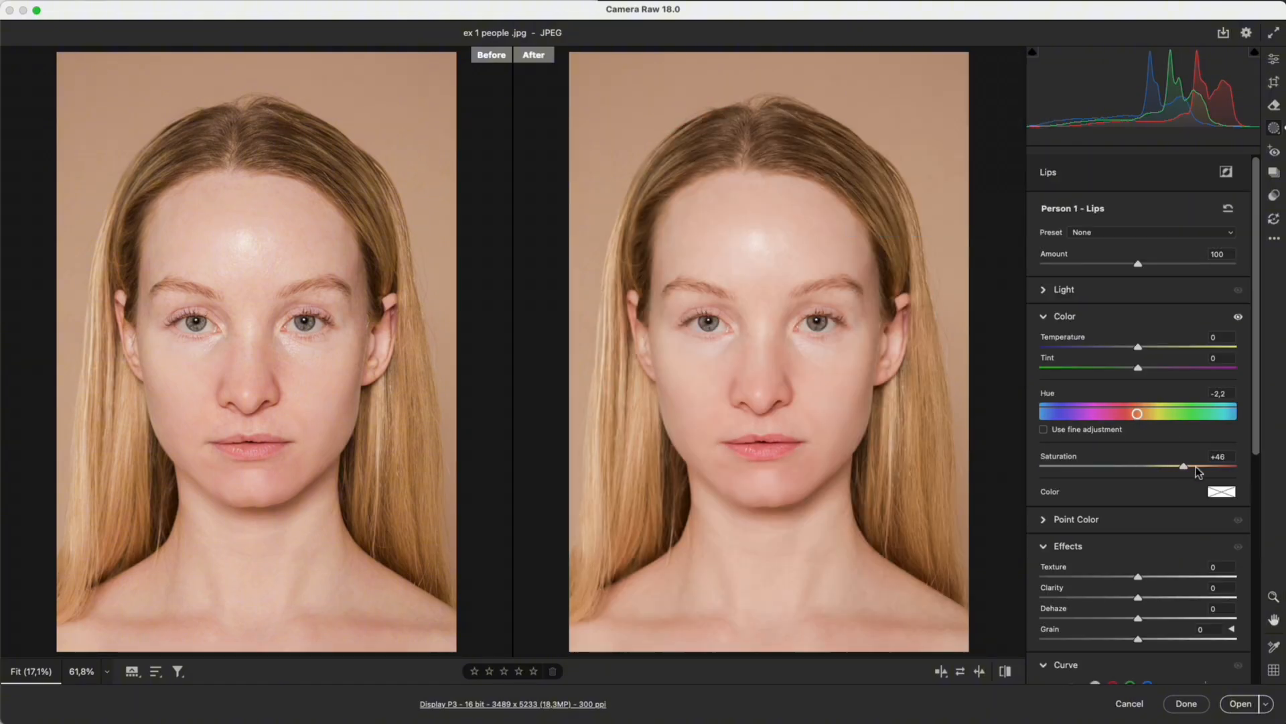
Add an Iris and Pupil person mask and cool it to Temperature -53 for blue eyes
left_click(864, 67)
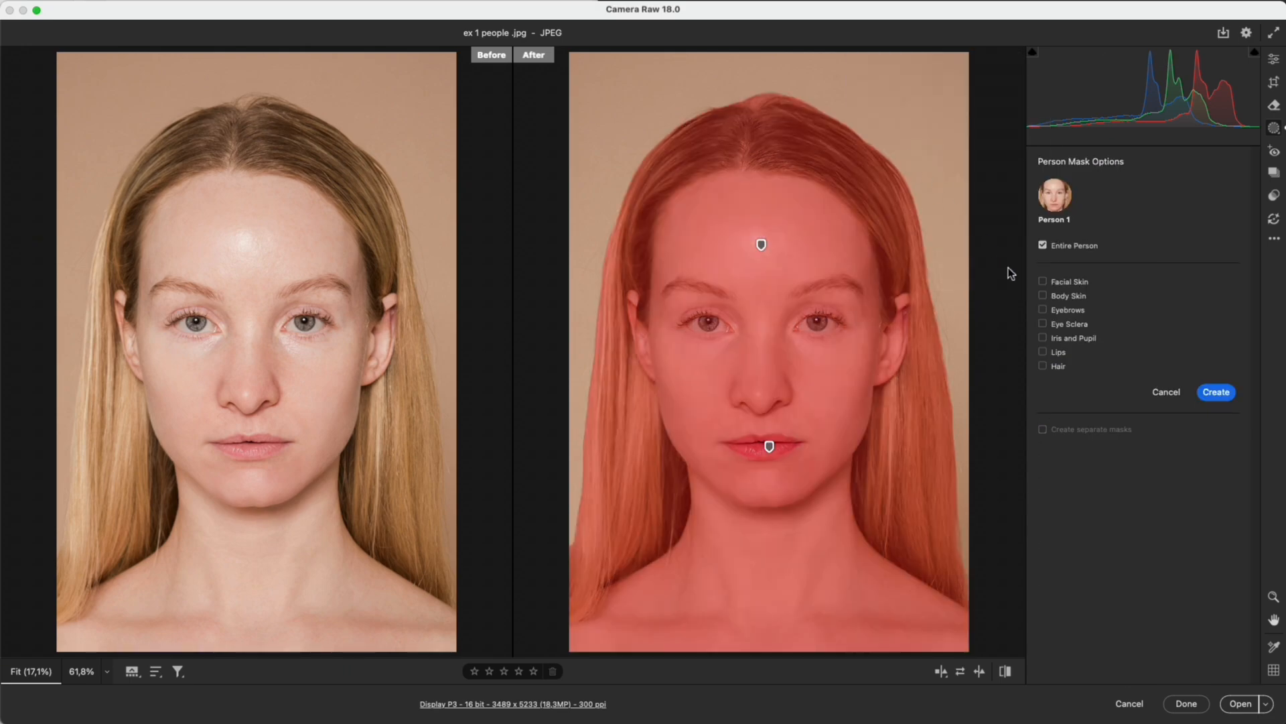
left_click(1044, 338)
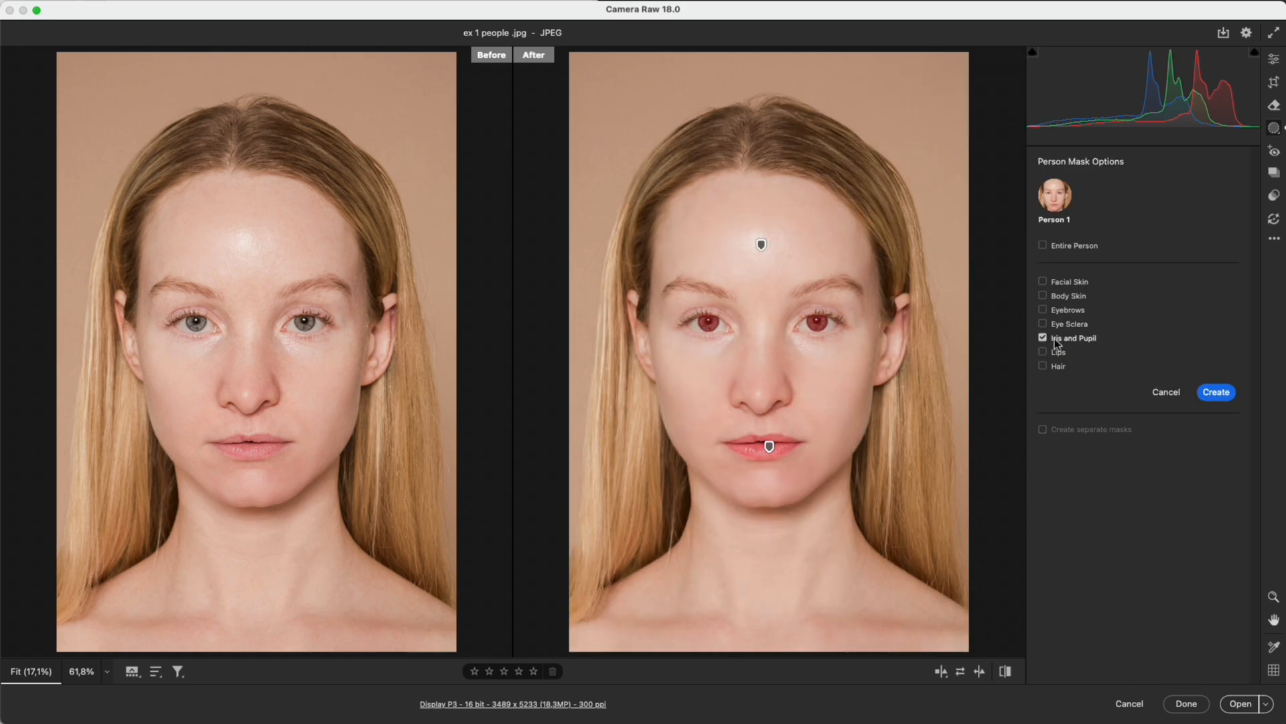
left_click(1216, 393)
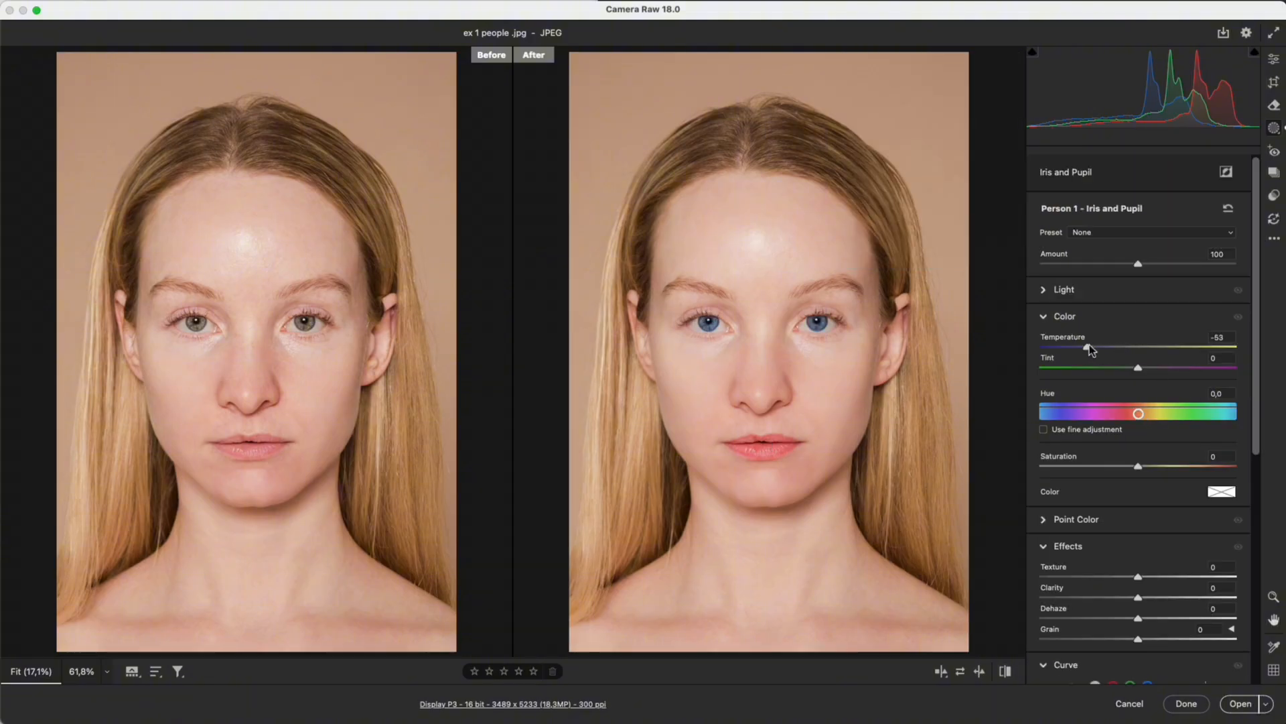
Add a Hair person mask and darken the golden hair
left_click(863, 67)
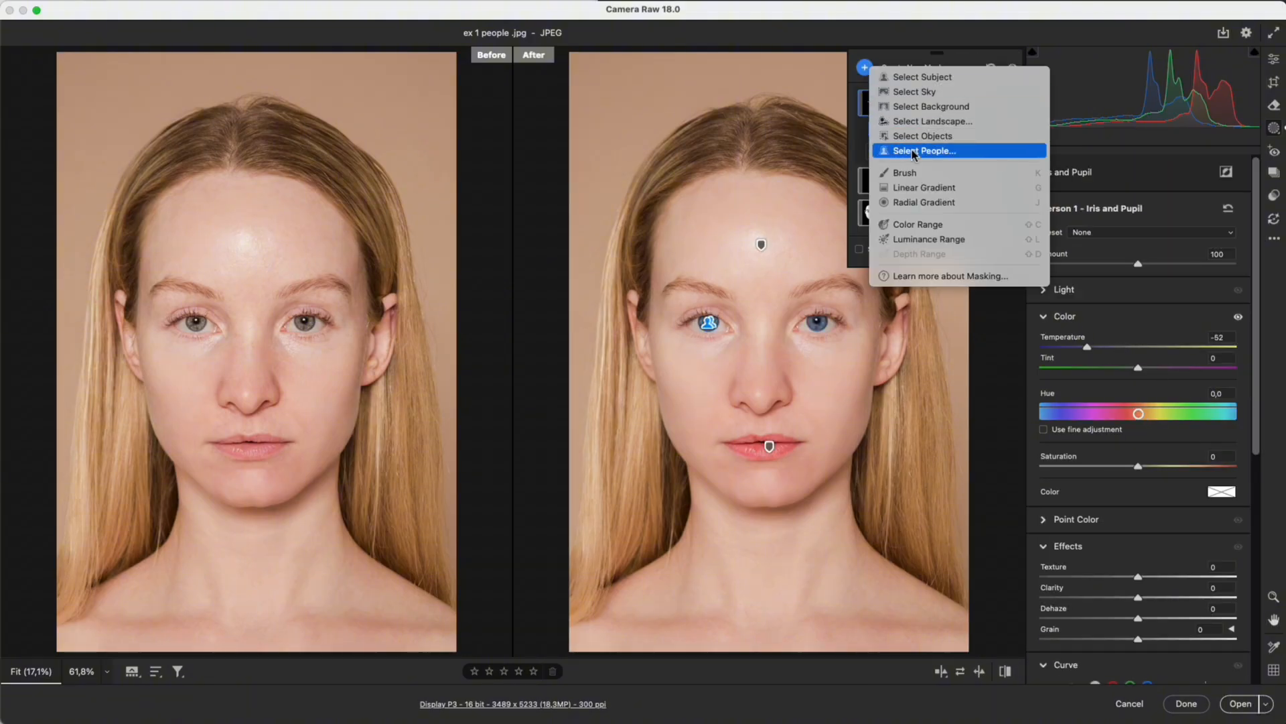
left_click(926, 150)
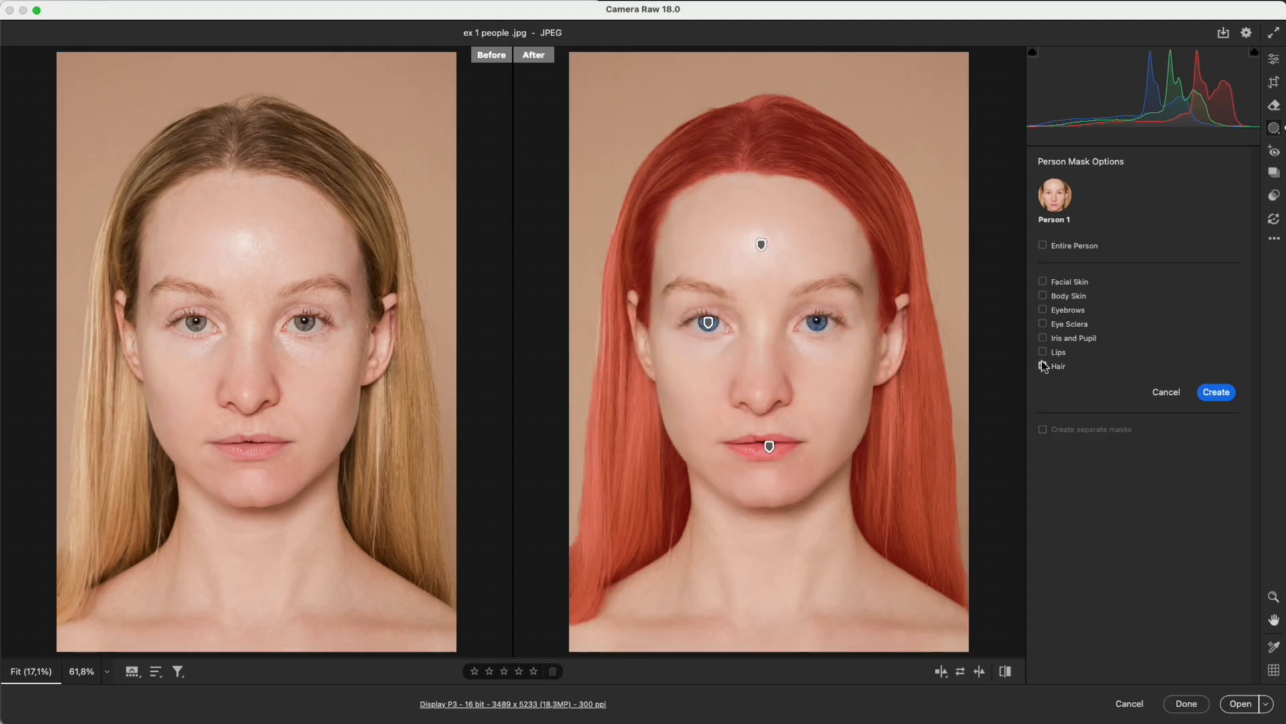
left_click(1215, 392)
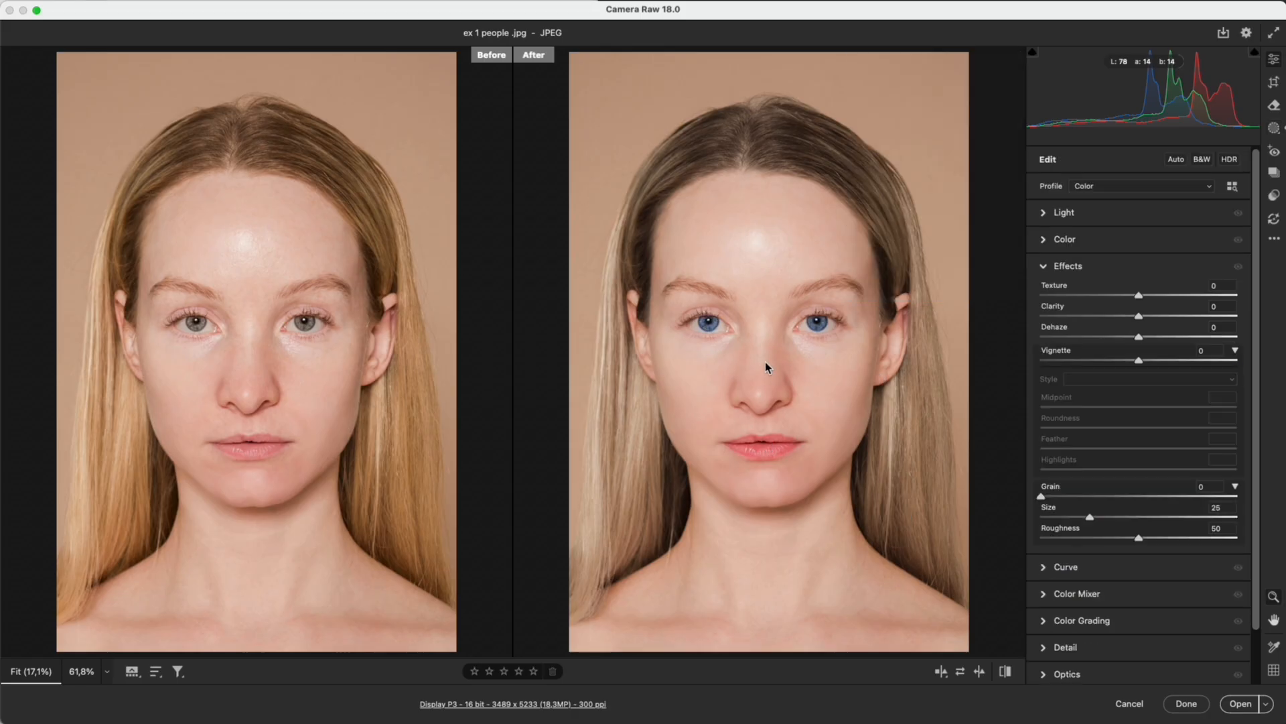
mouse_move(460, 403)
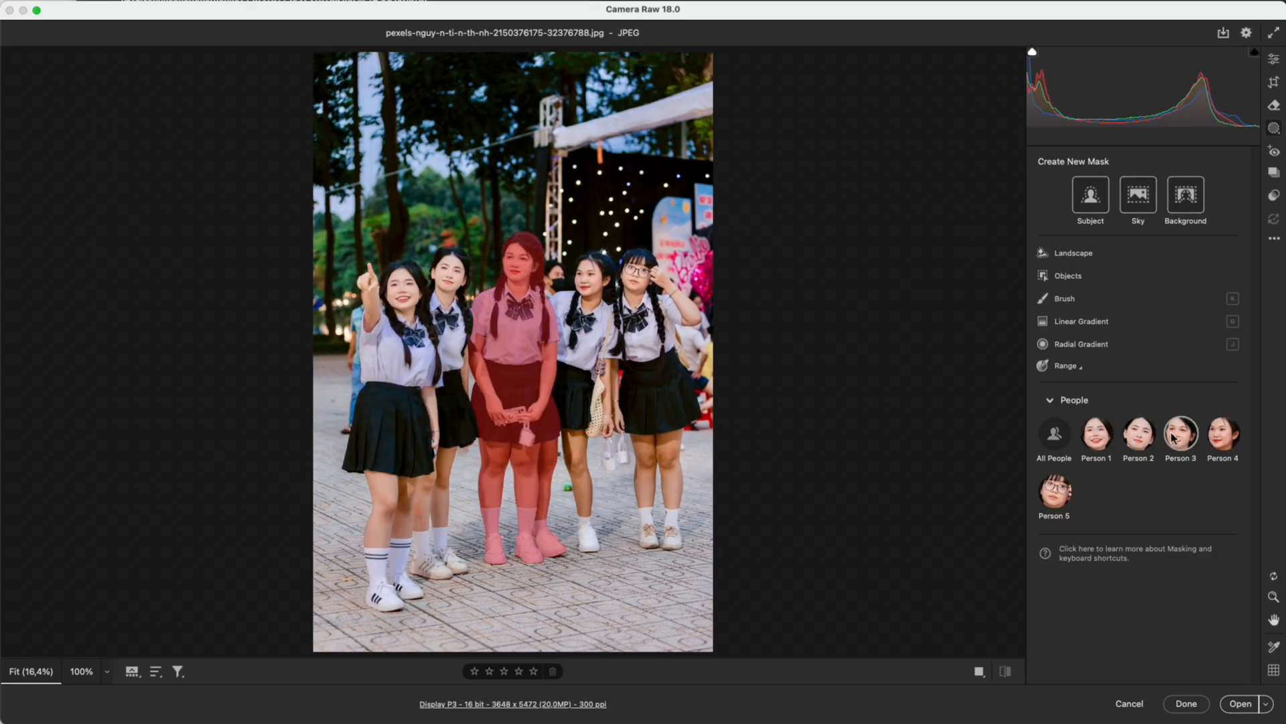
Preview Person 5, cancel it, then create an All People mask with Entire Person
left_click(1055, 490)
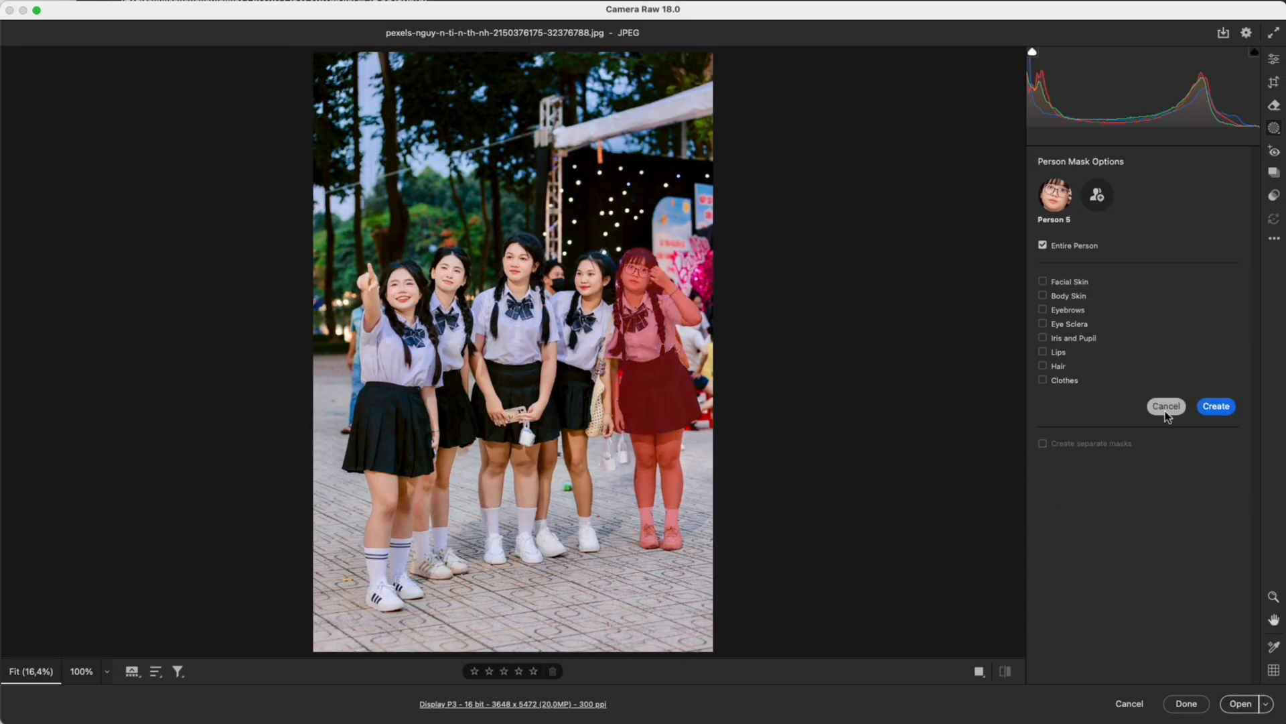
left_click(1096, 194)
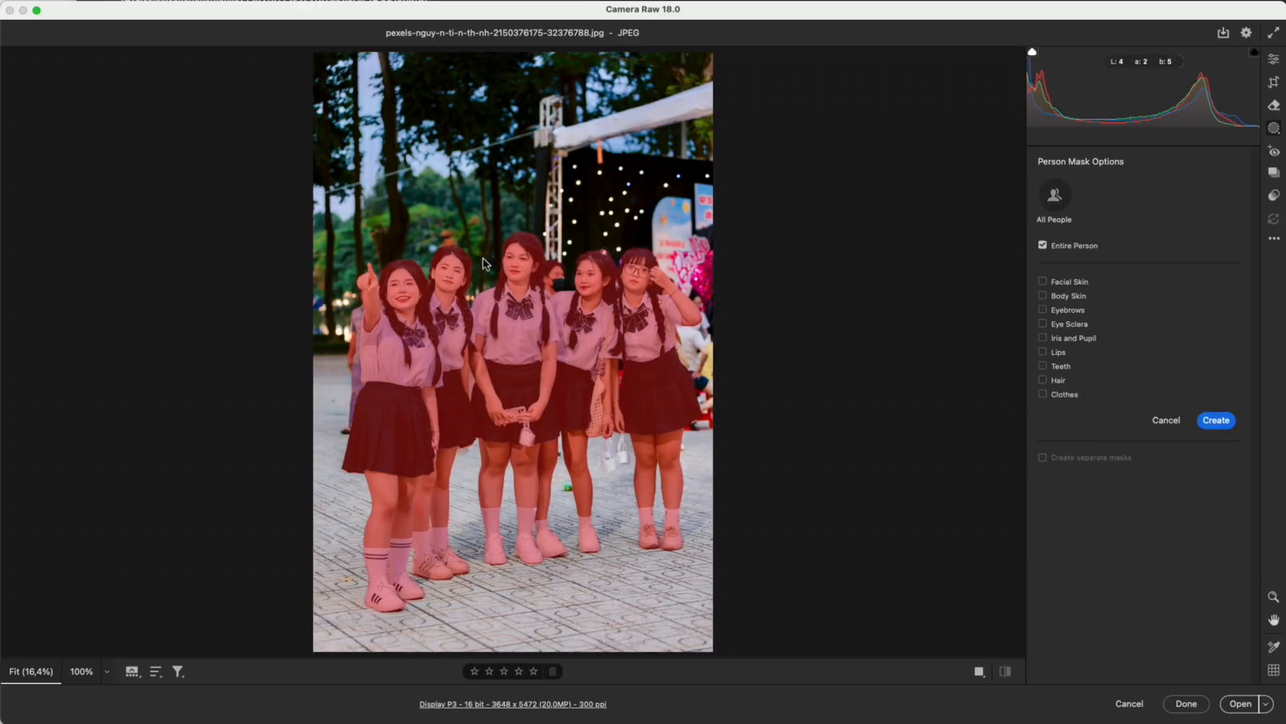
left_click(1216, 420)
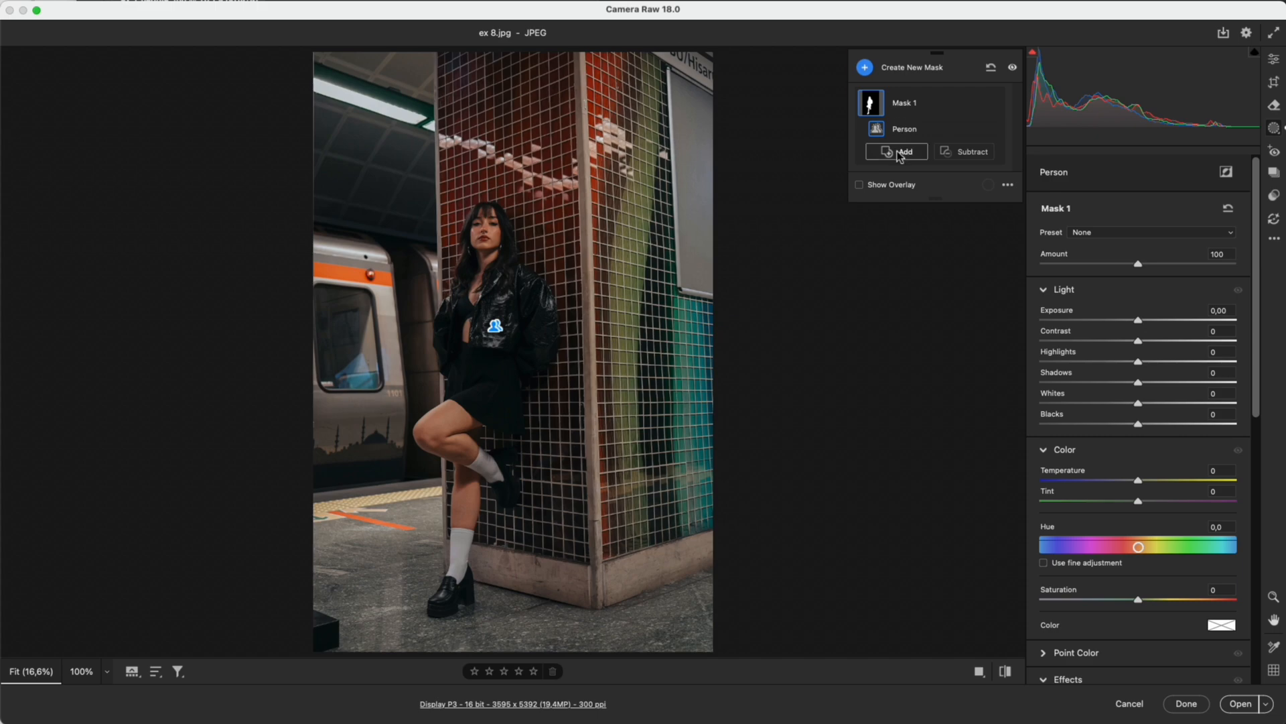
left_click(902, 151)
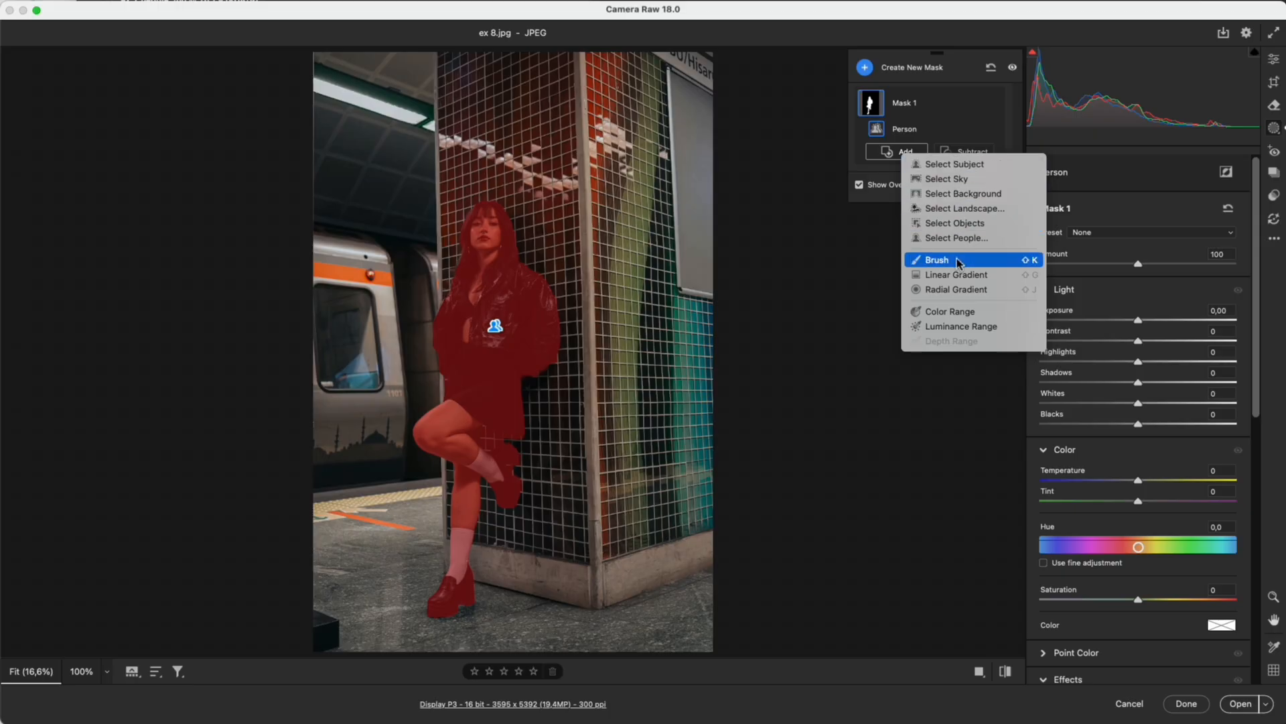
left_click(936, 260)
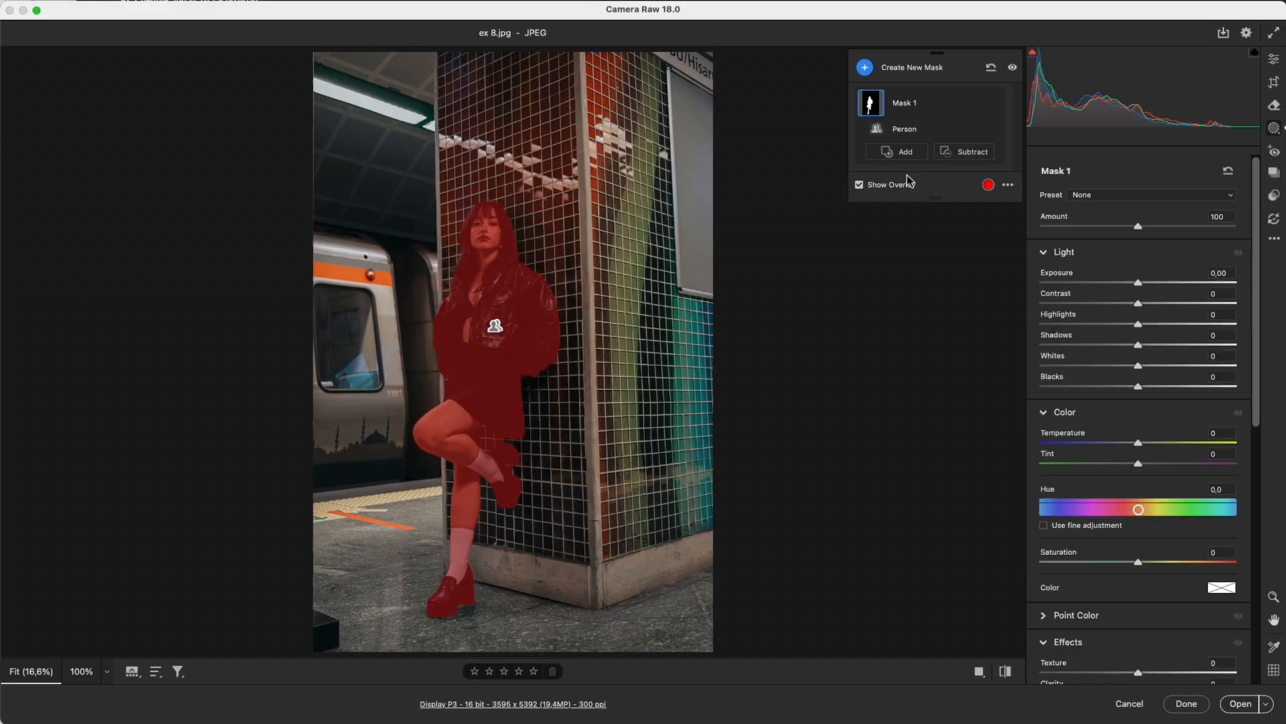
left_click(970, 152)
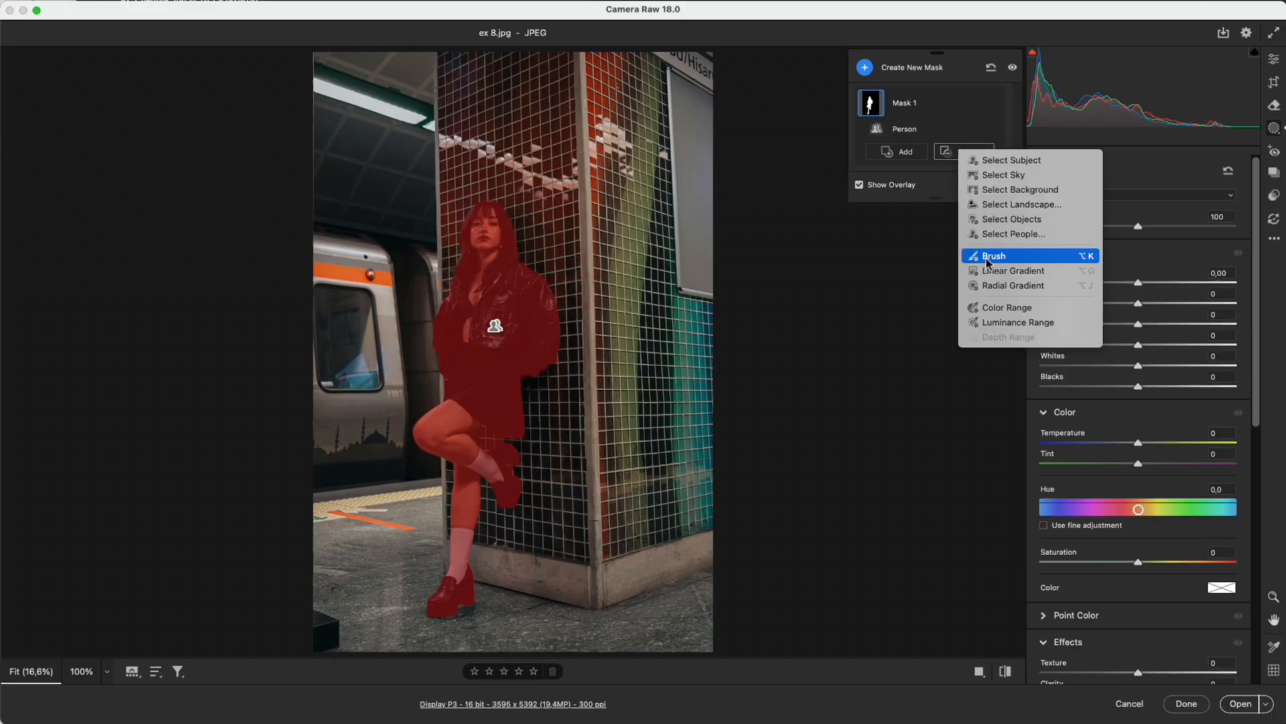
left_click(993, 255)
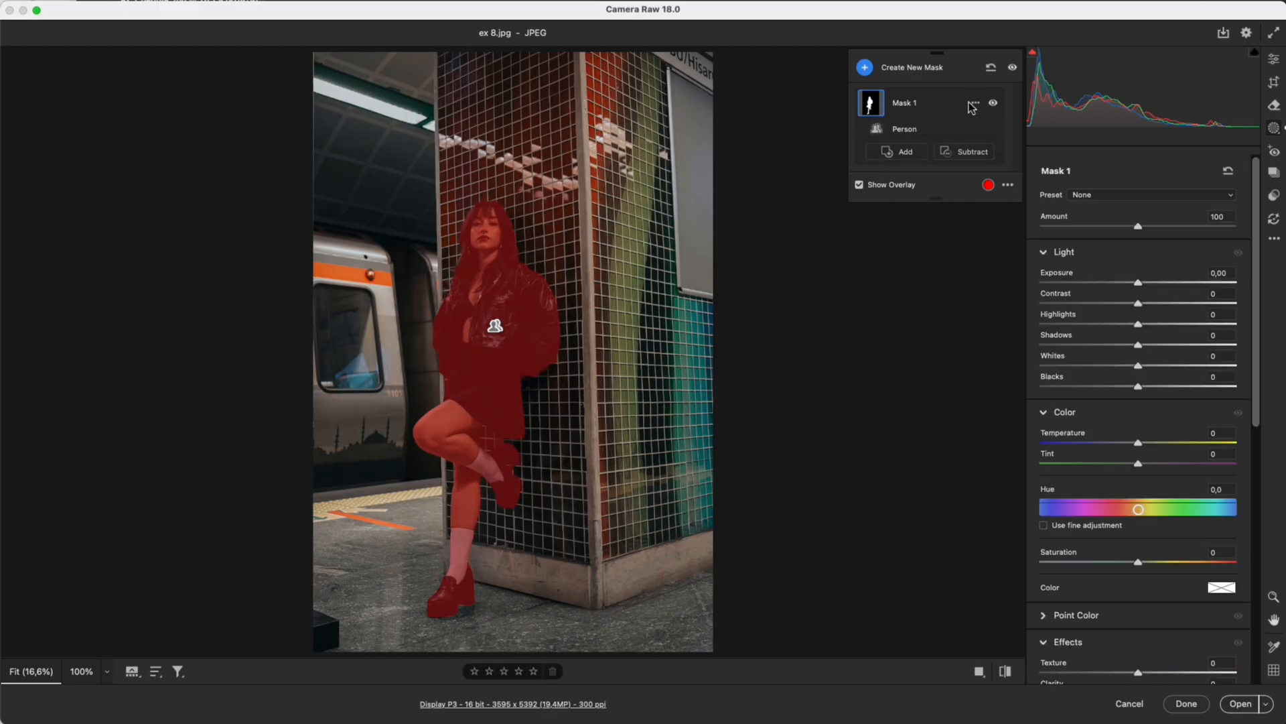
Rename Mask 1 to 'model' and make an inverted duplicate covering the background
double_click(904, 103)
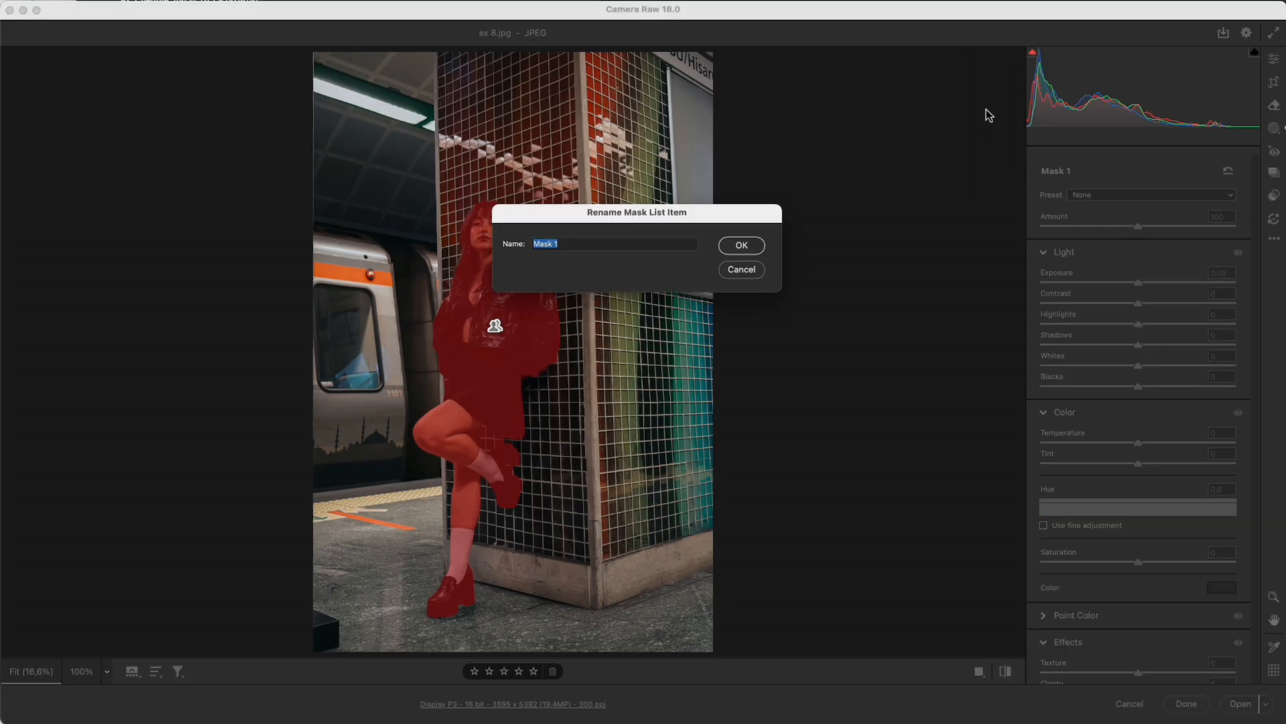
type("model")
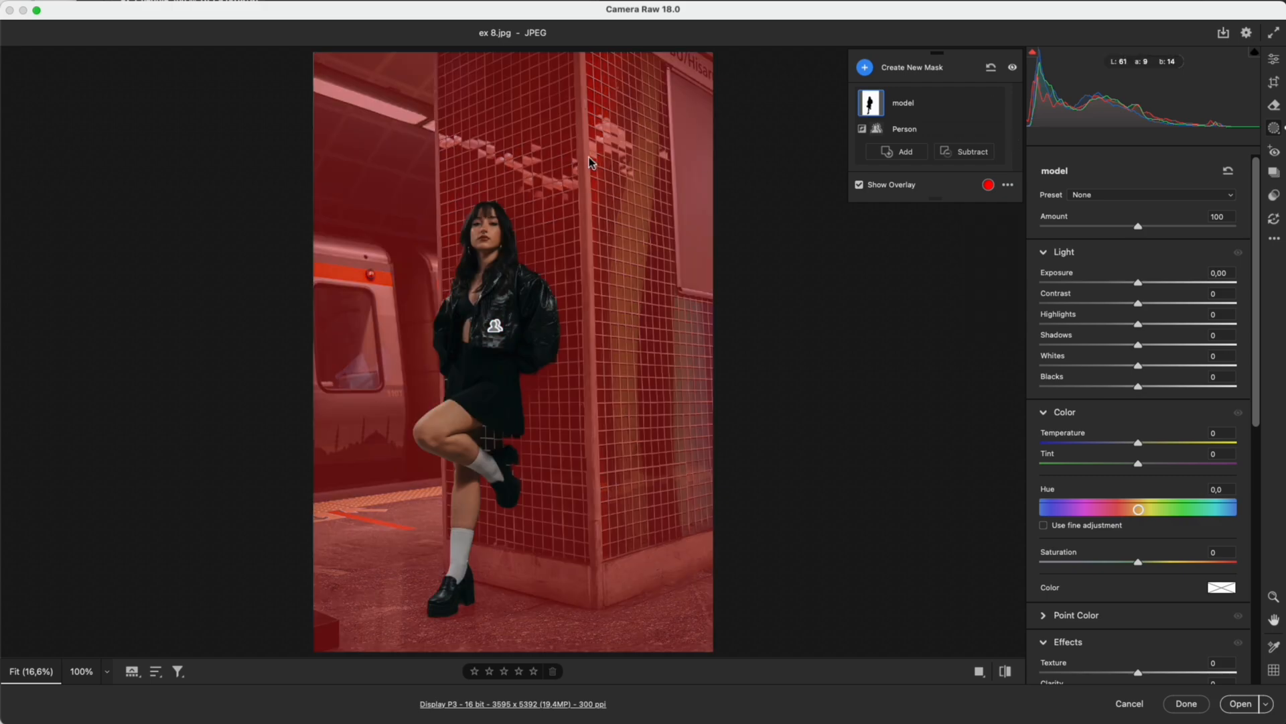
mouse_move(877, 120)
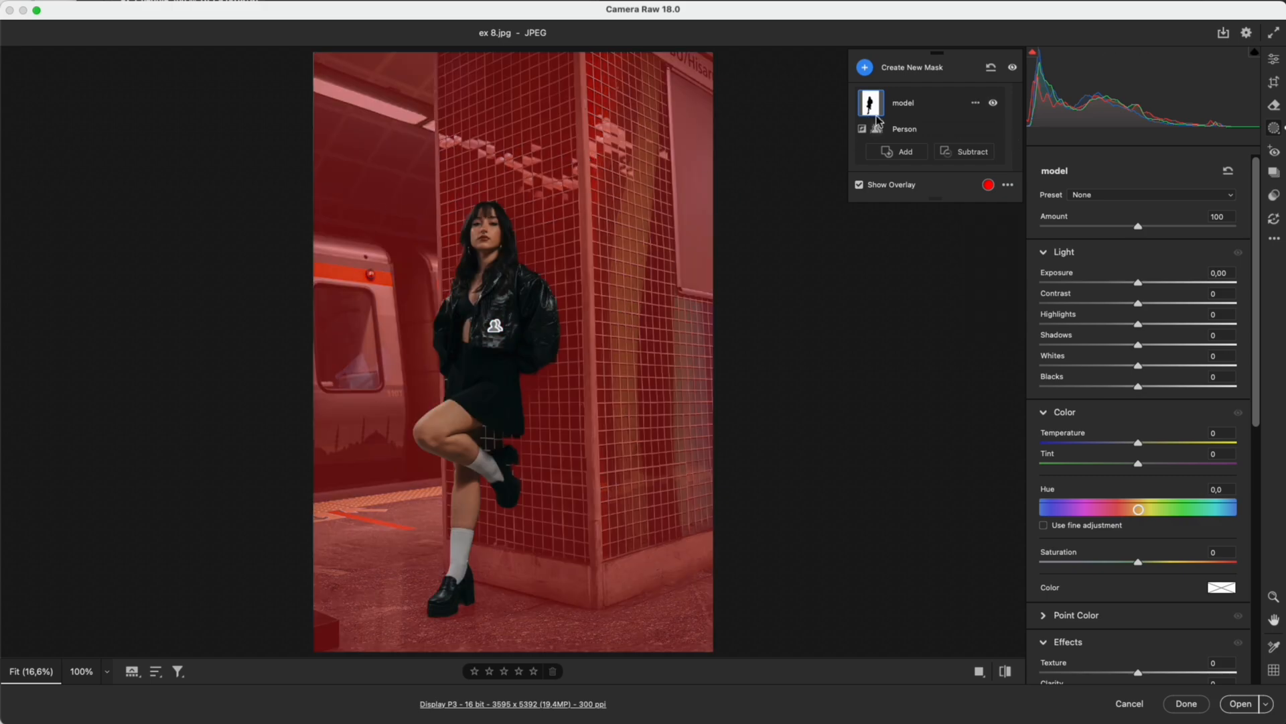
left_click(991, 128)
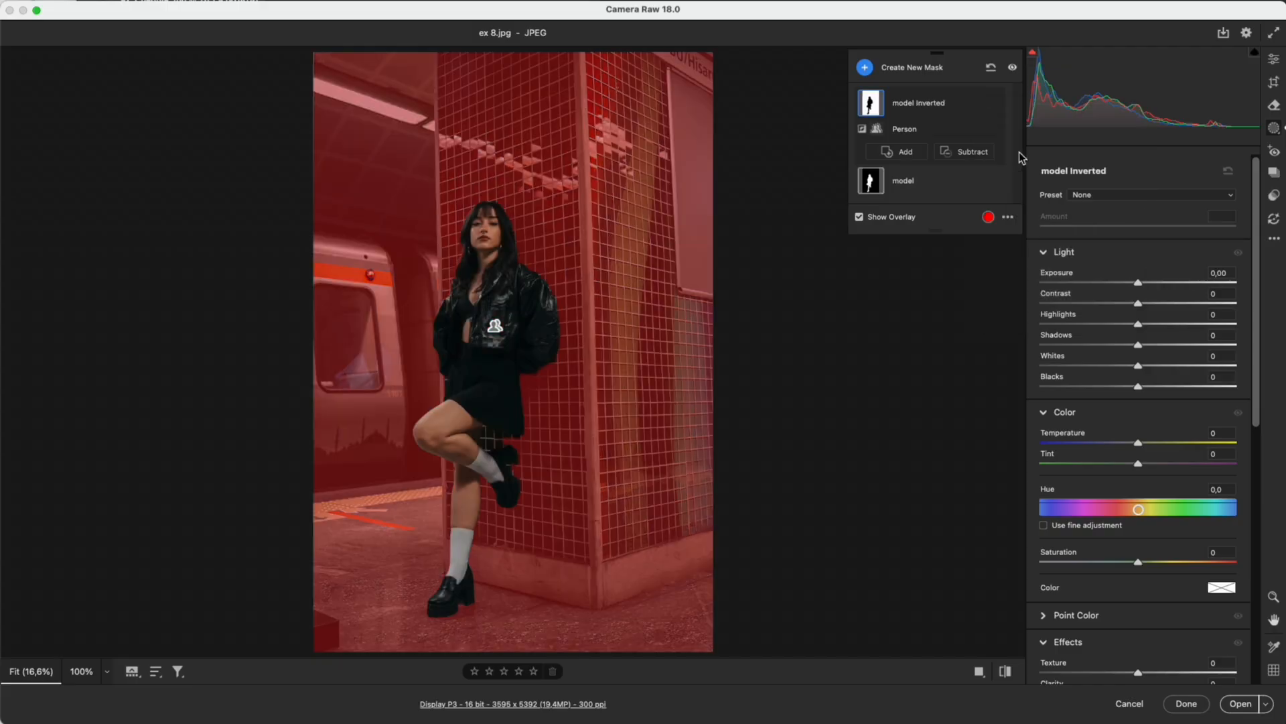
mouse_move(564, 152)
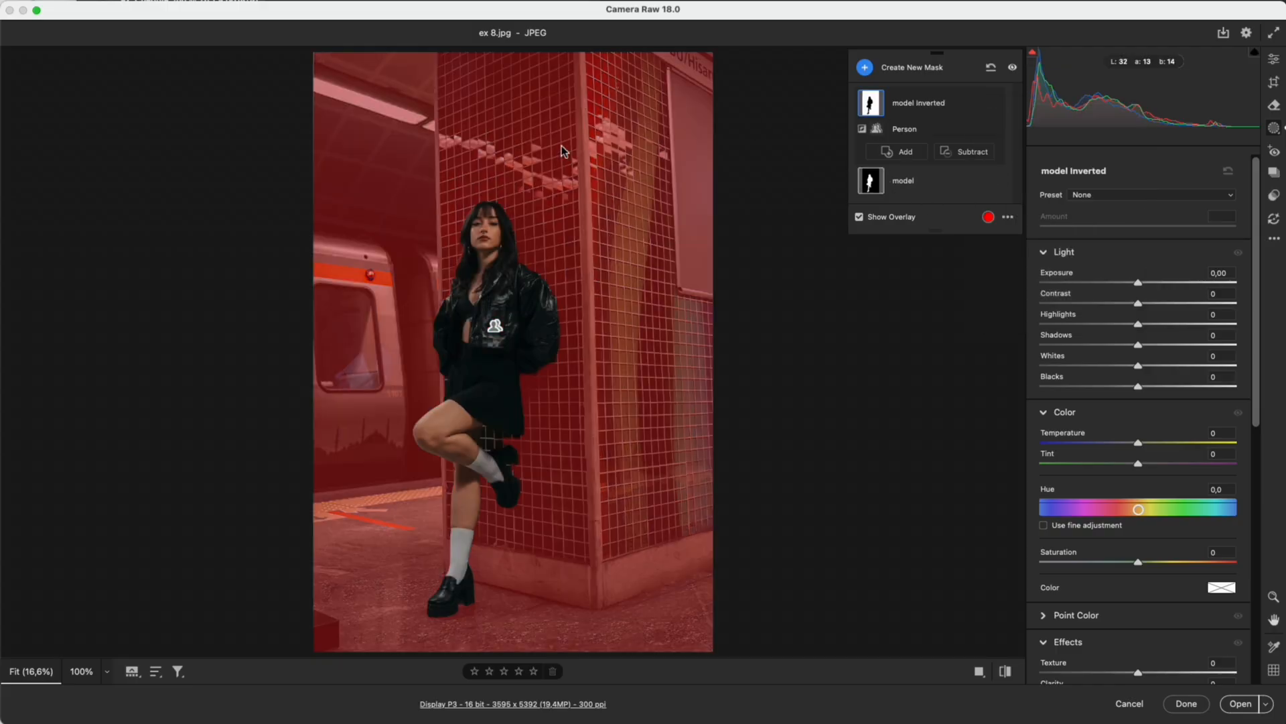
mouse_move(971, 119)
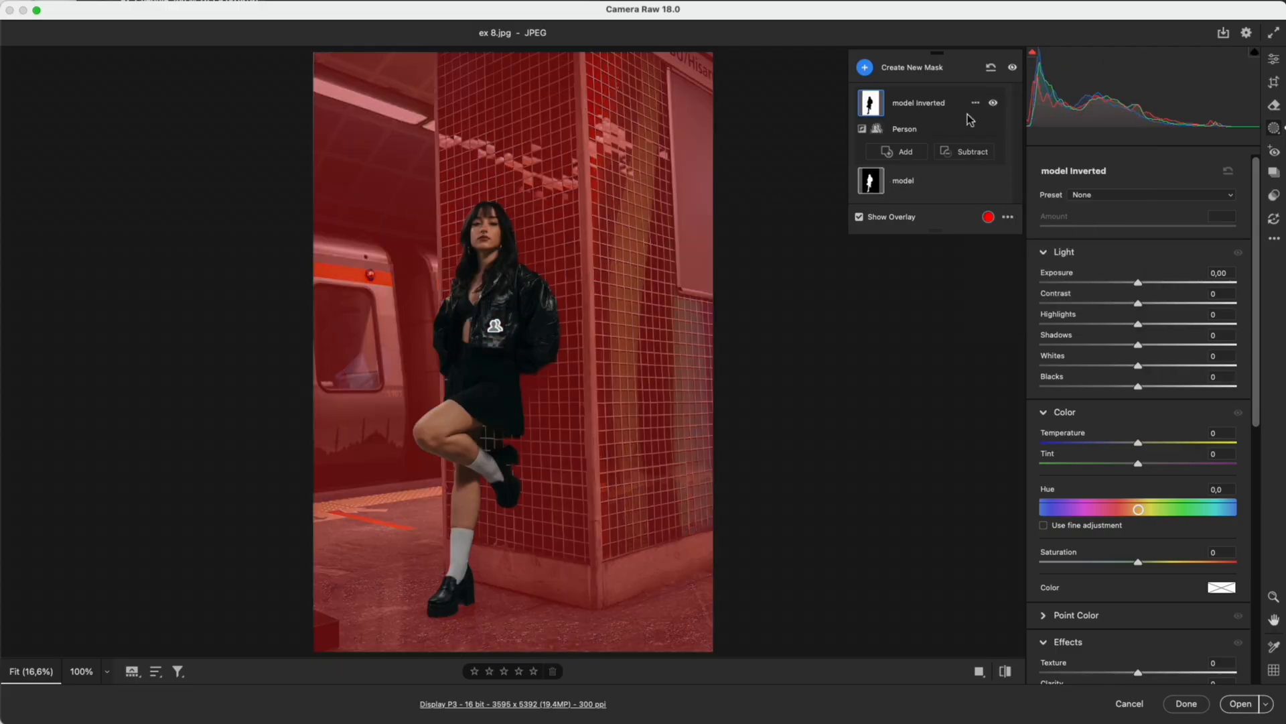
left_click(975, 103)
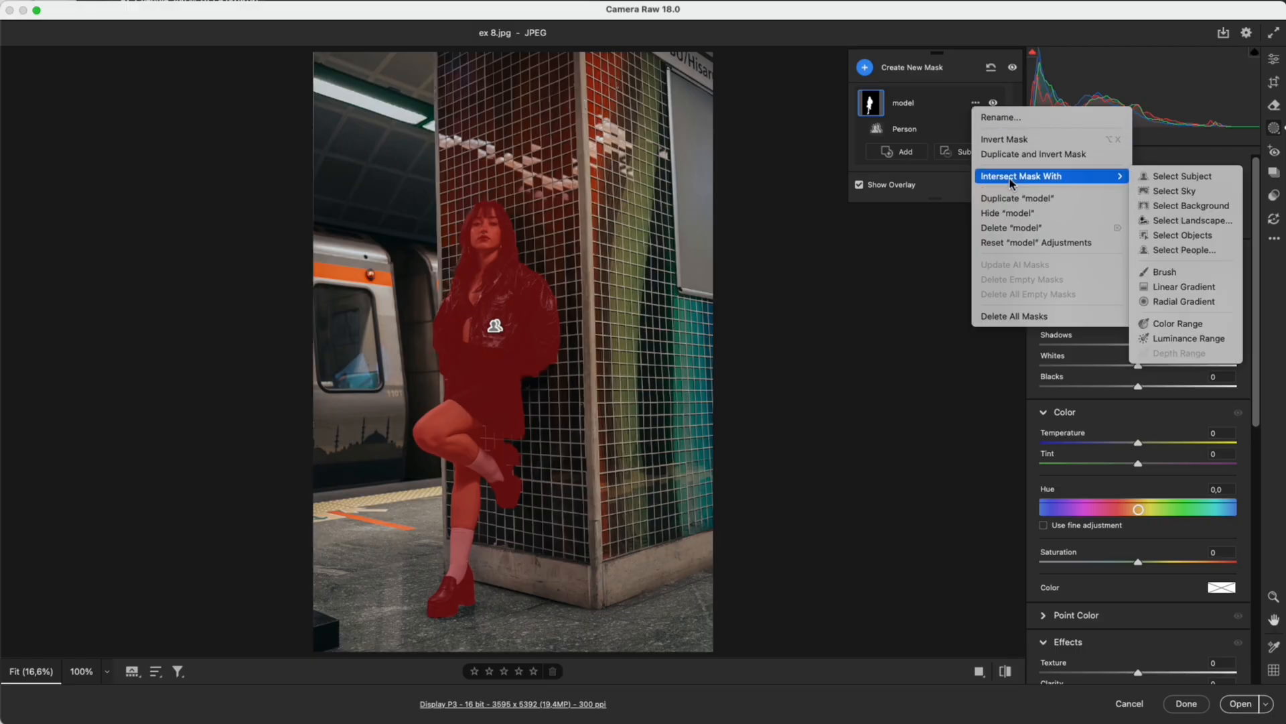
mouse_move(1182, 175)
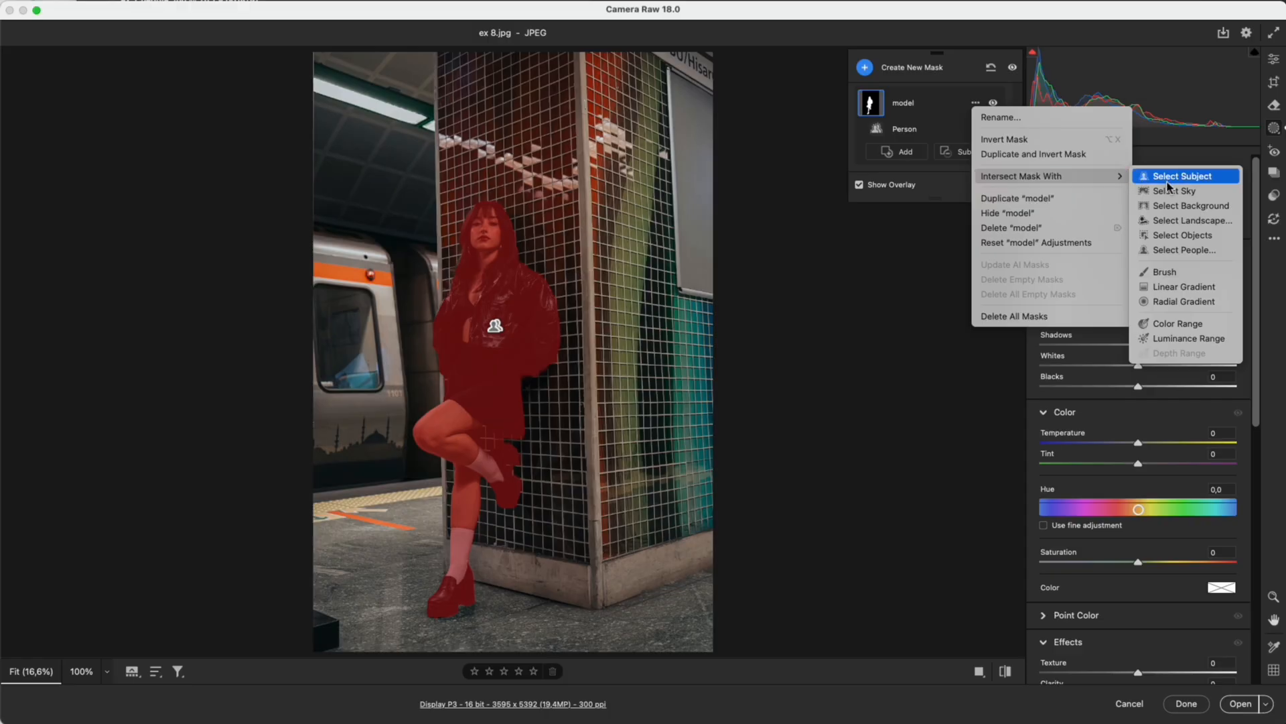
mouse_move(1183, 287)
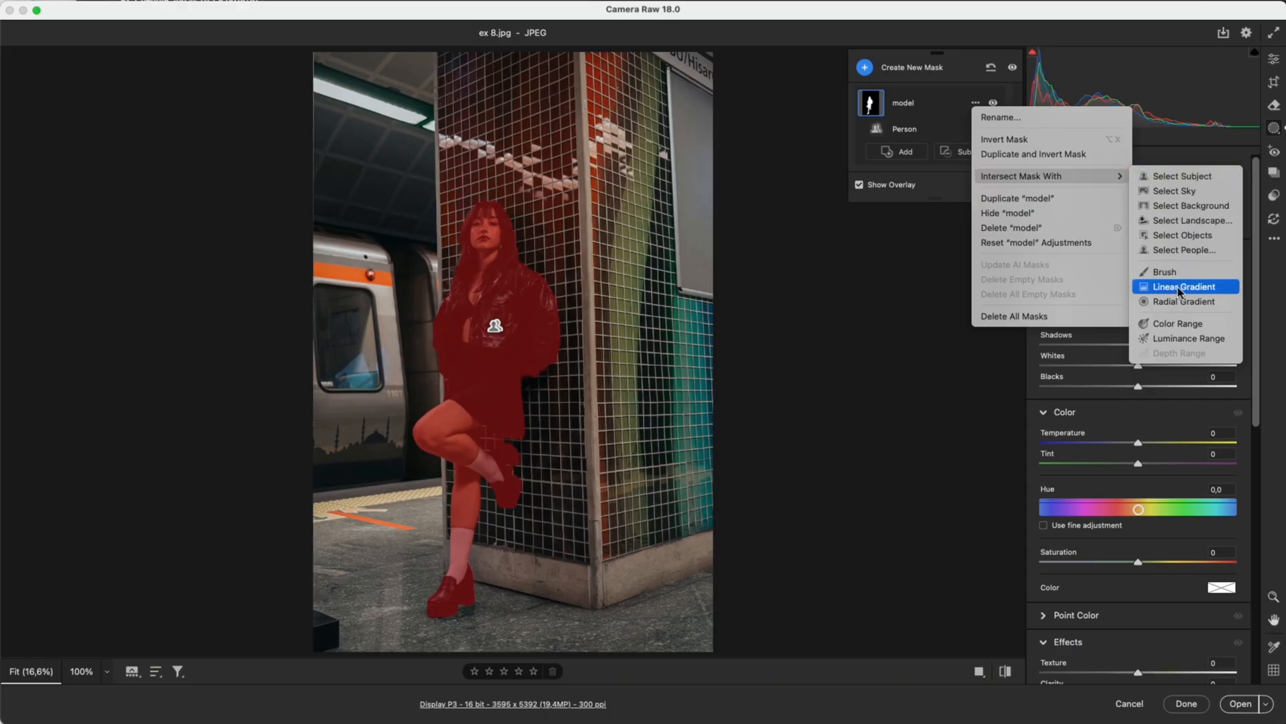
Intersect the model mask with a radial gradient over her upper body at Exposure +0.70
left_click(1183, 302)
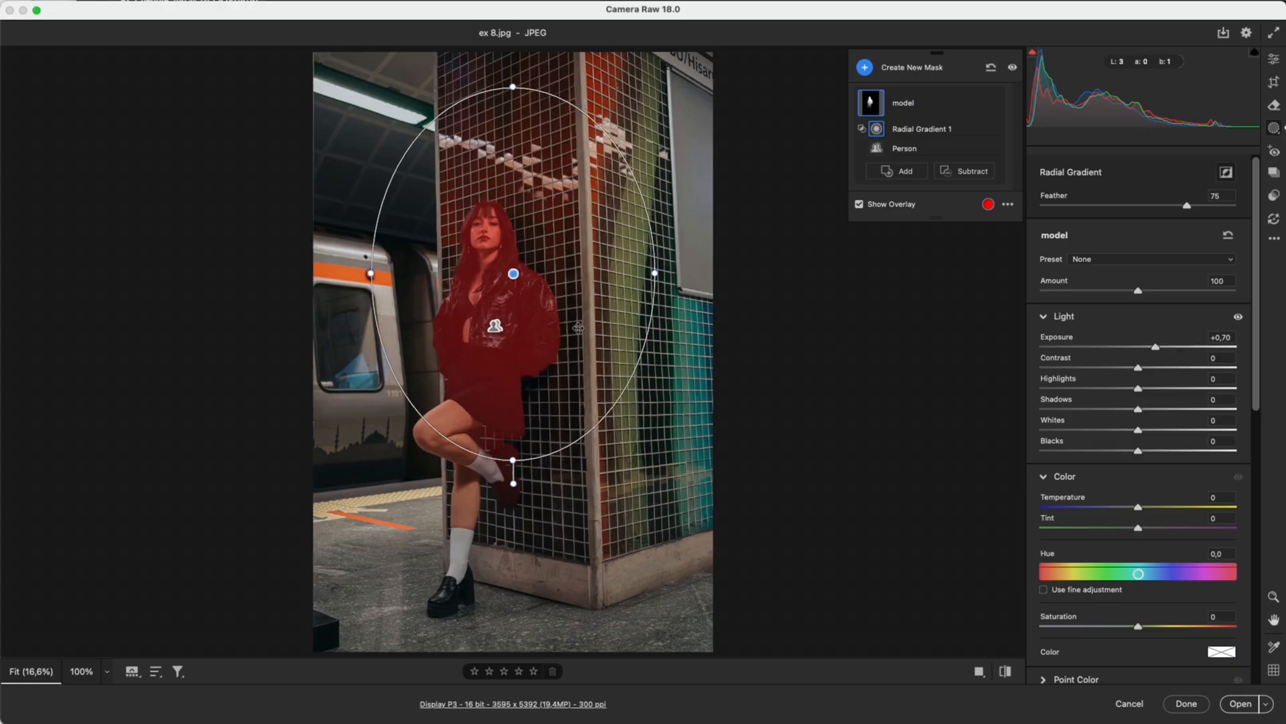
left_click(860, 204)
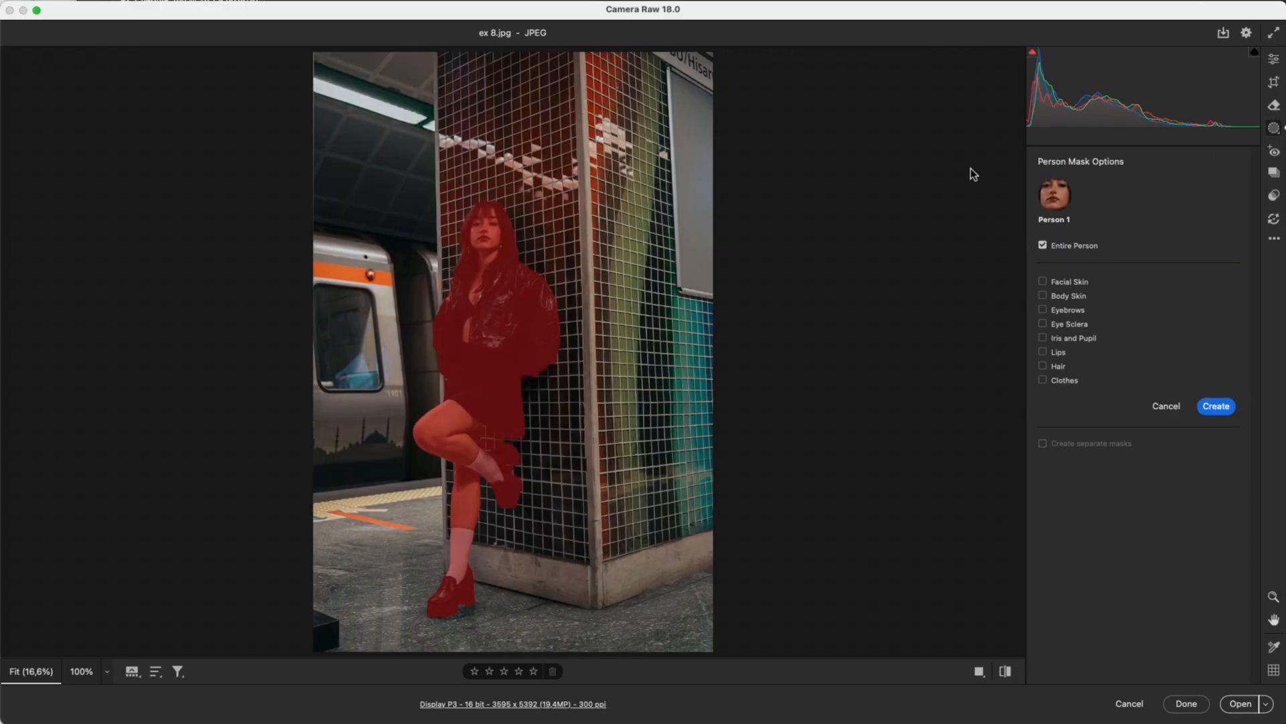
Create an Entire Person mask at Exposure +0.75 with the model mask hidden
left_click(1215, 406)
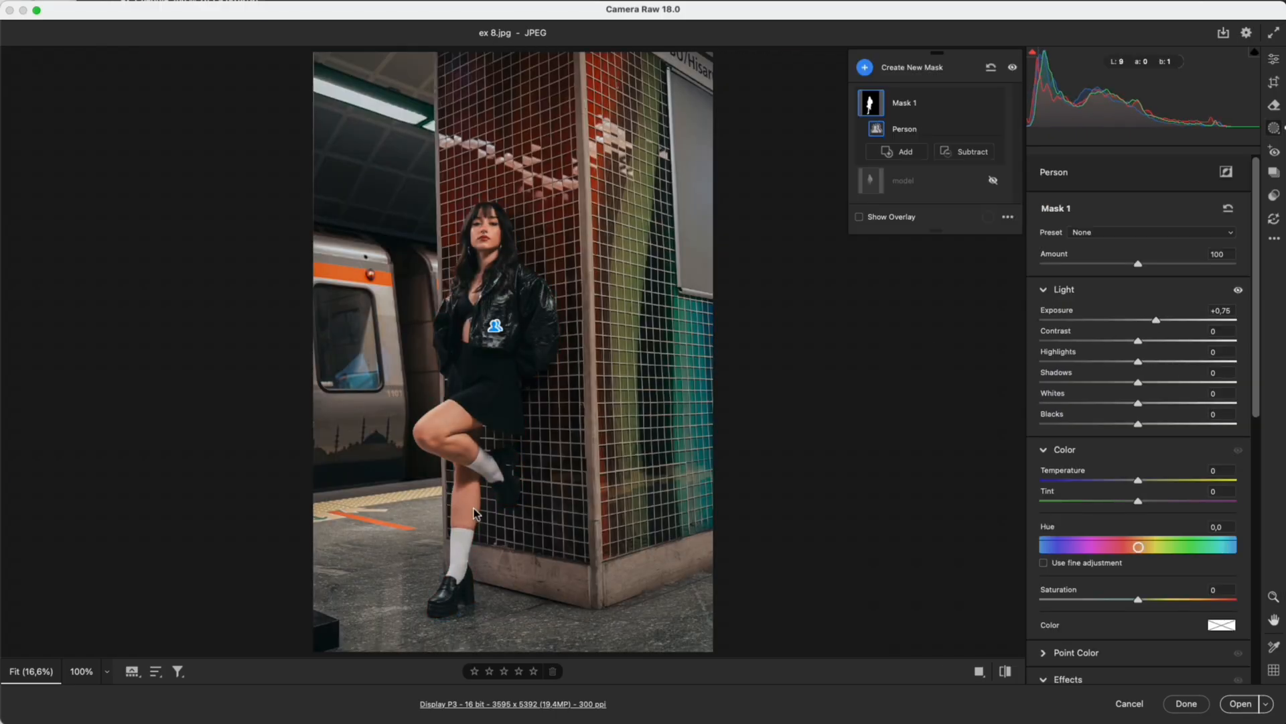
mouse_move(455, 434)
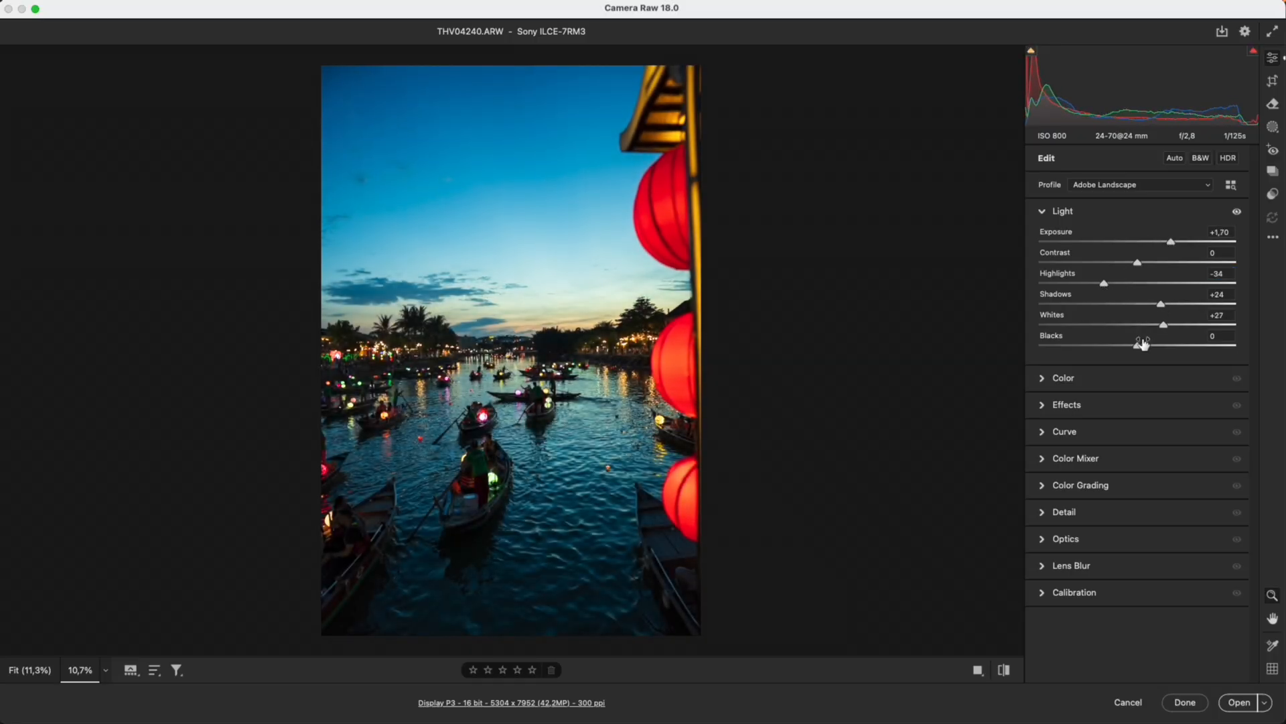
Shift the Calibration primaries toward sunset tones, then set crop angle to 1.91
left_click(1063, 239)
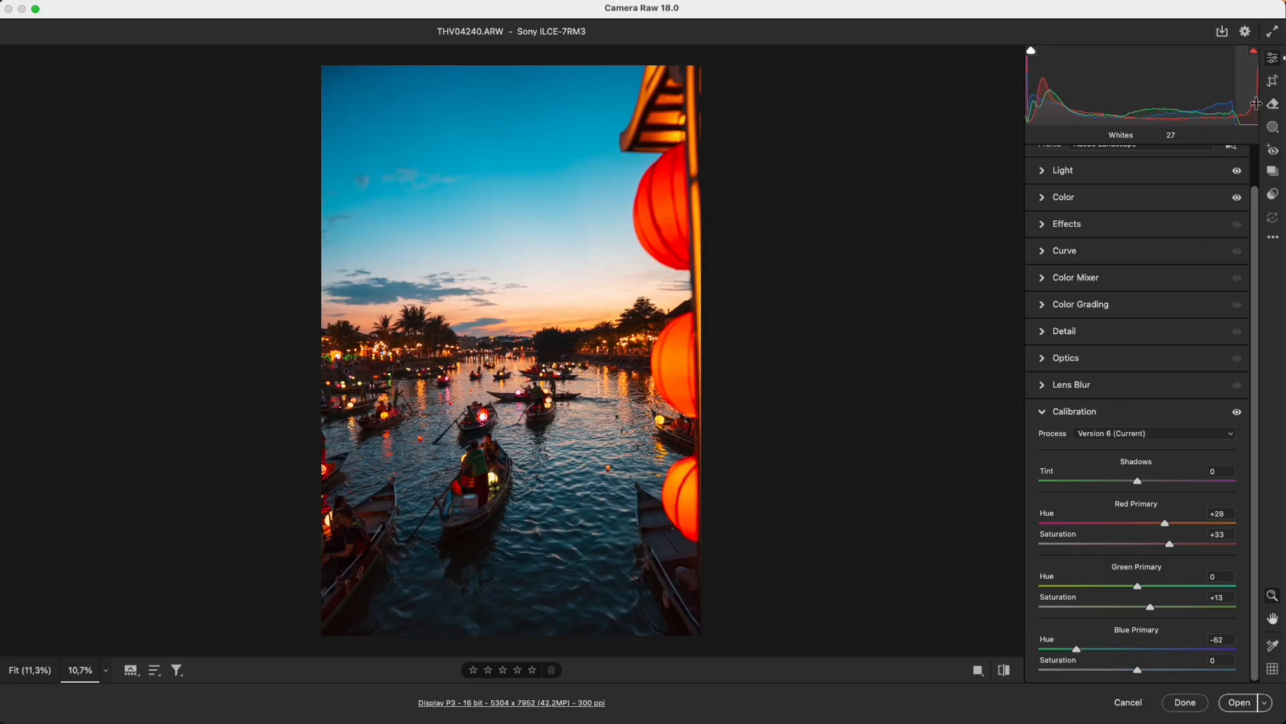
left_click(1273, 80)
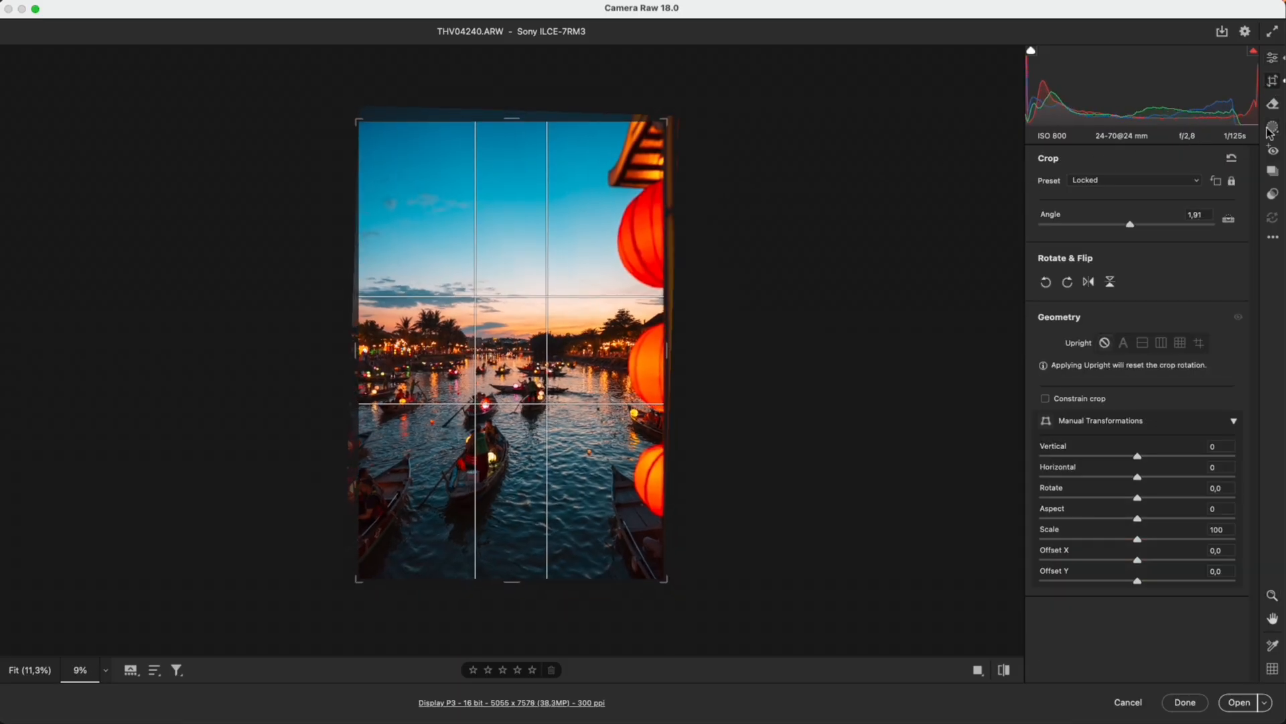
Create a Sky mask with lowered Highlights and warmer Temperature and Tint
left_click(1271, 127)
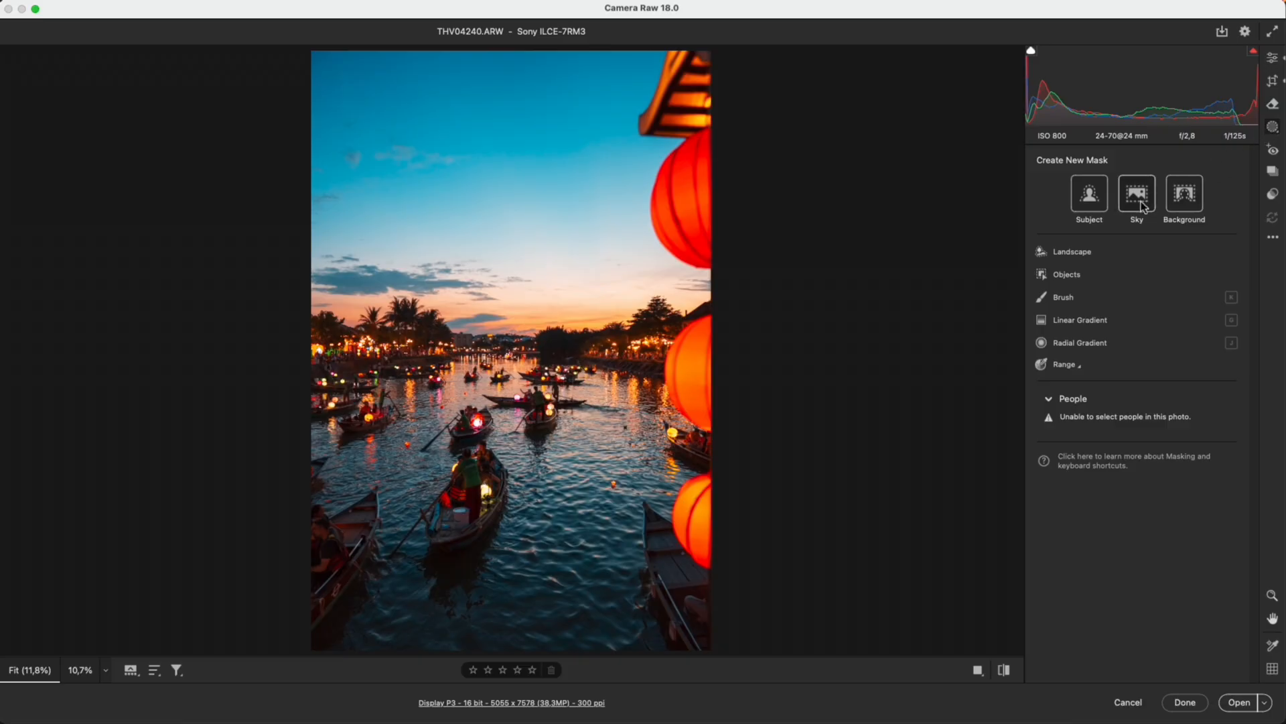
left_click(1138, 192)
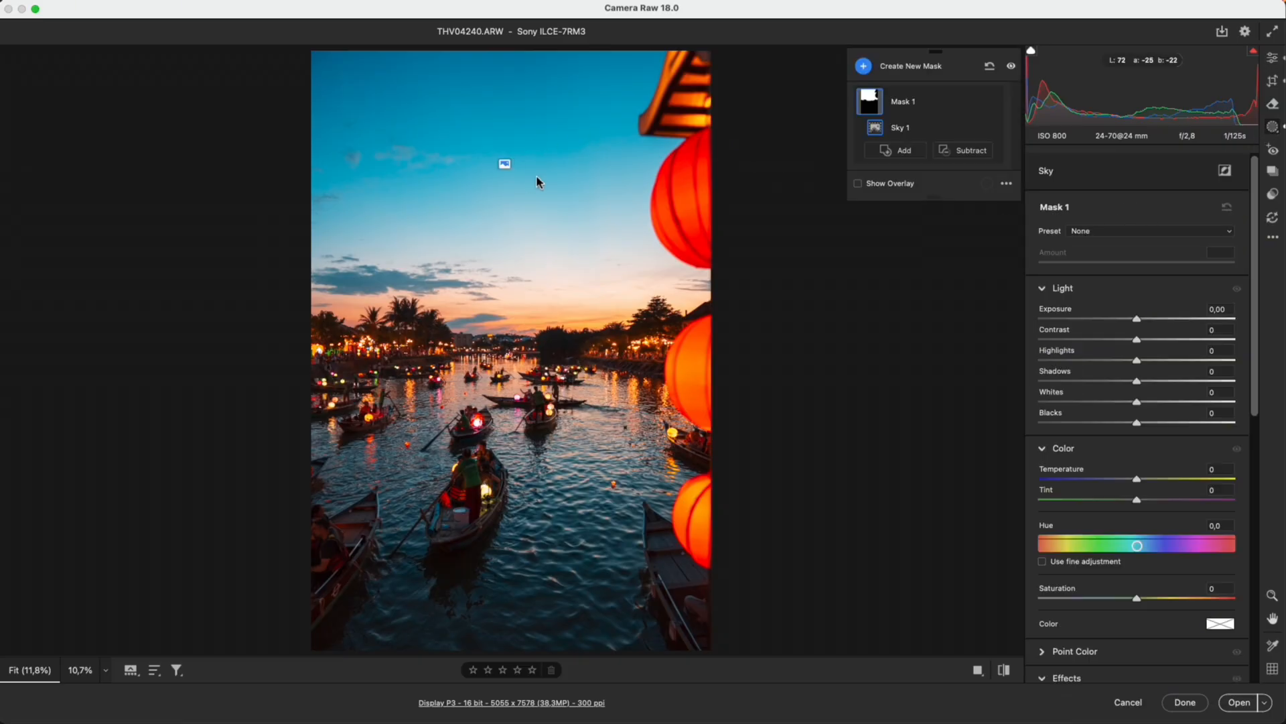
mouse_move(946, 247)
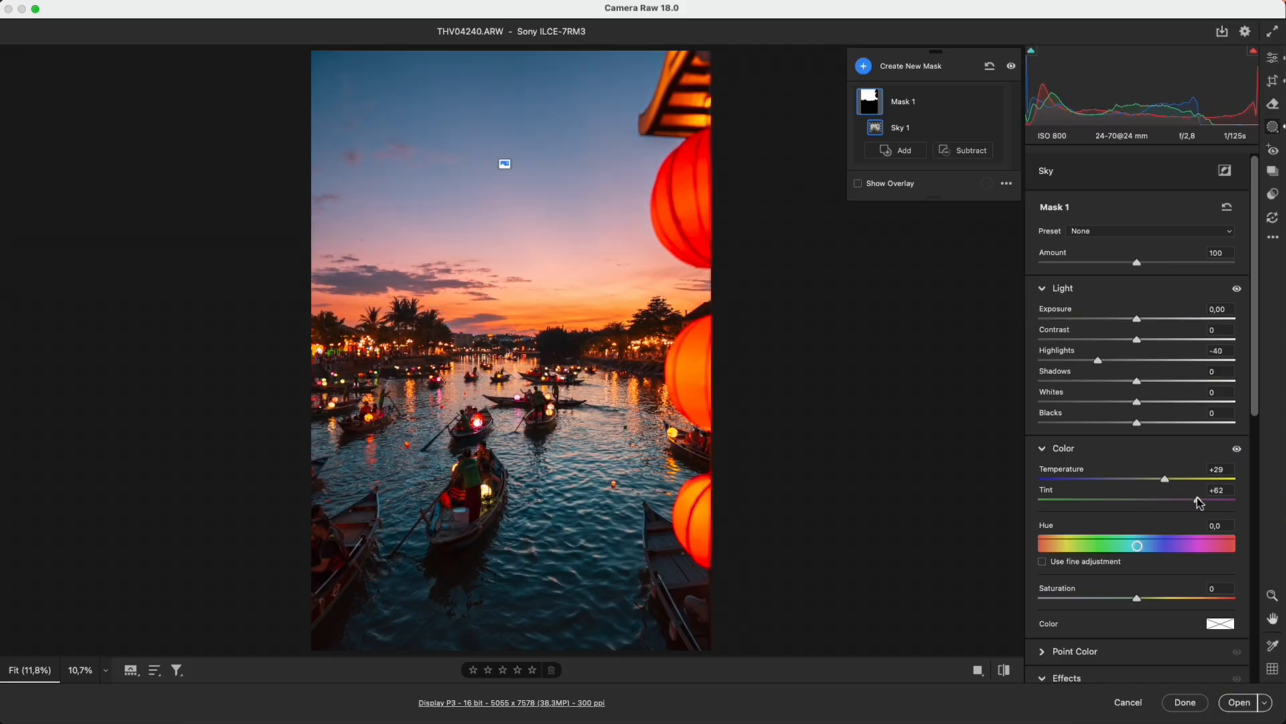
left_click(862, 66)
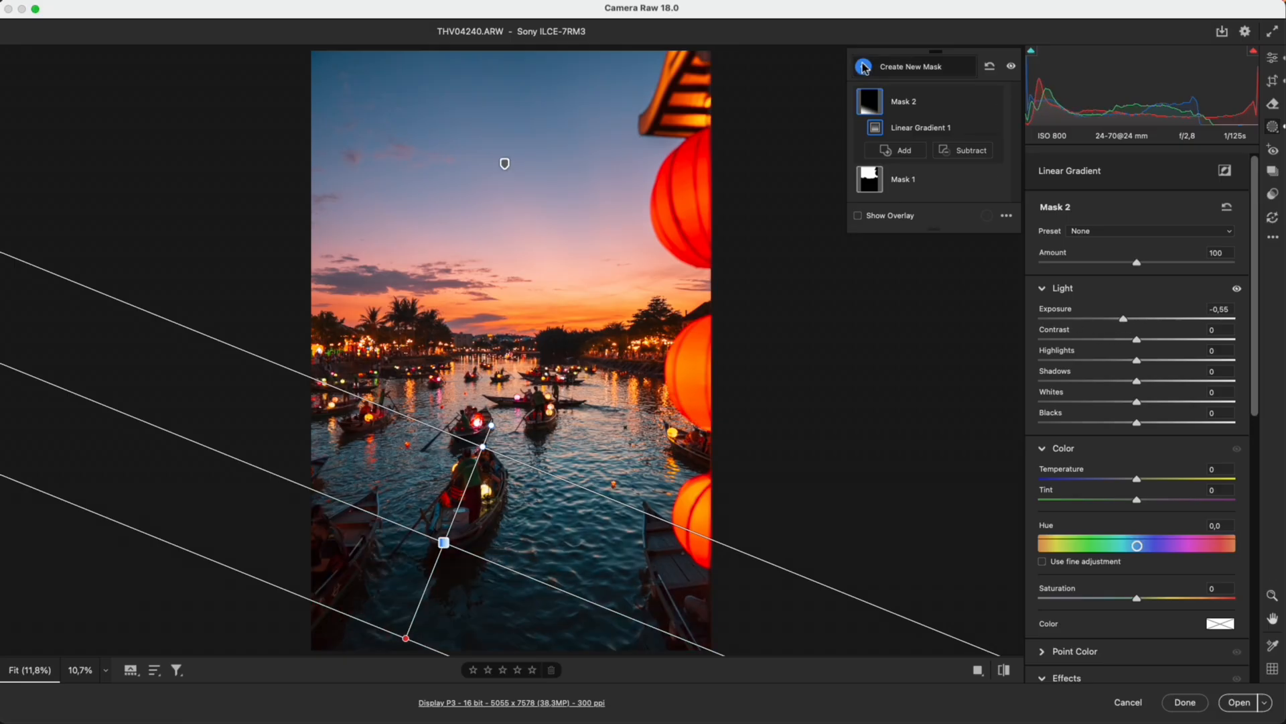
Add linear gradients darkening the lower water (-0.55) and right-edge lanterns (-2.15)
left_click(862, 67)
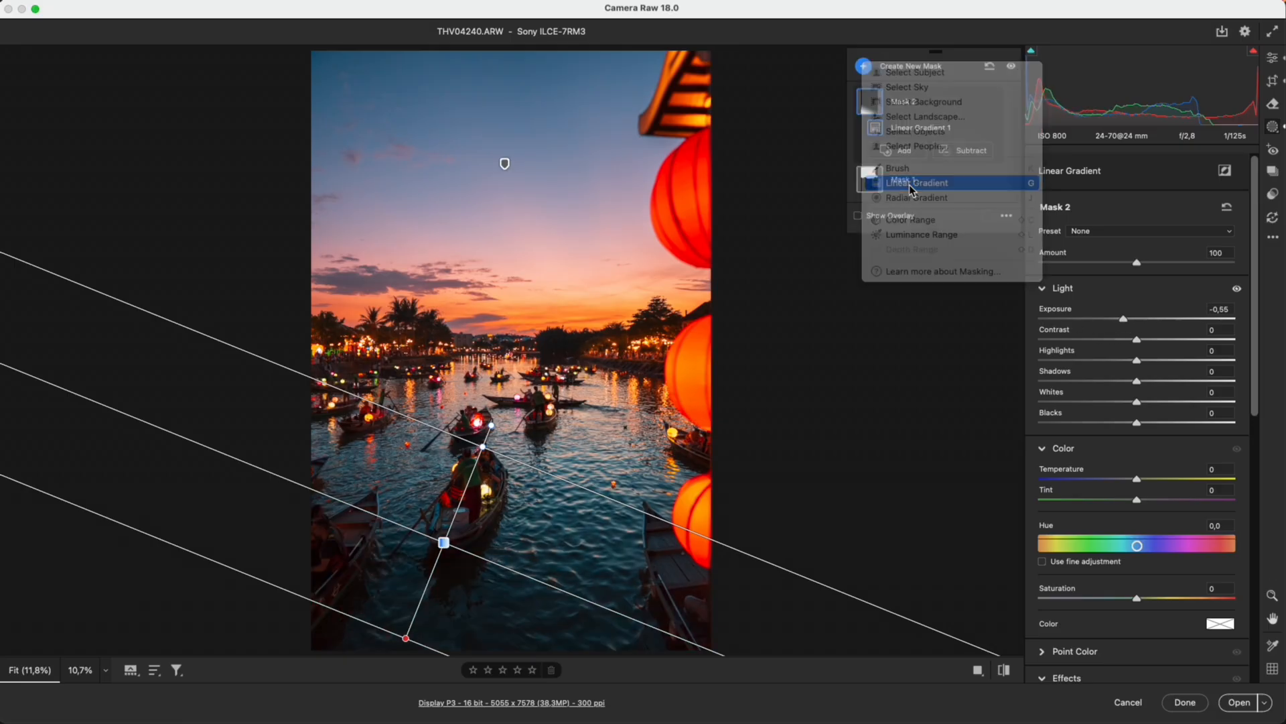
left_click(916, 182)
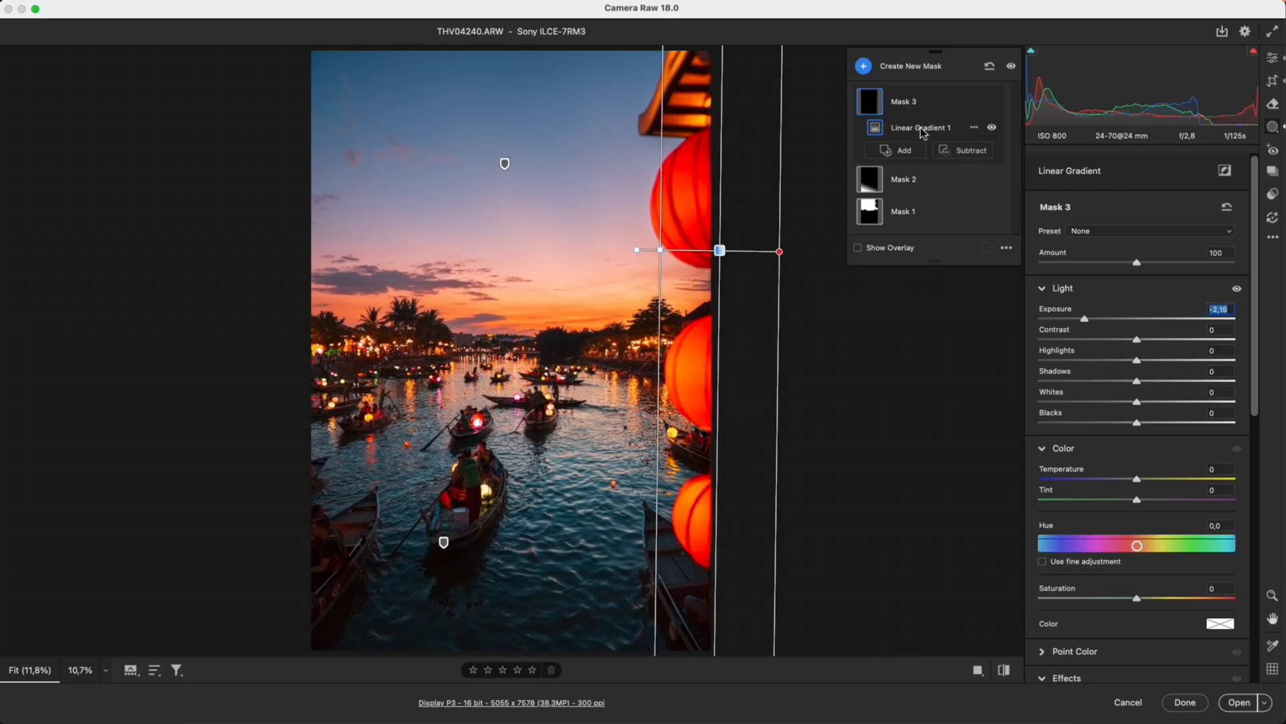
left_click(861, 66)
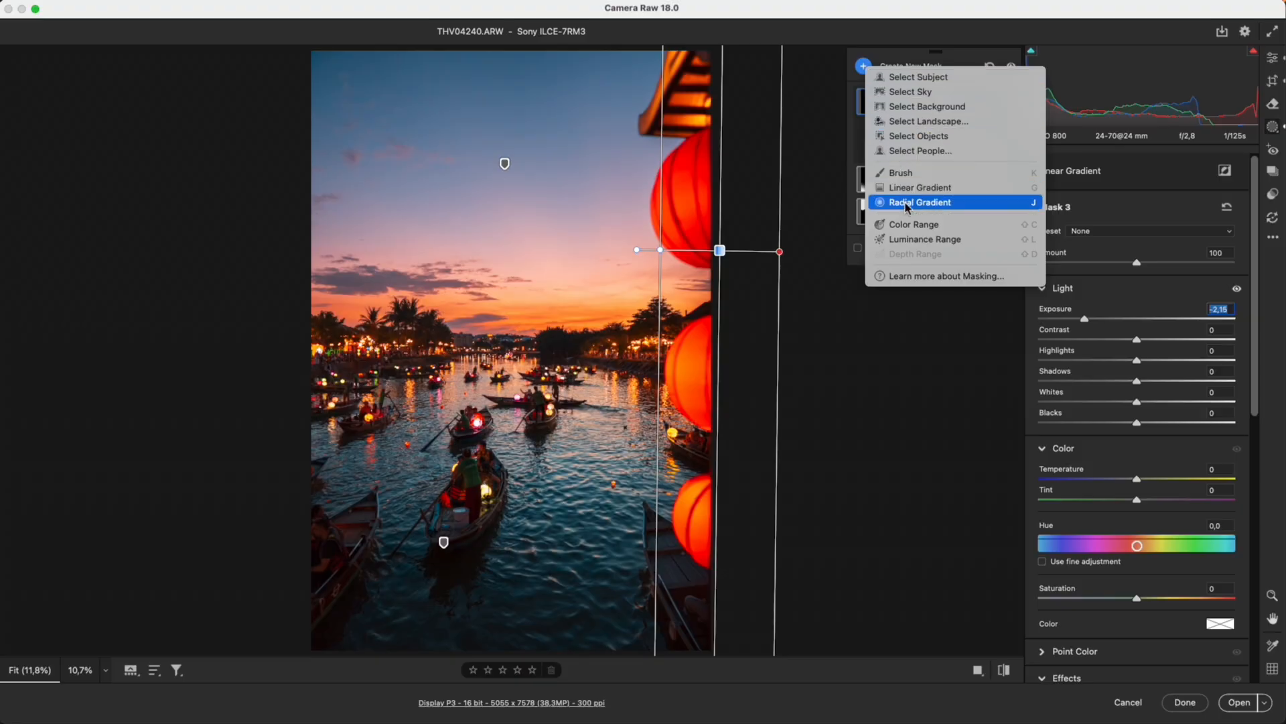
Place a radial gradient on the left bank lights with Whites +86 and Temperature +22
left_click(919, 203)
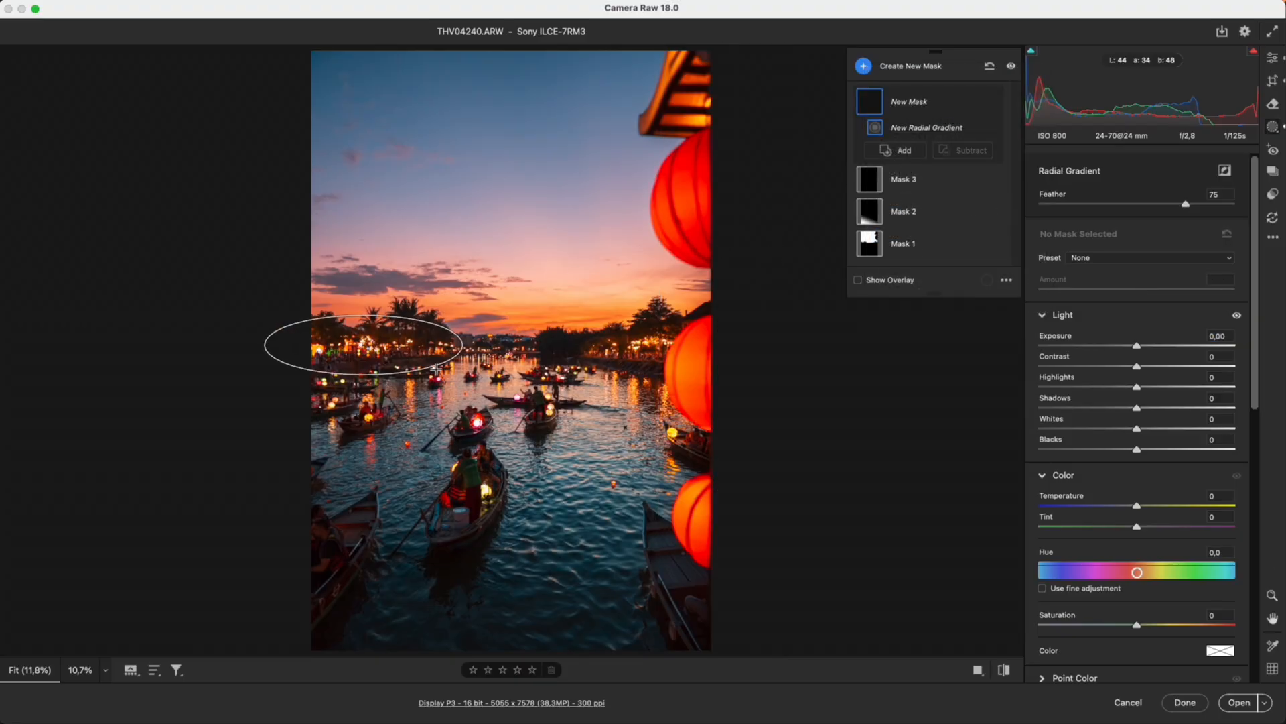
left_click(374, 343)
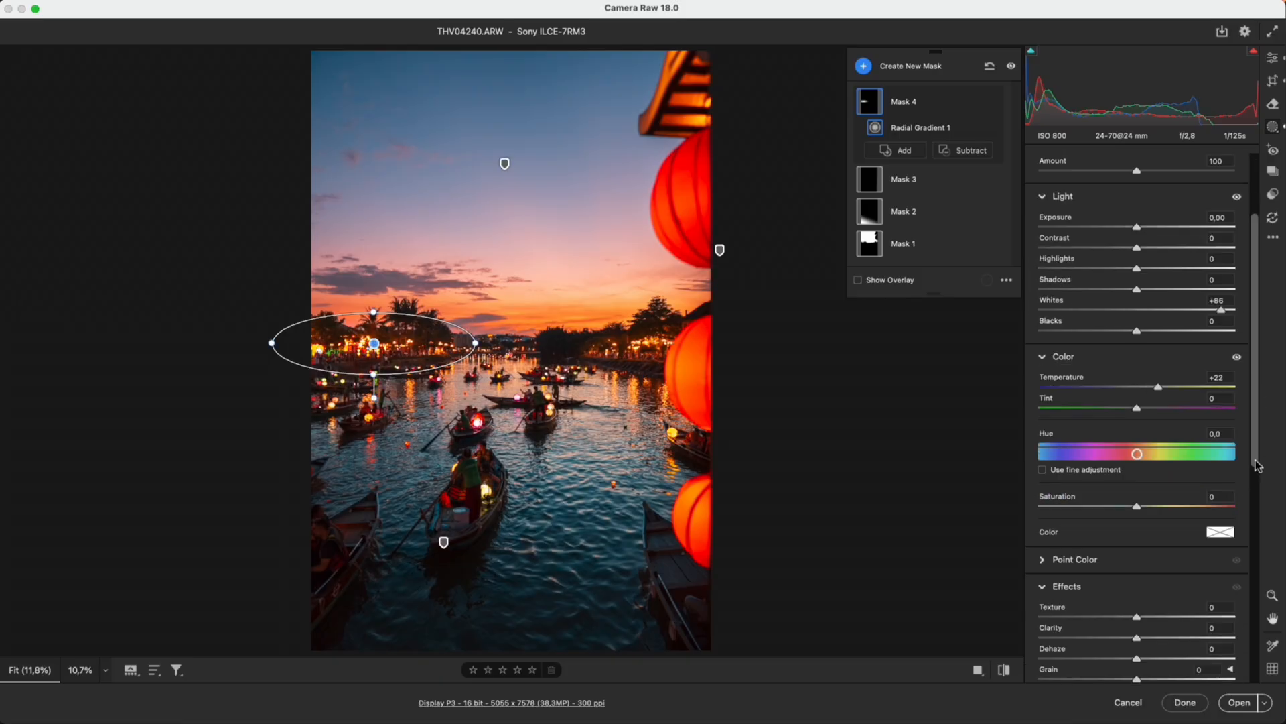
scroll("down", 3)
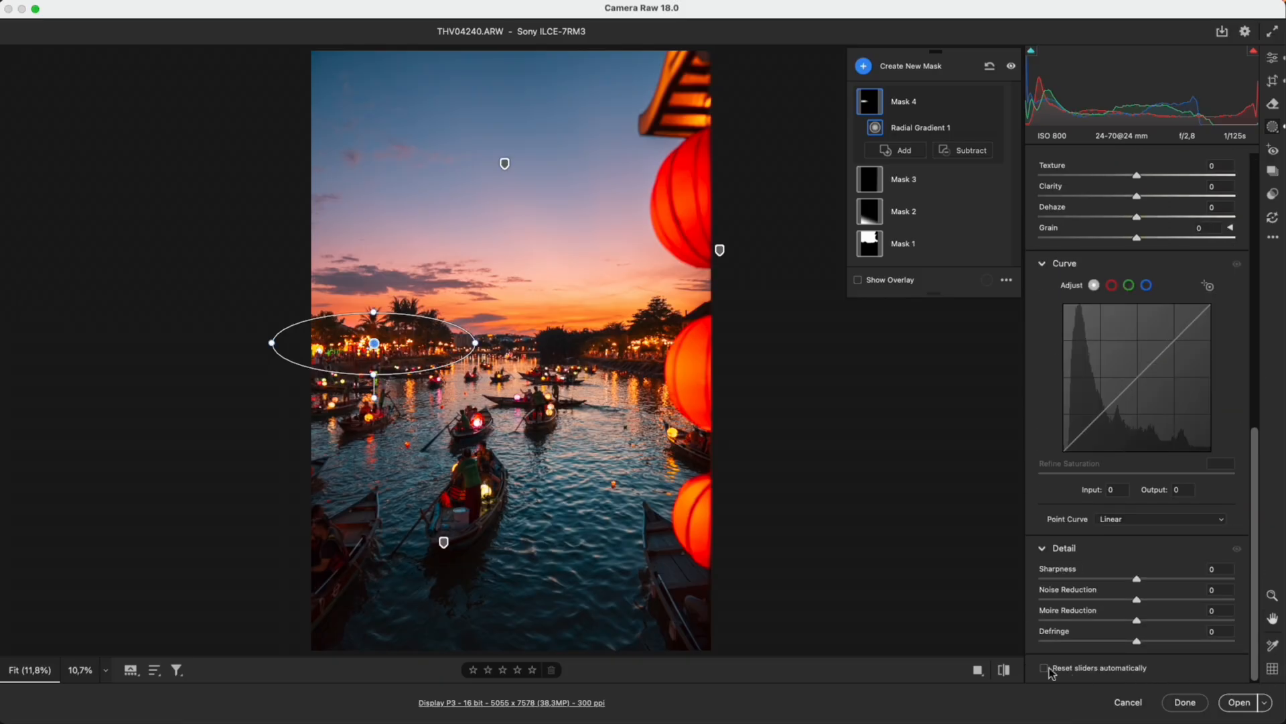
left_click(922, 127)
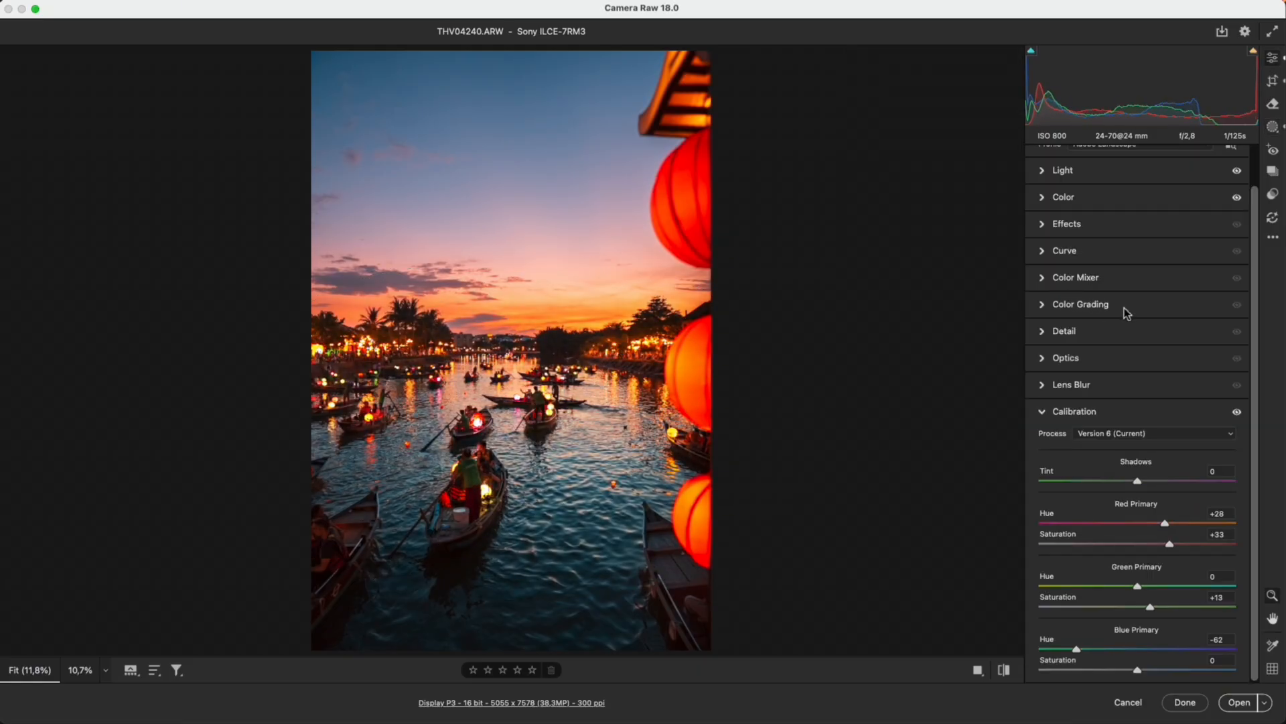
Toggle mask visibility in Masking, then show the river photo Before/After side by side
left_click(1080, 305)
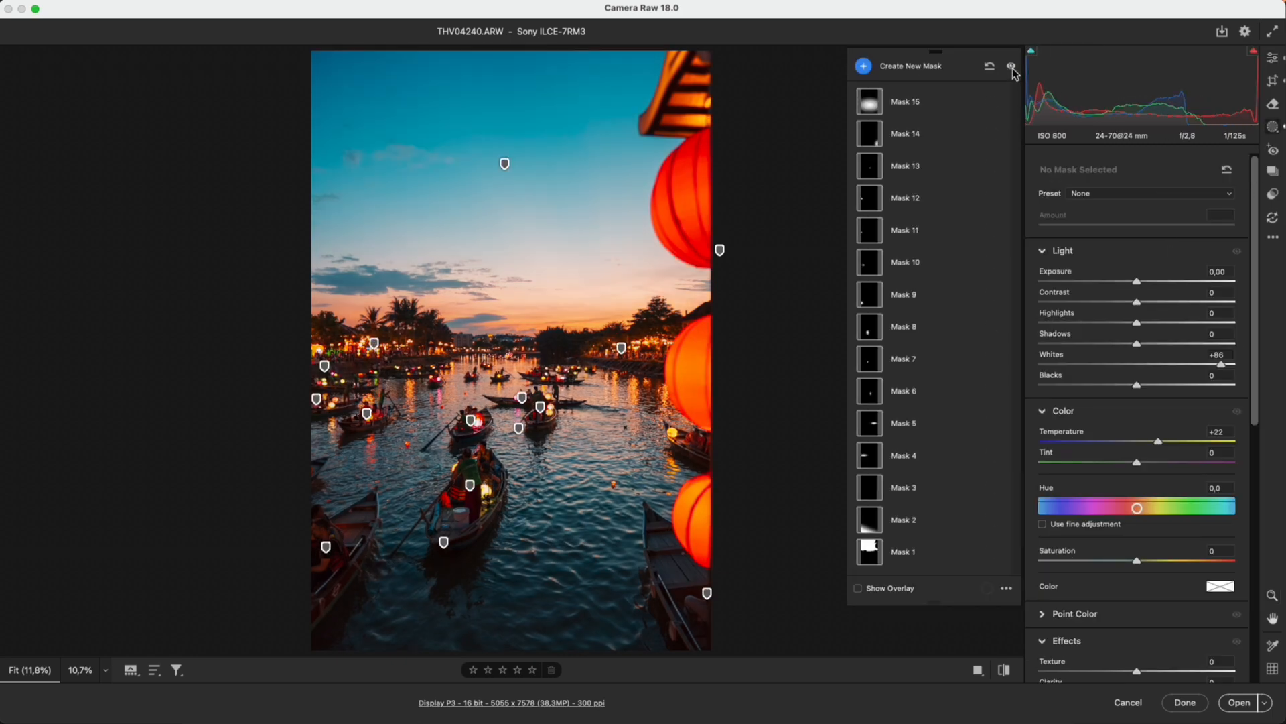
left_click(1014, 67)
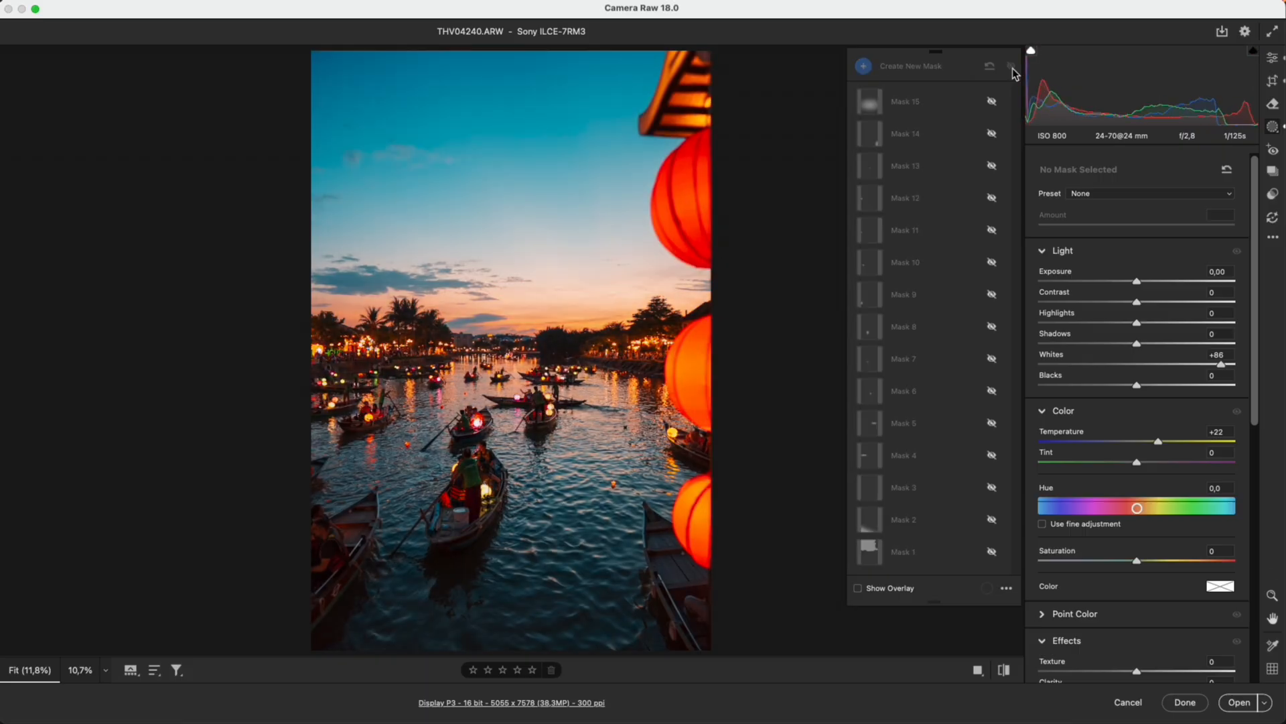
left_click(1273, 65)
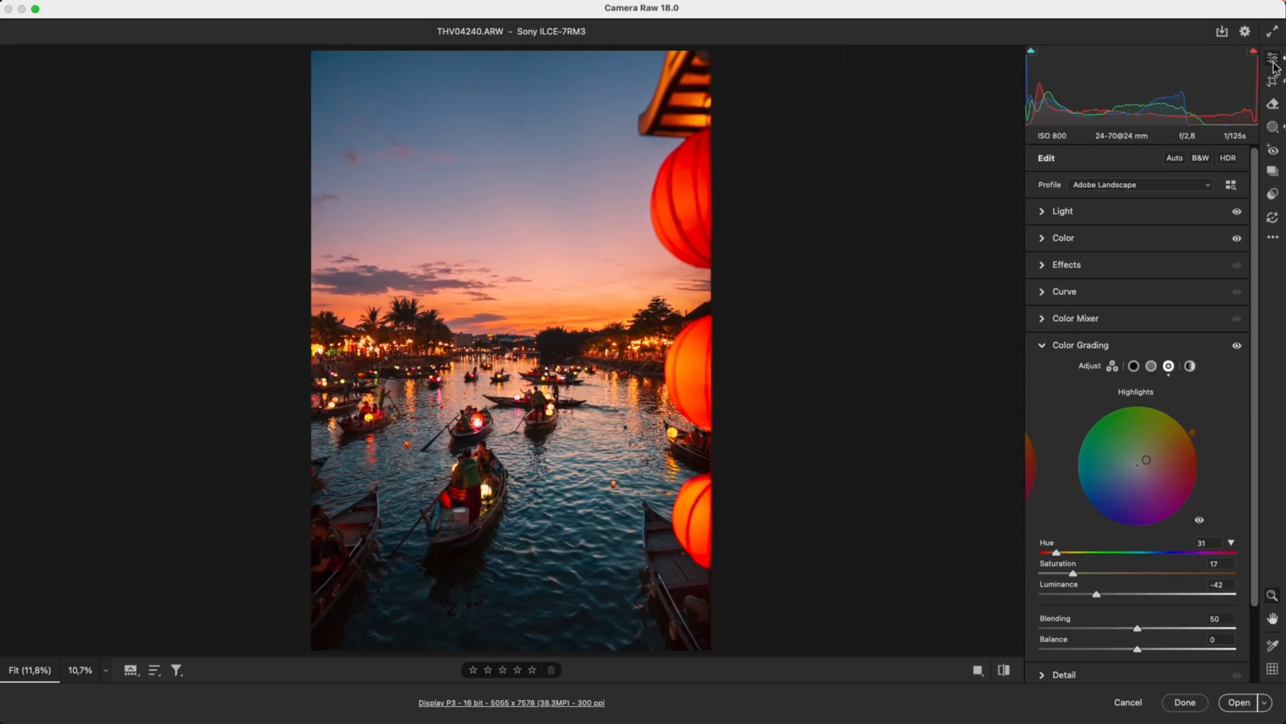
mouse_move(982, 674)
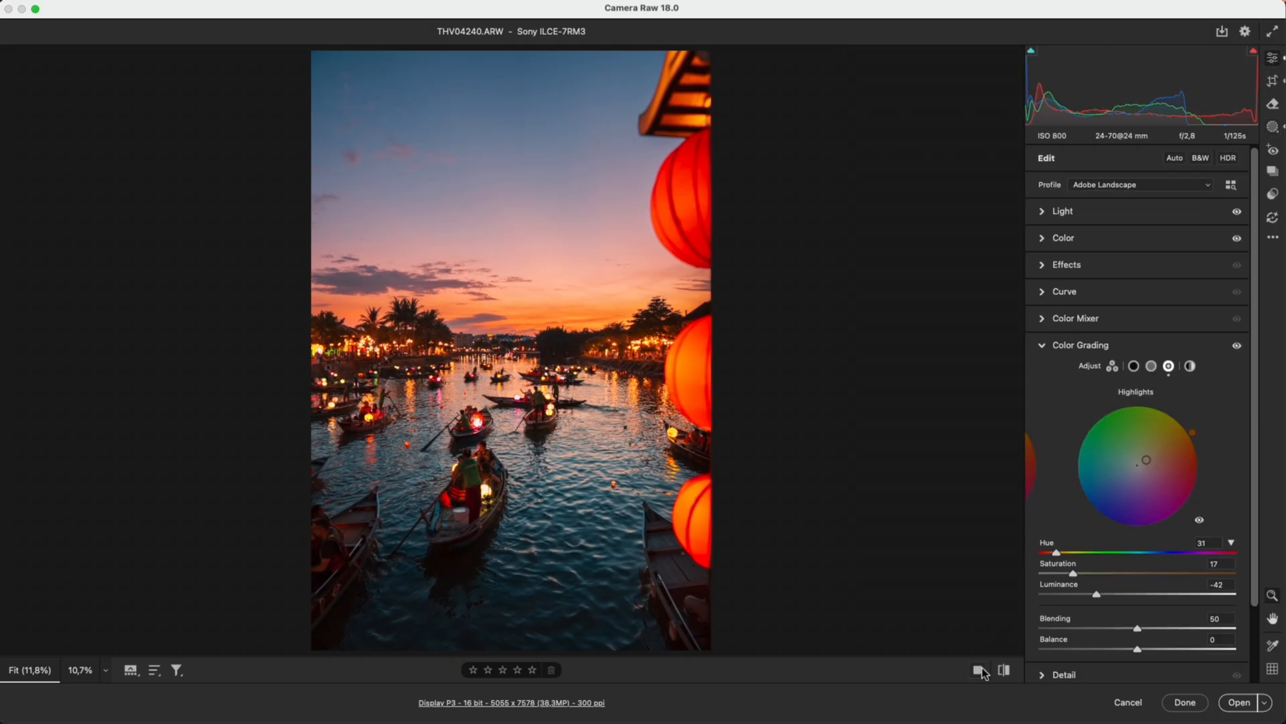
left_click(1002, 670)
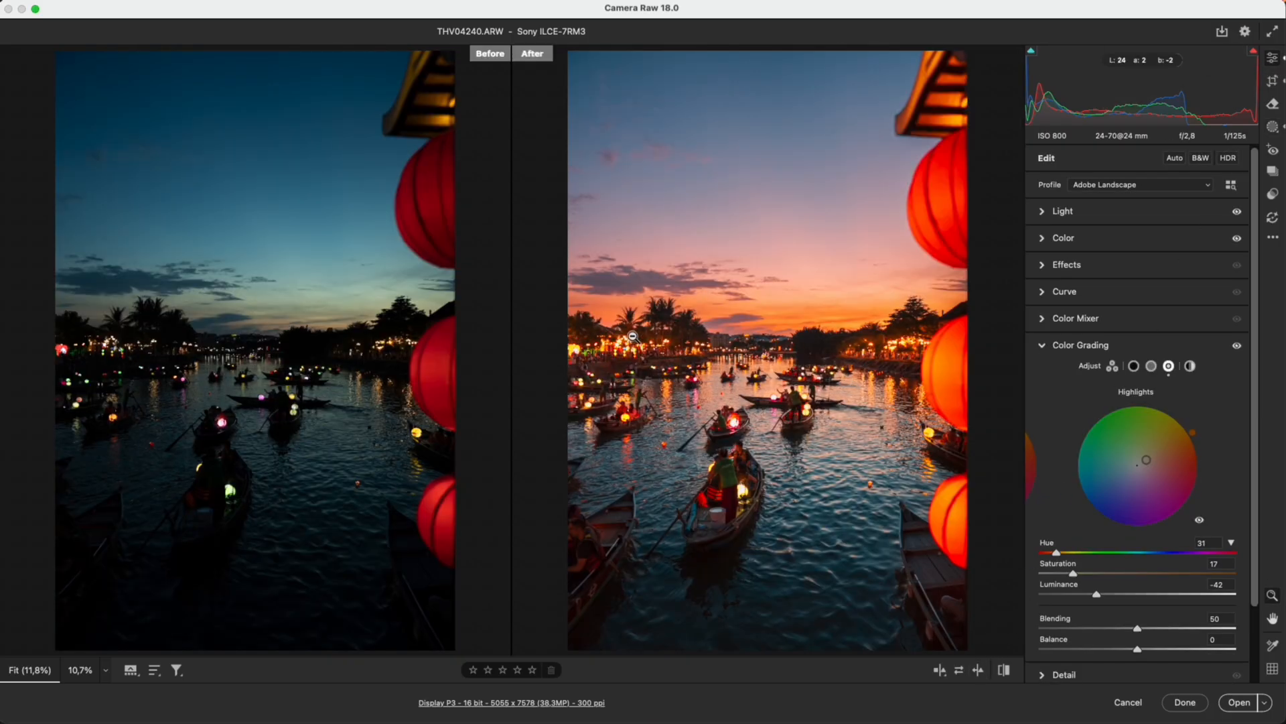
mouse_move(399, 378)
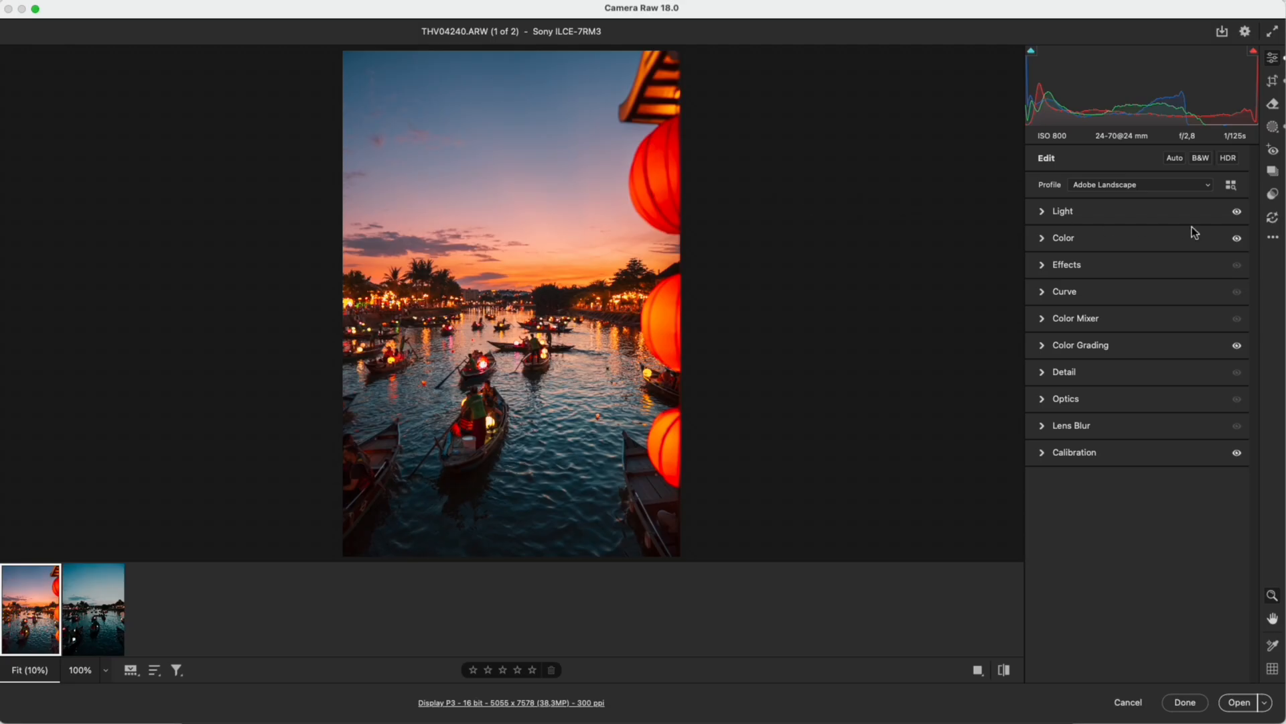
Copy all edit settings from the first river photo and paste them onto the second
left_click(1273, 237)
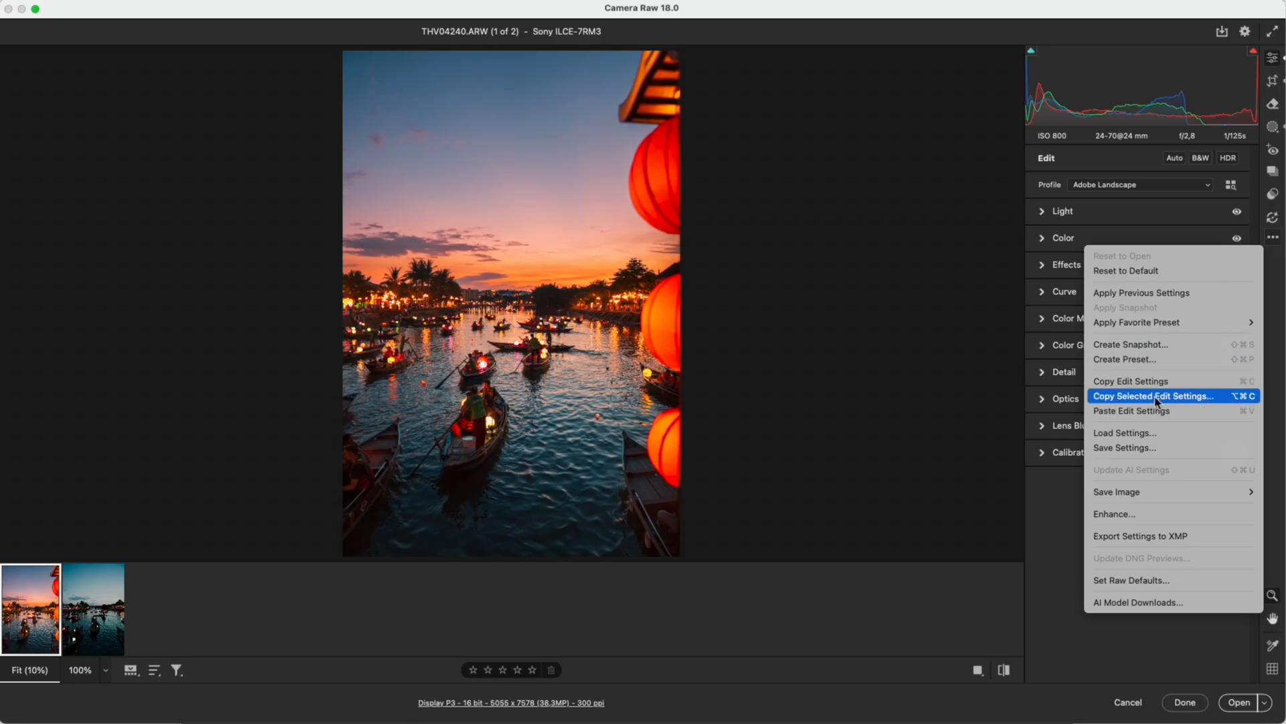
left_click(1131, 380)
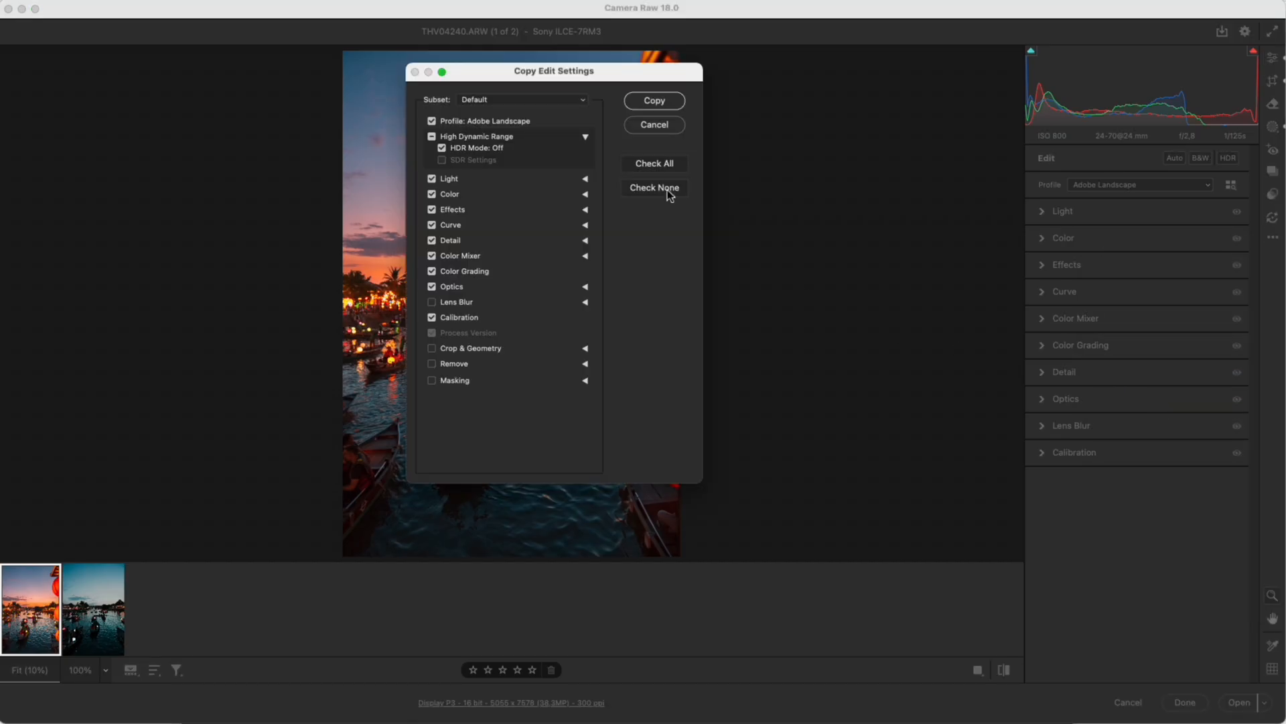
left_click(655, 163)
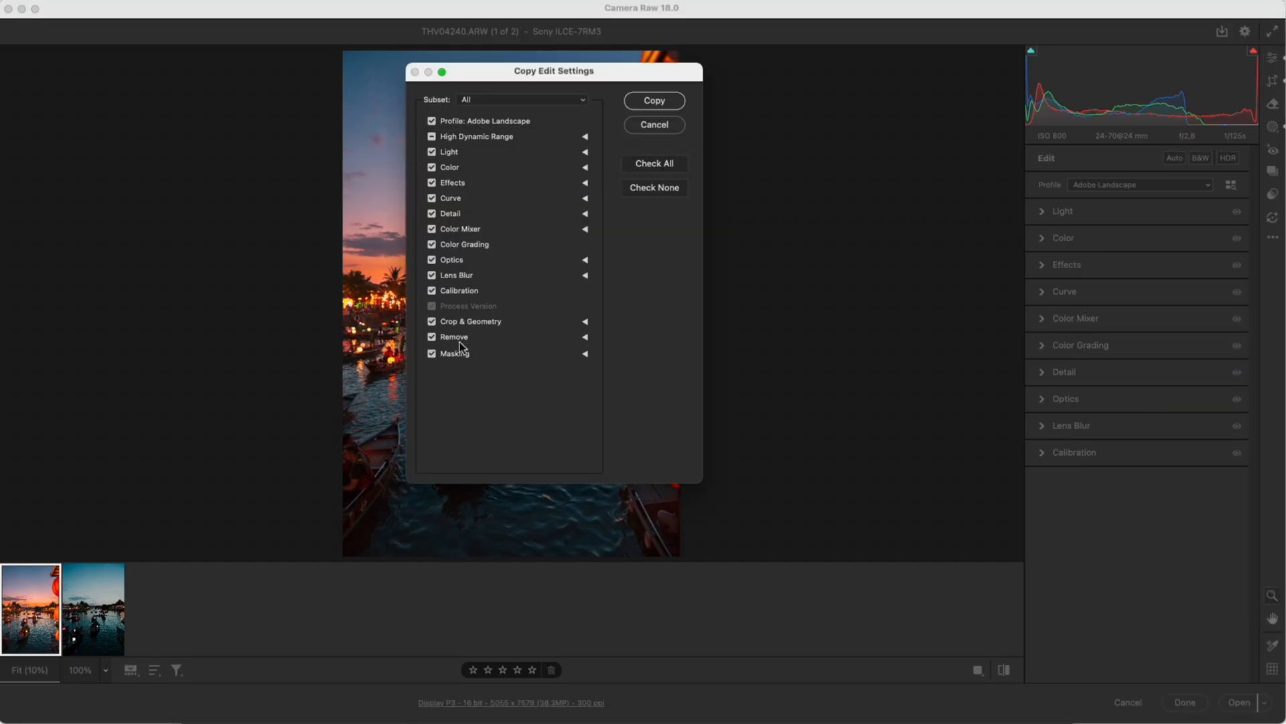
left_click(654, 100)
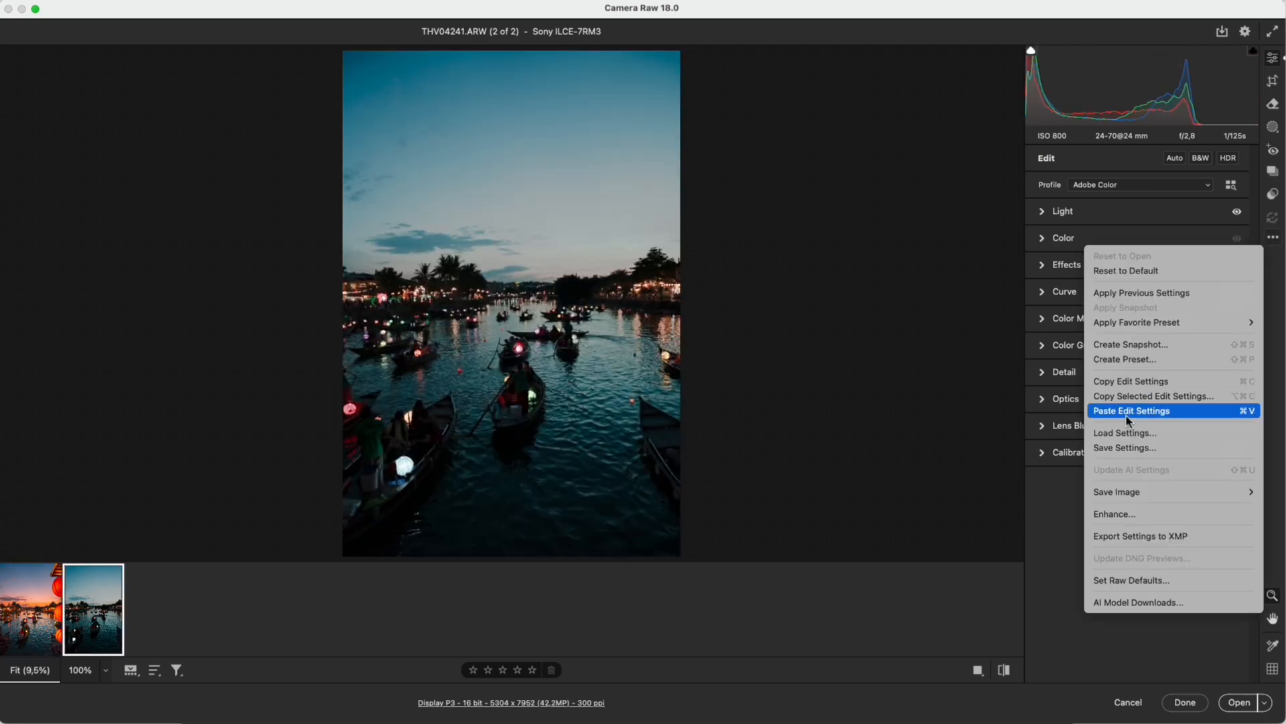
left_click(1132, 410)
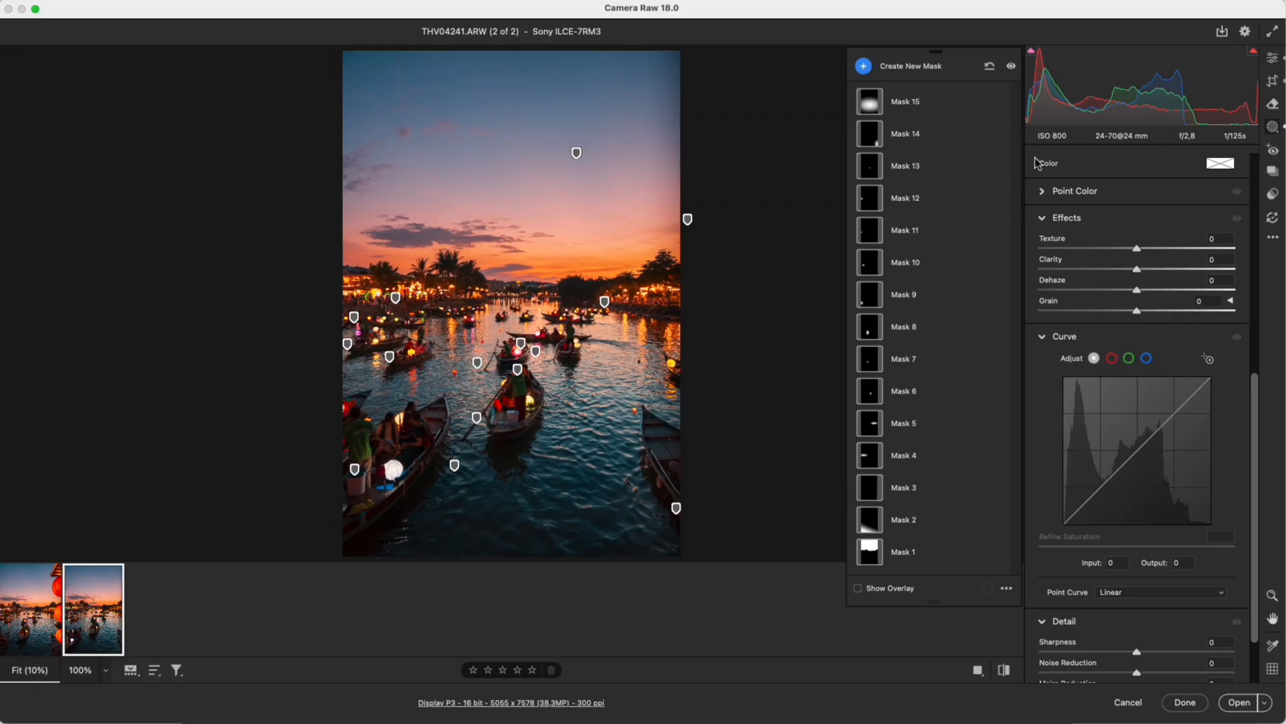
mouse_move(587, 170)
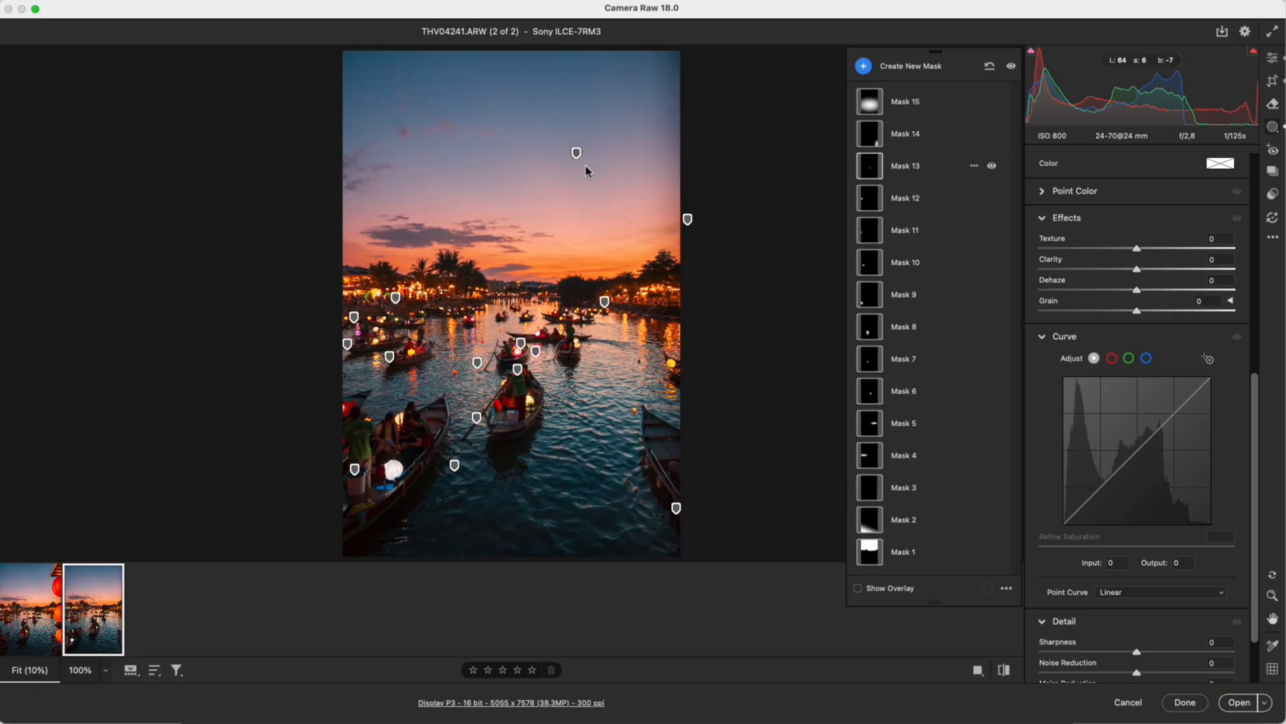
mouse_move(520, 363)
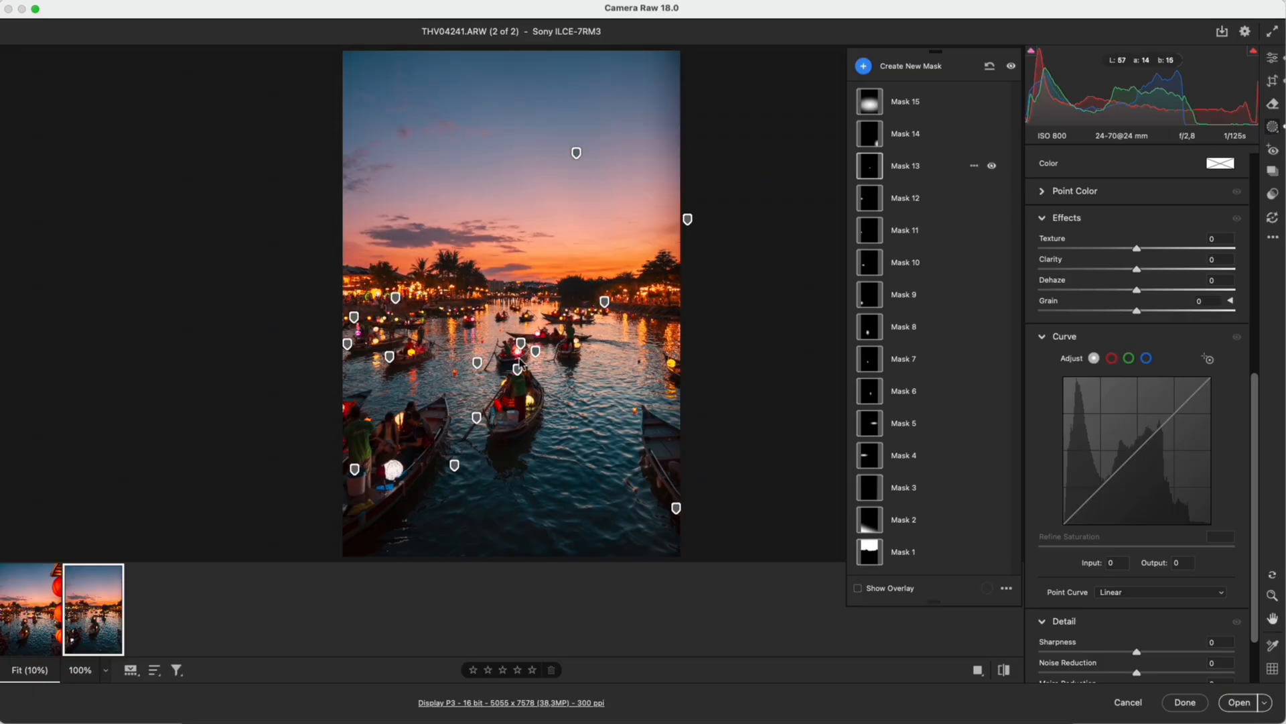
Refit Masks 7, 10, 9 and 6 to this photo's boats and lanterns, then view Before/After
left_click(902, 359)
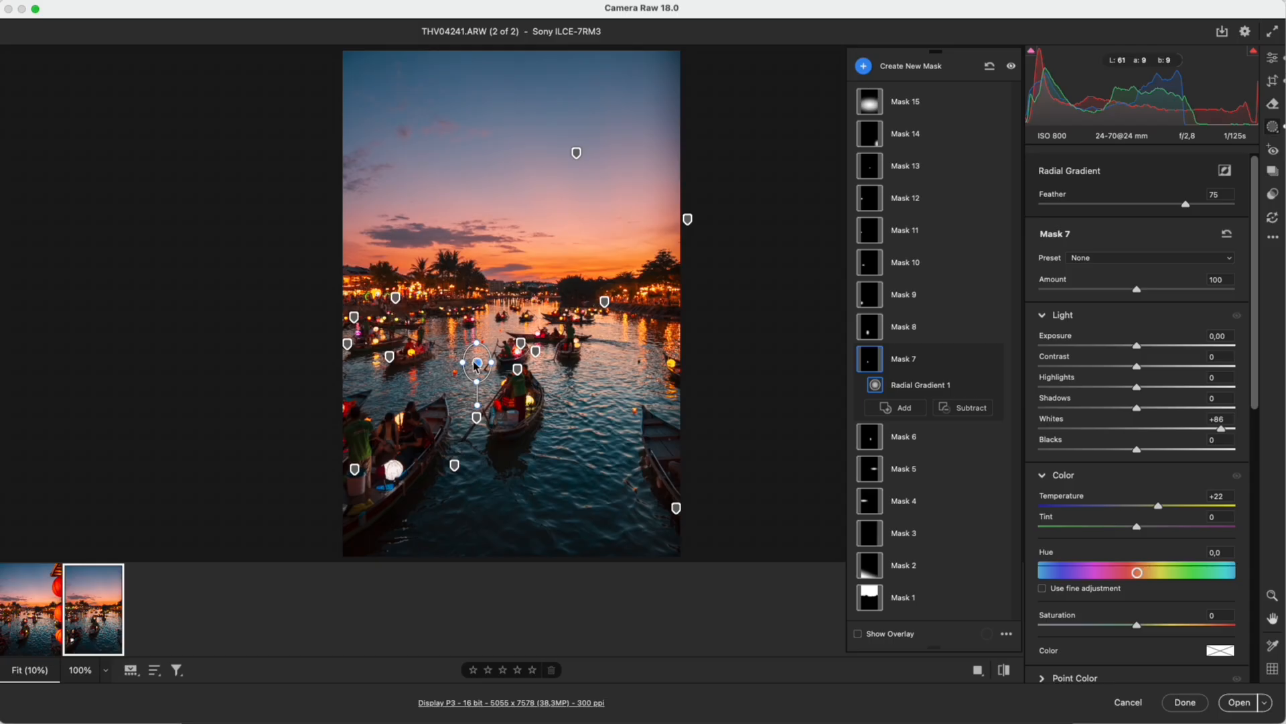
left_click(905, 262)
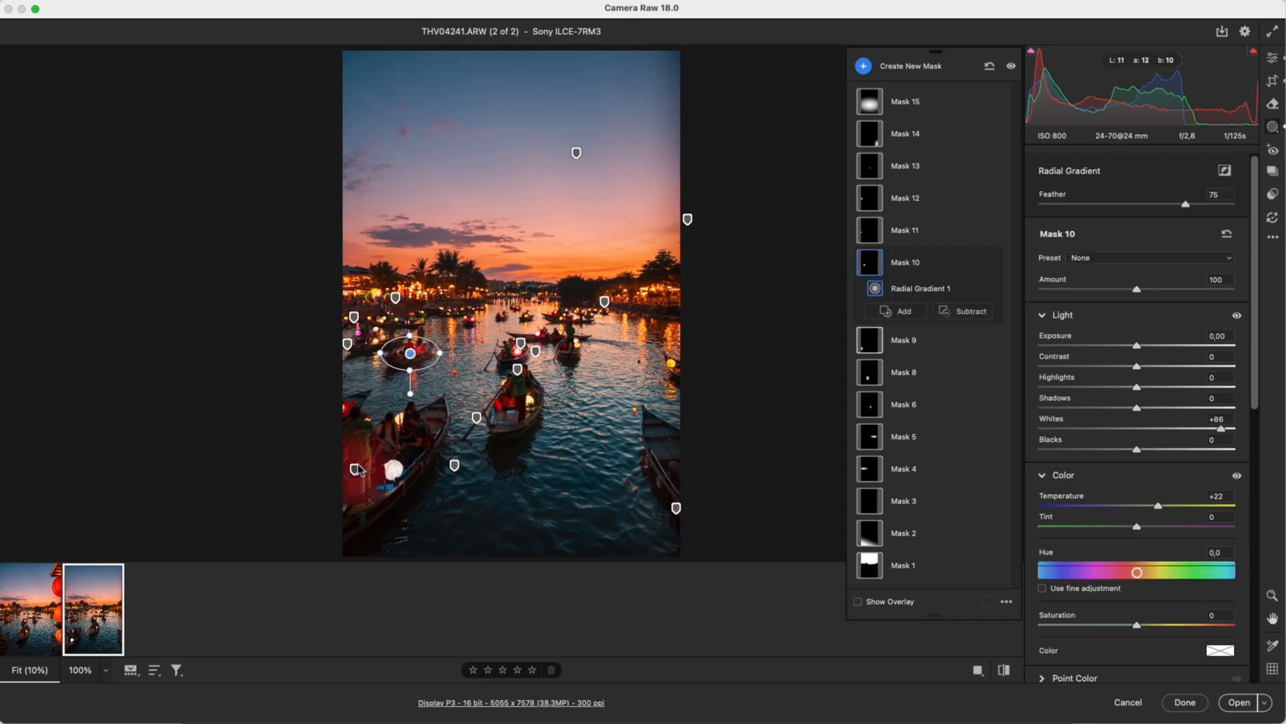
left_click(902, 294)
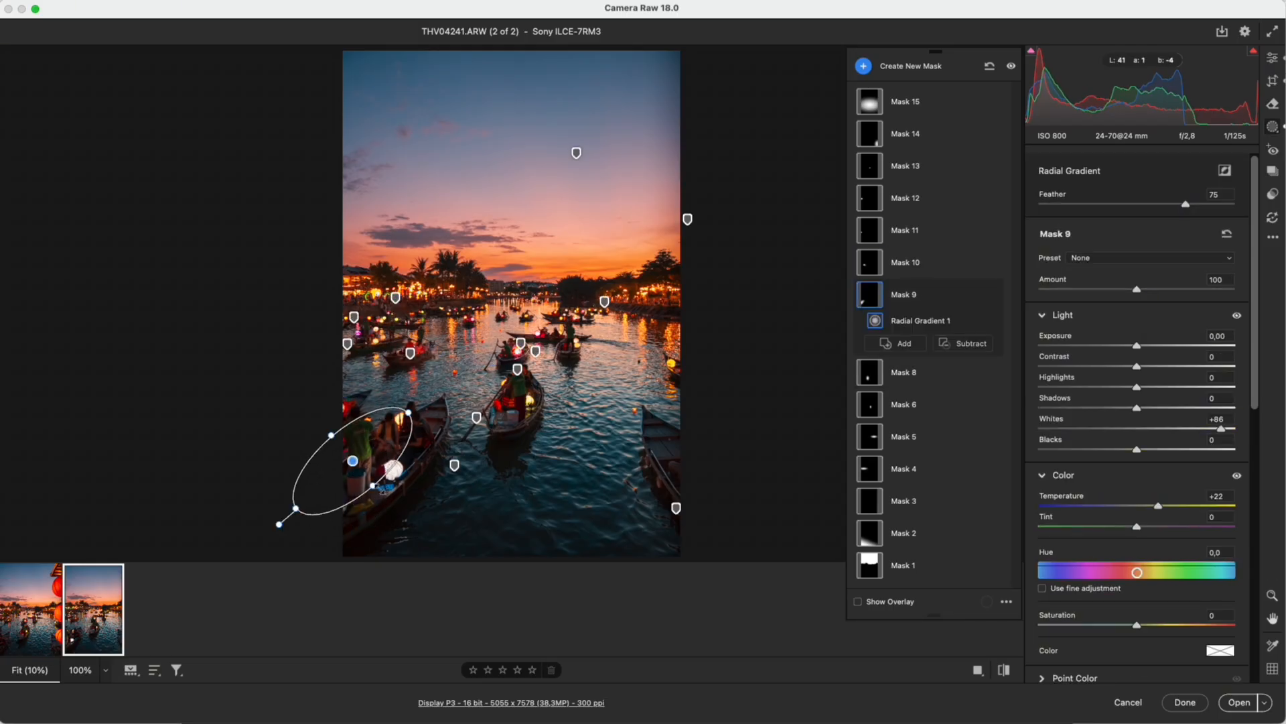
left_click(905, 132)
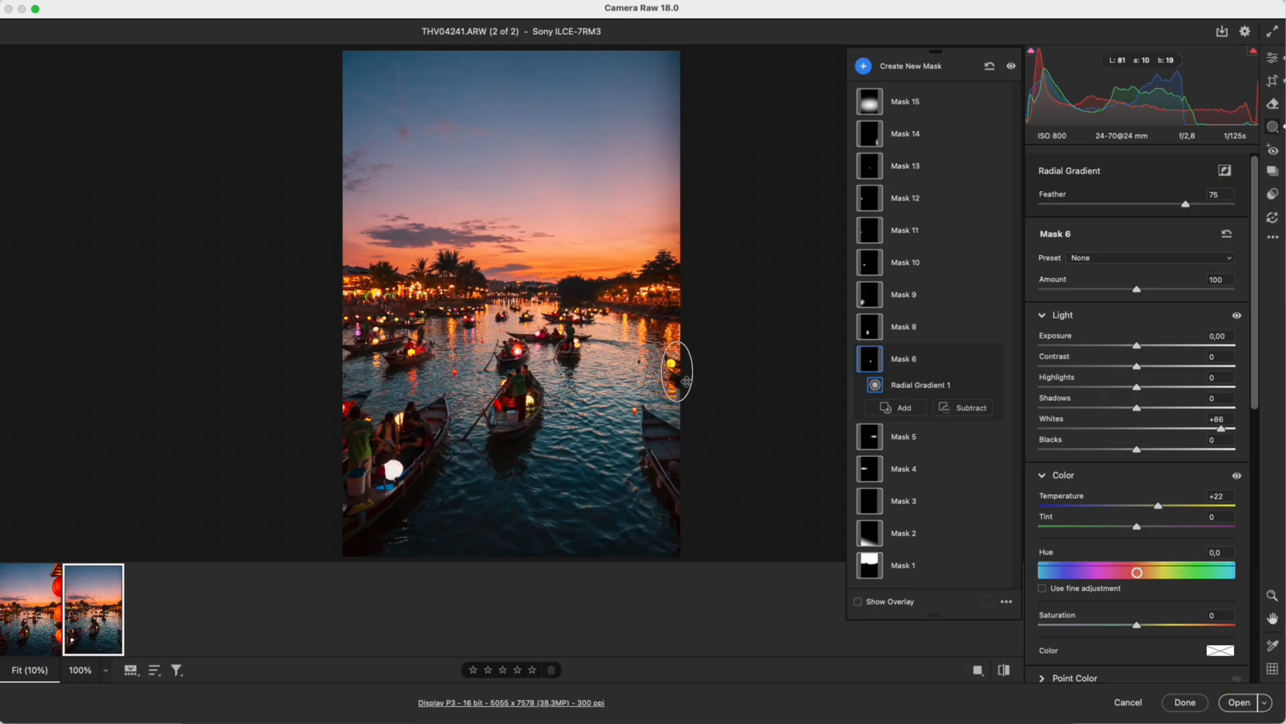
left_click(903, 230)
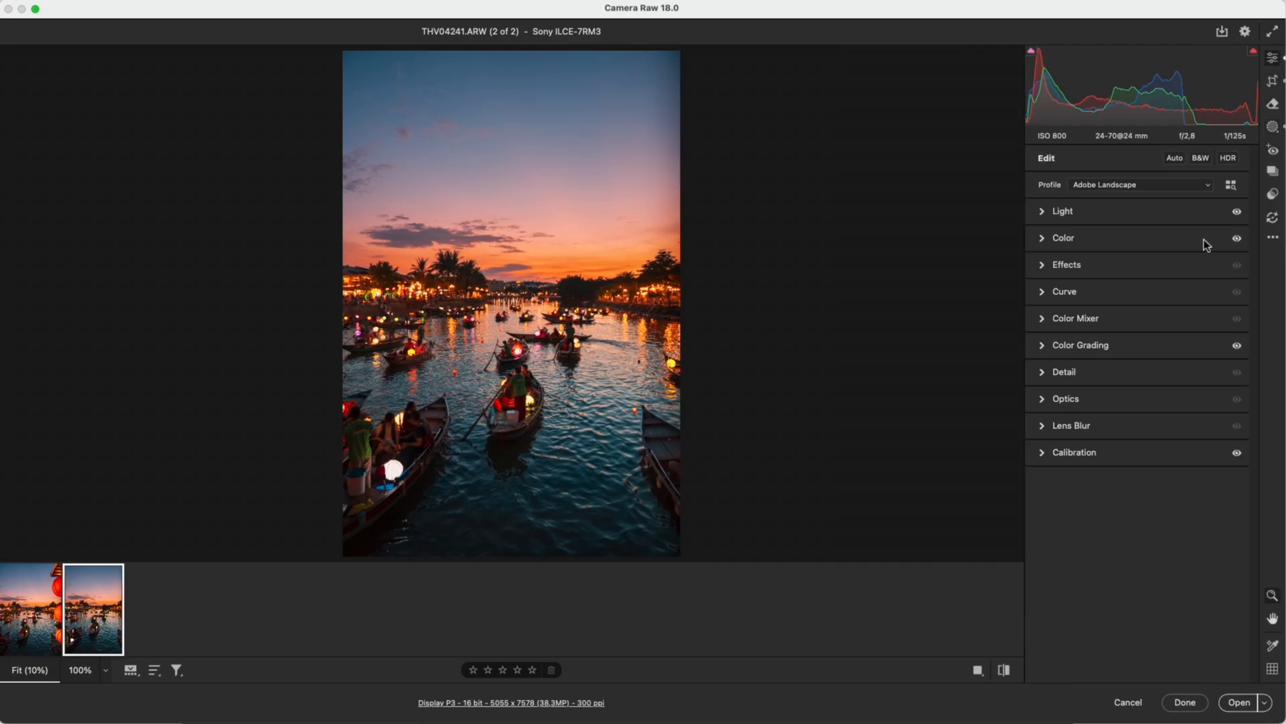
left_click(1003, 670)
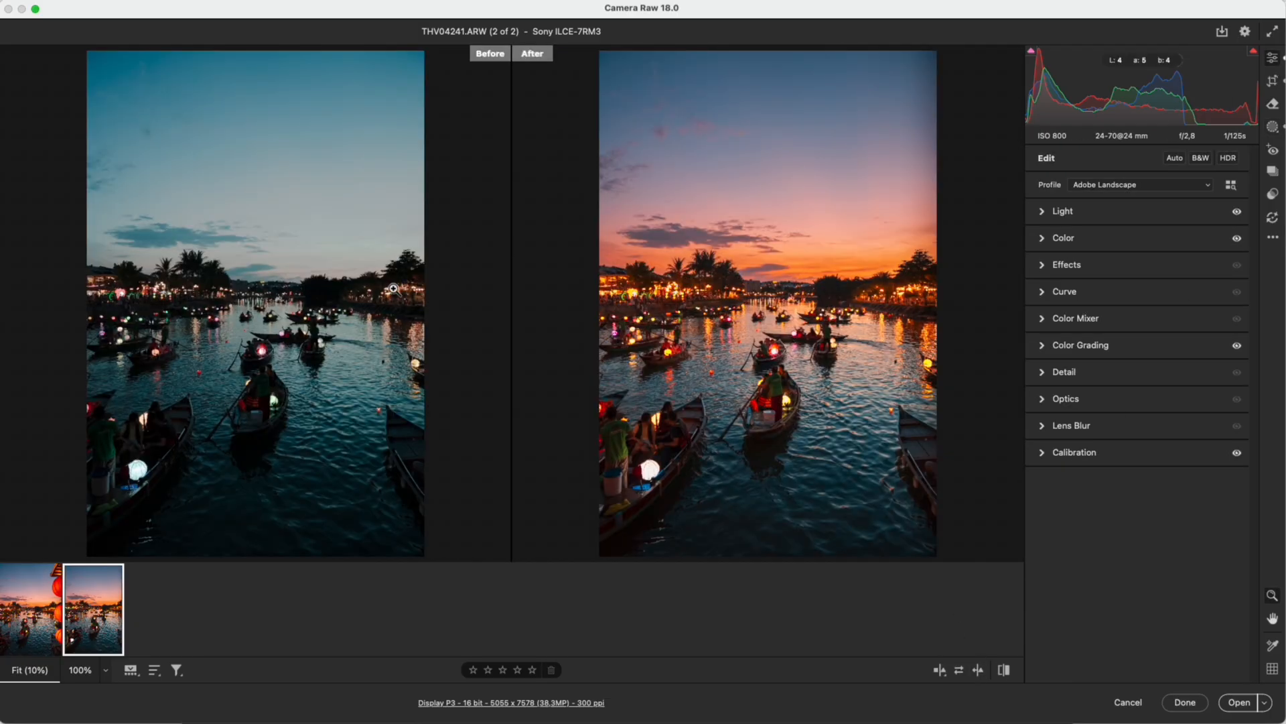